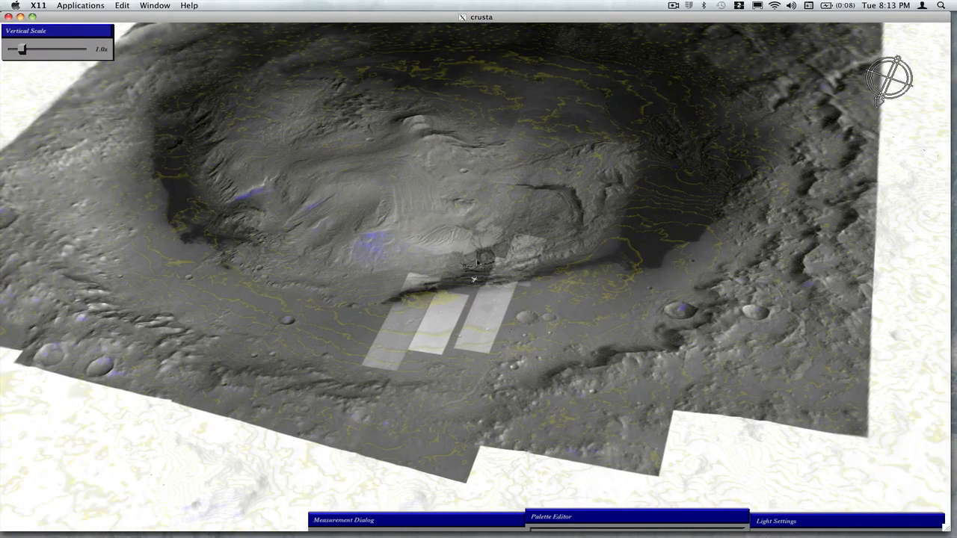
mouse_move(497, 302)
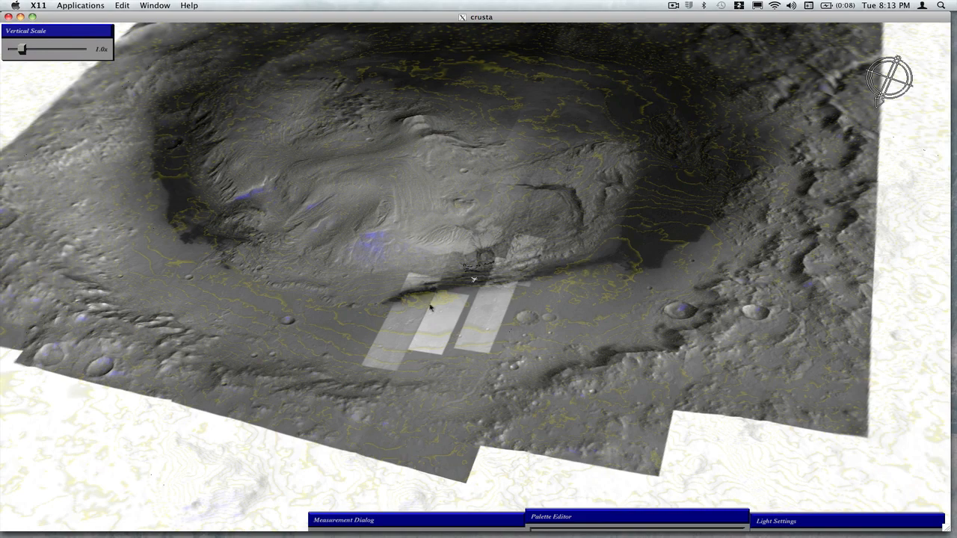
mouse_move(484, 289)
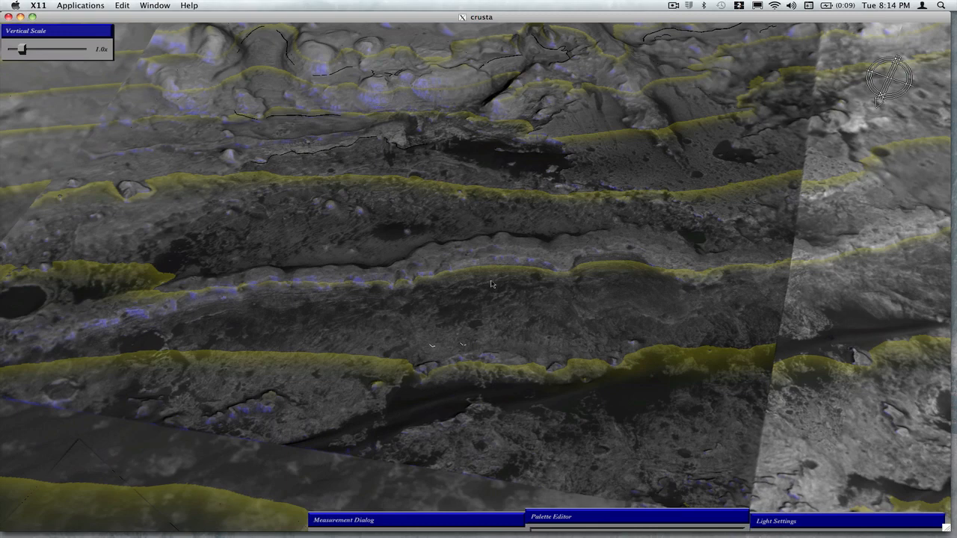
mouse_move(492, 281)
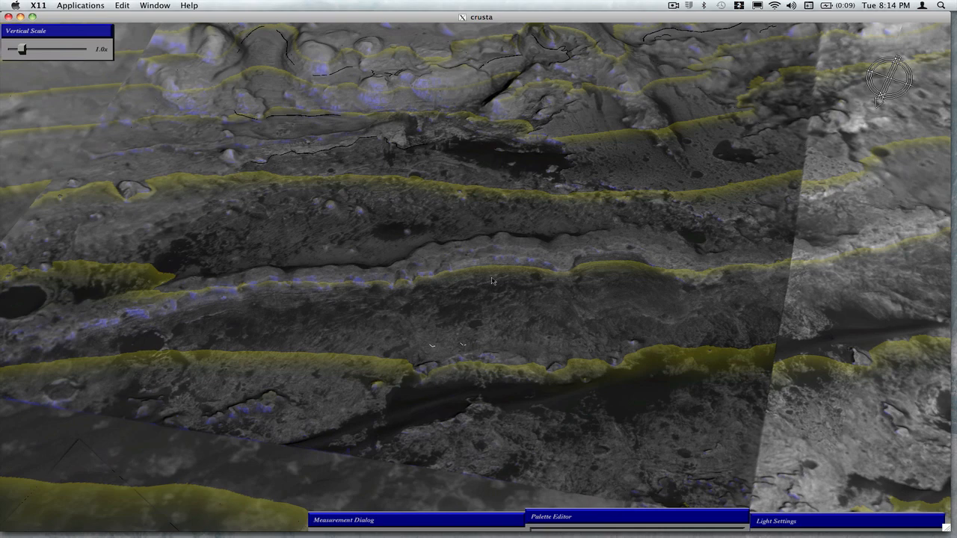
mouse_move(506, 314)
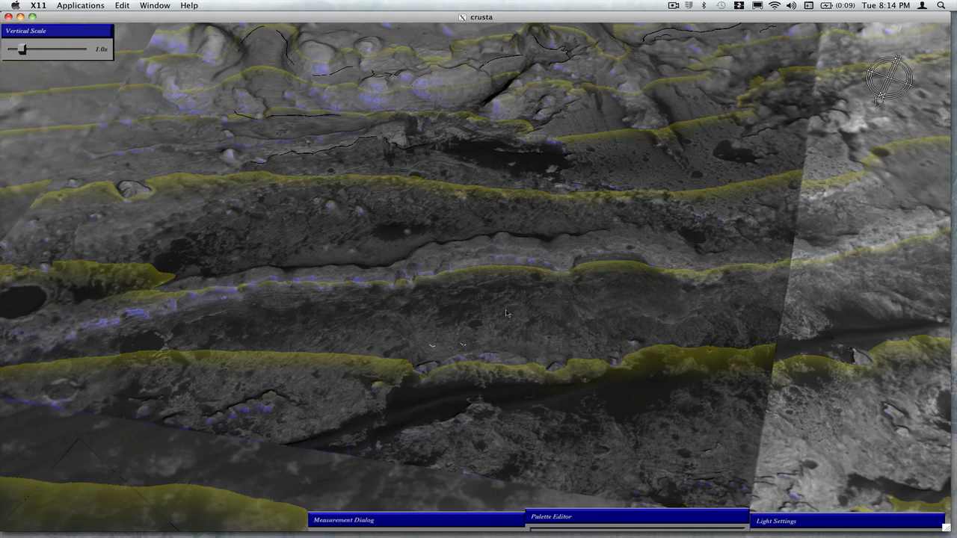
mouse_move(546, 195)
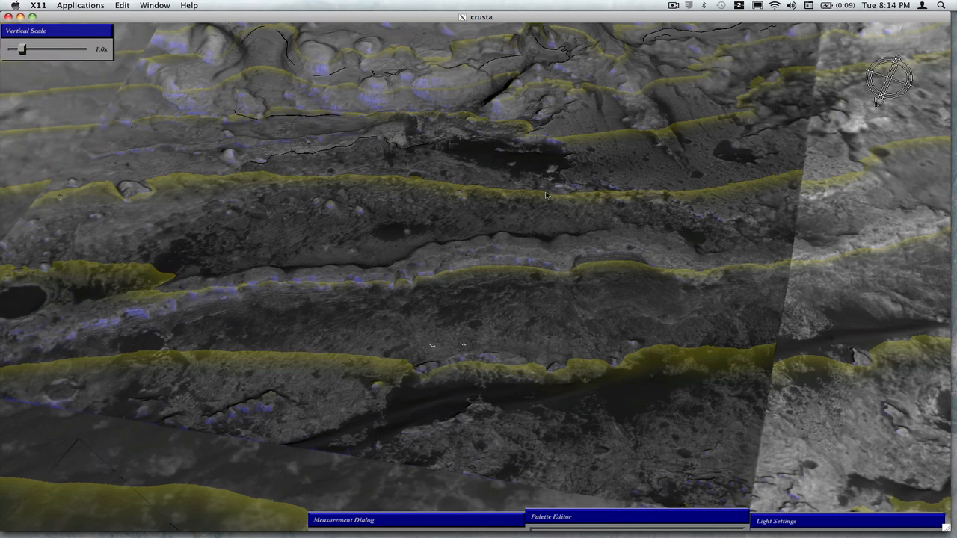
mouse_move(560, 203)
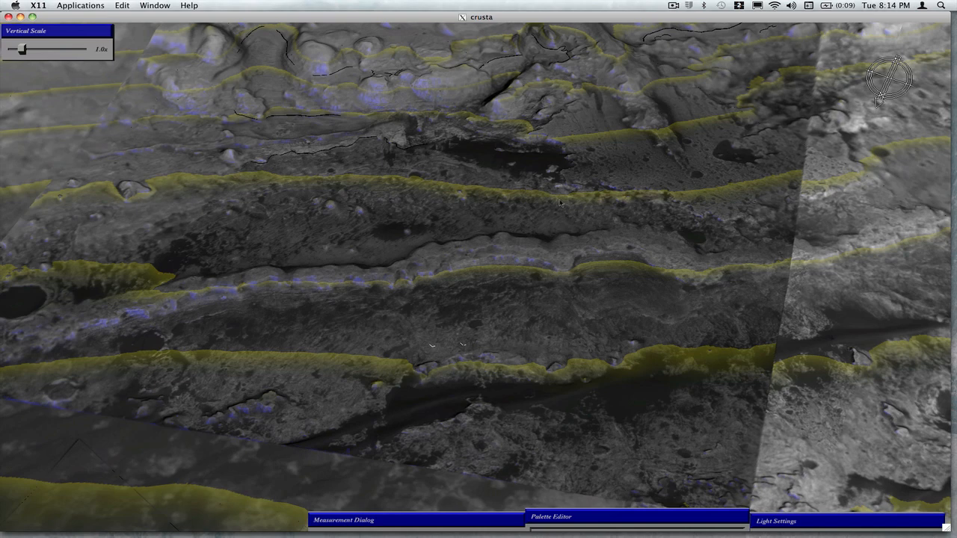
mouse_move(432, 350)
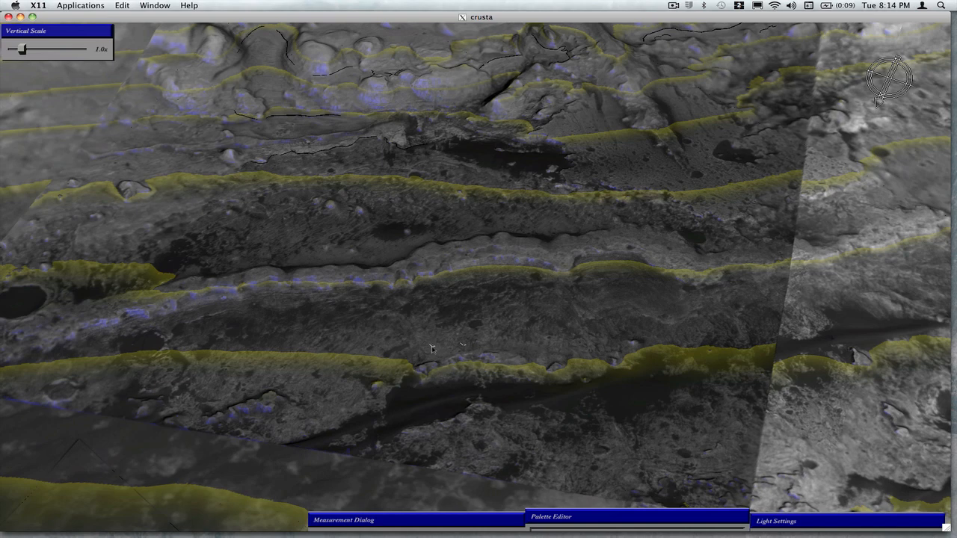
mouse_move(462, 347)
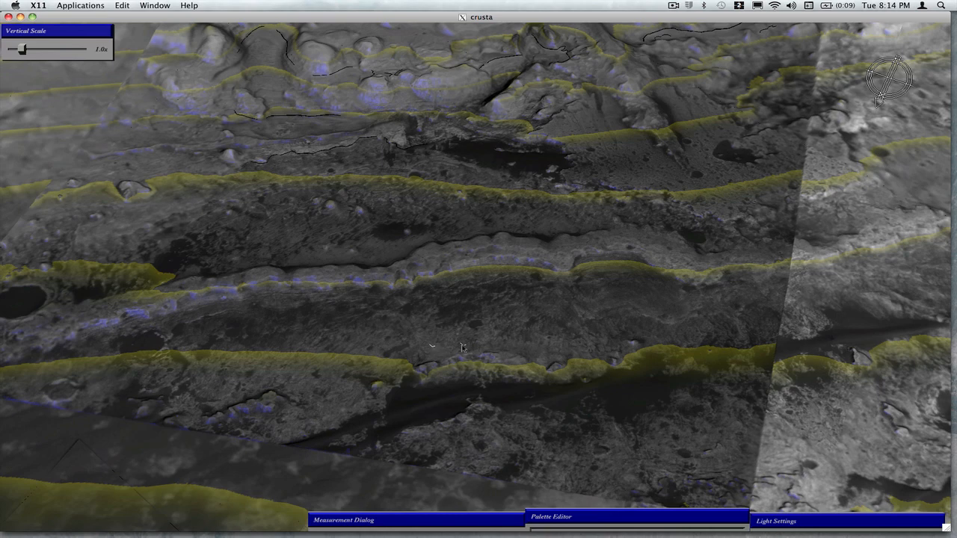
mouse_move(441, 350)
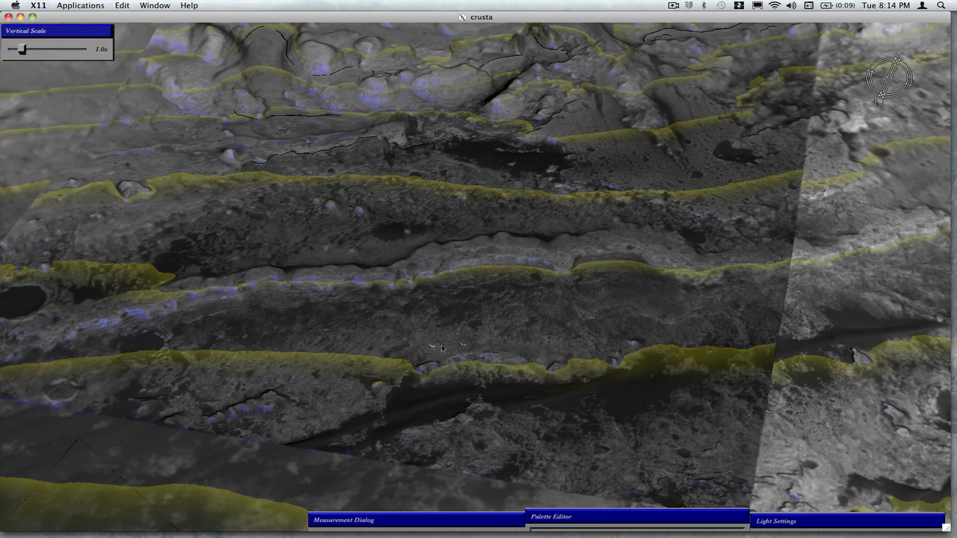
mouse_move(516, 337)
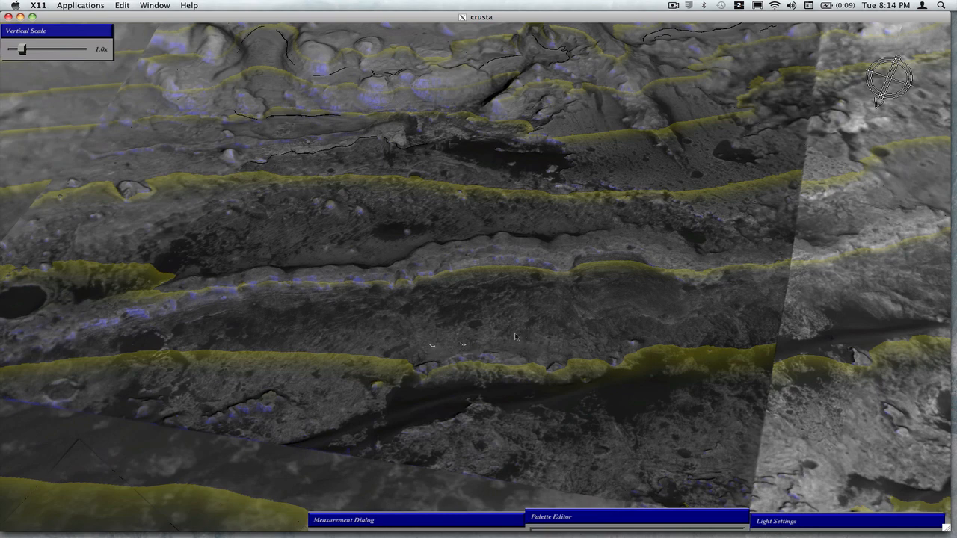
mouse_move(537, 345)
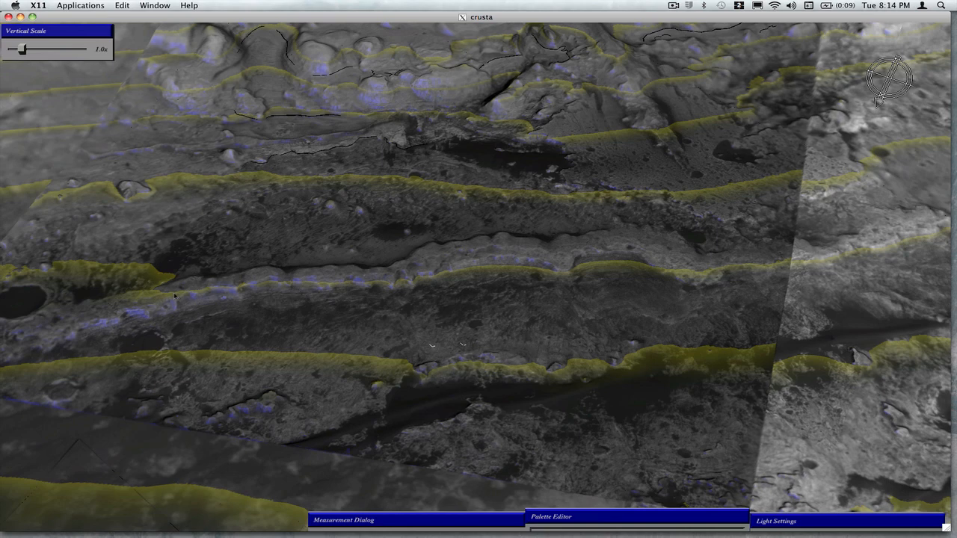
mouse_move(536, 260)
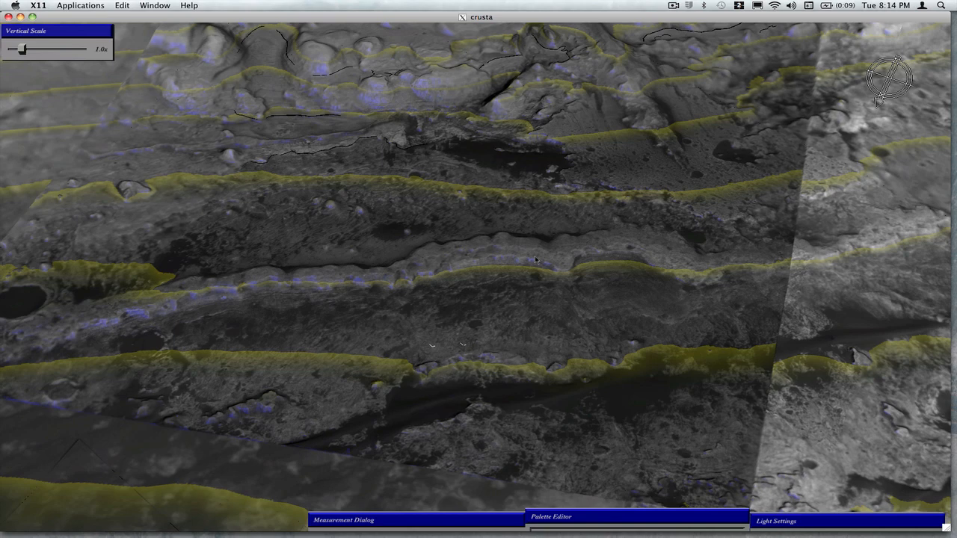
mouse_move(628, 254)
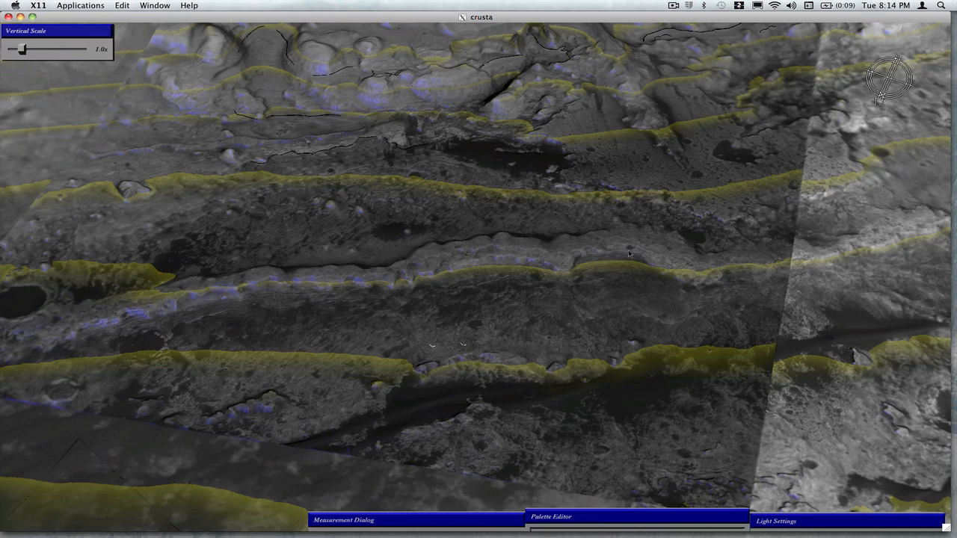
mouse_move(357, 196)
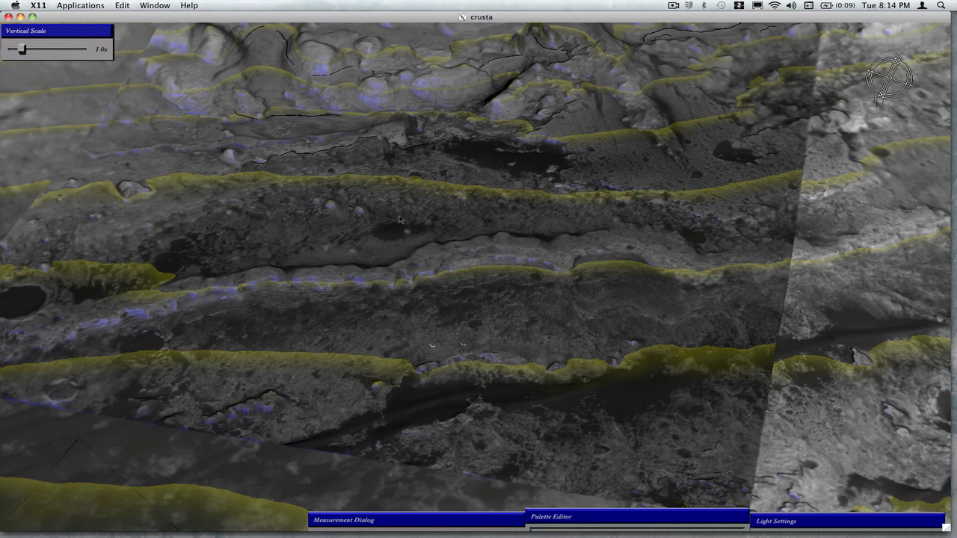
mouse_move(374, 182)
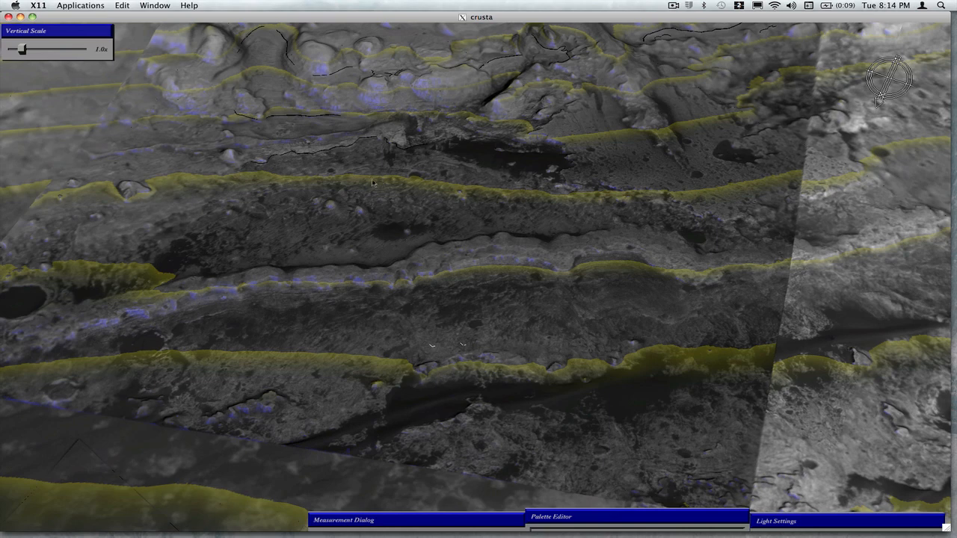
mouse_move(329, 96)
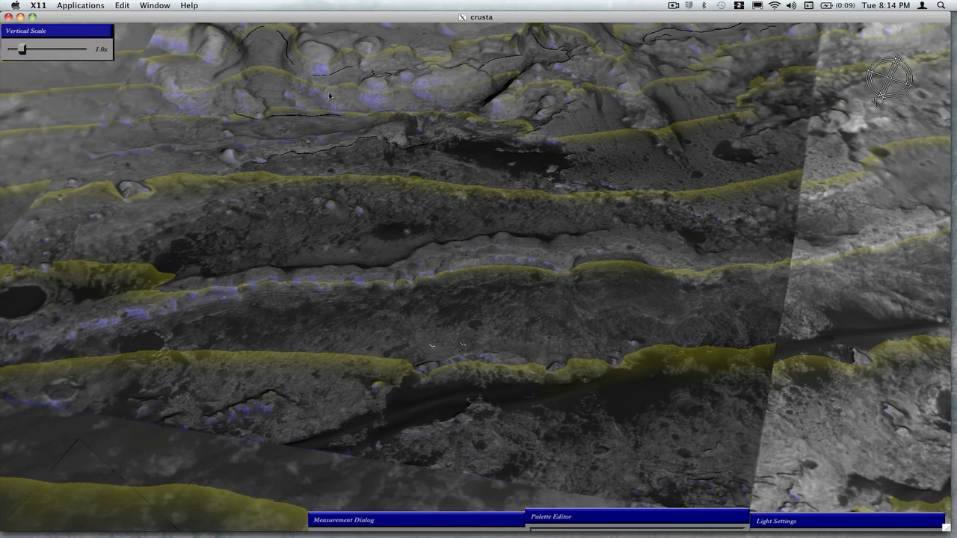
mouse_move(409, 220)
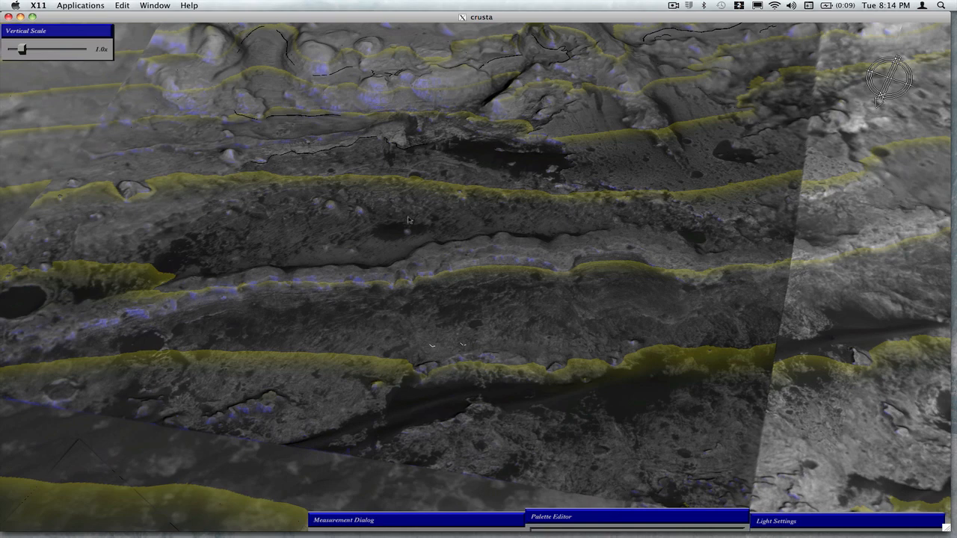
mouse_move(396, 189)
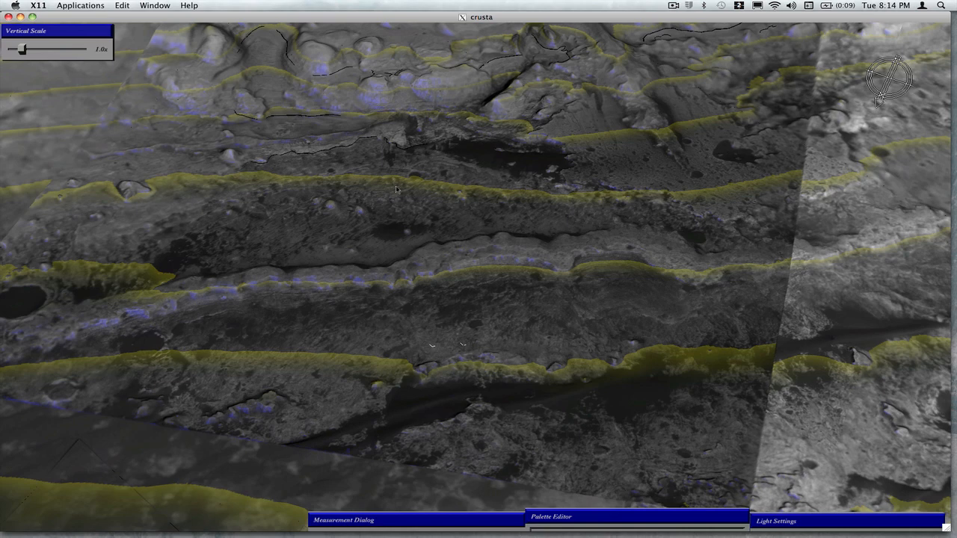
mouse_move(431, 215)
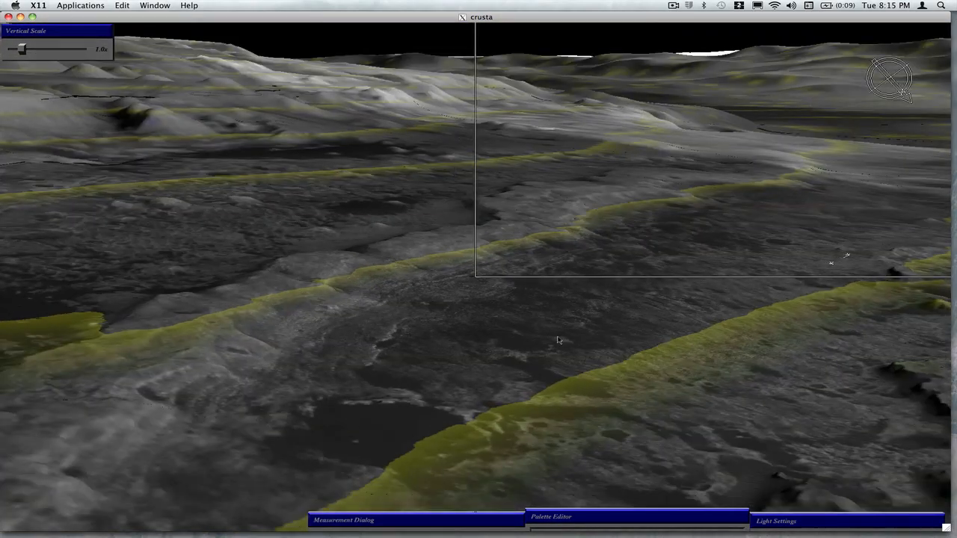
Swing the view down to a low, rover-like angle across the yellow-contoured layered terrain.
drag(556, 341, 575, 353)
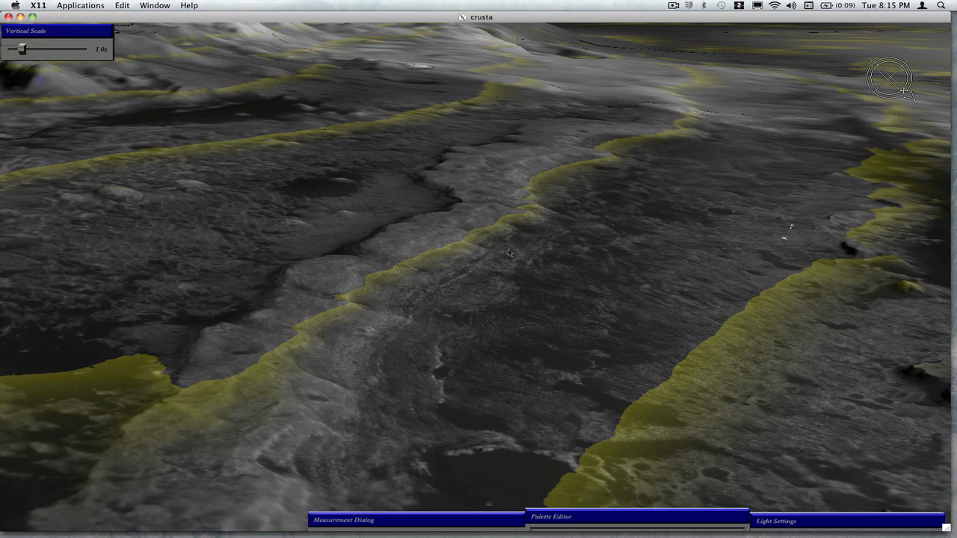
mouse_move(466, 330)
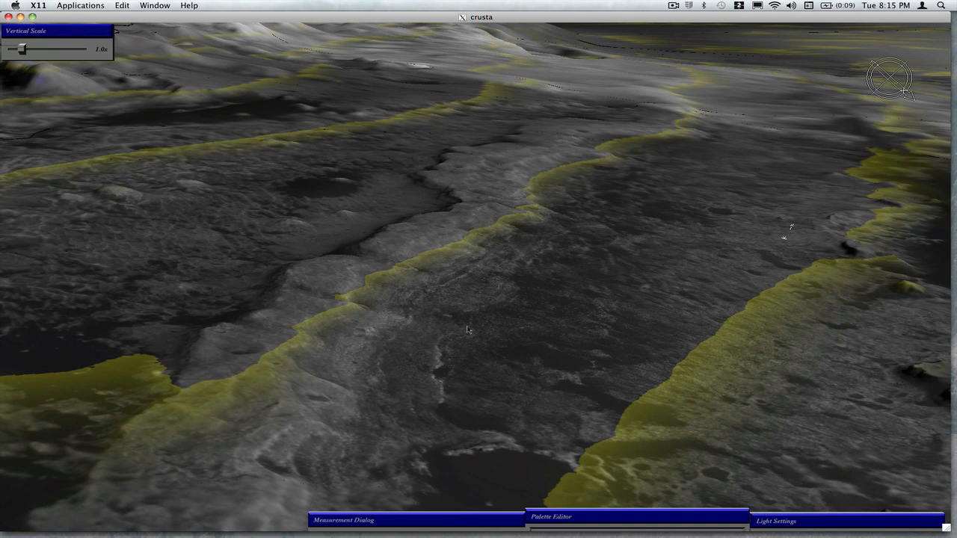
mouse_move(388, 369)
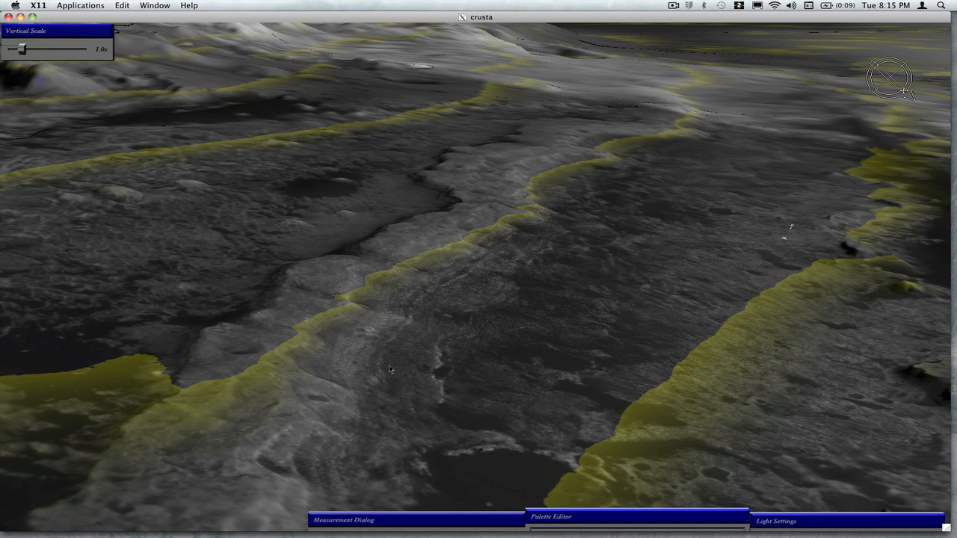
mouse_move(591, 205)
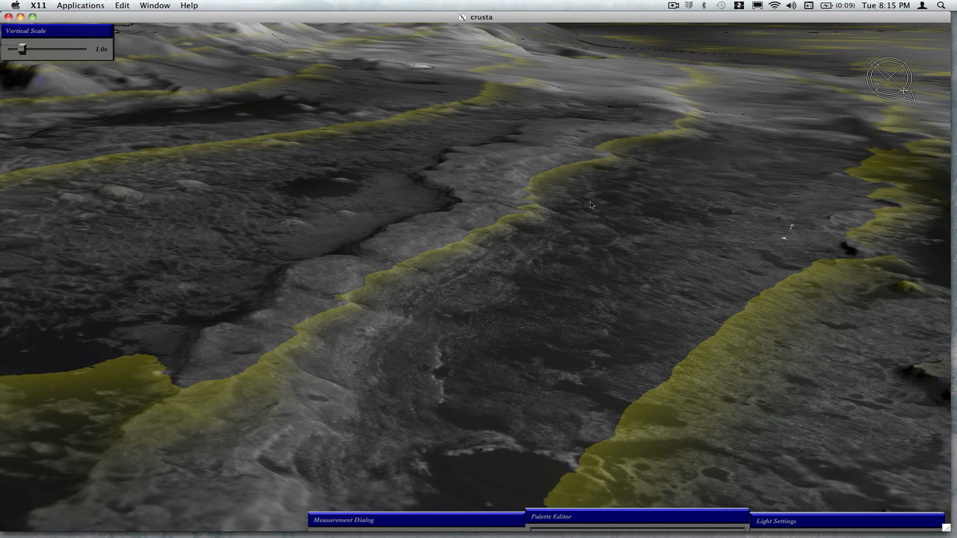
mouse_move(523, 296)
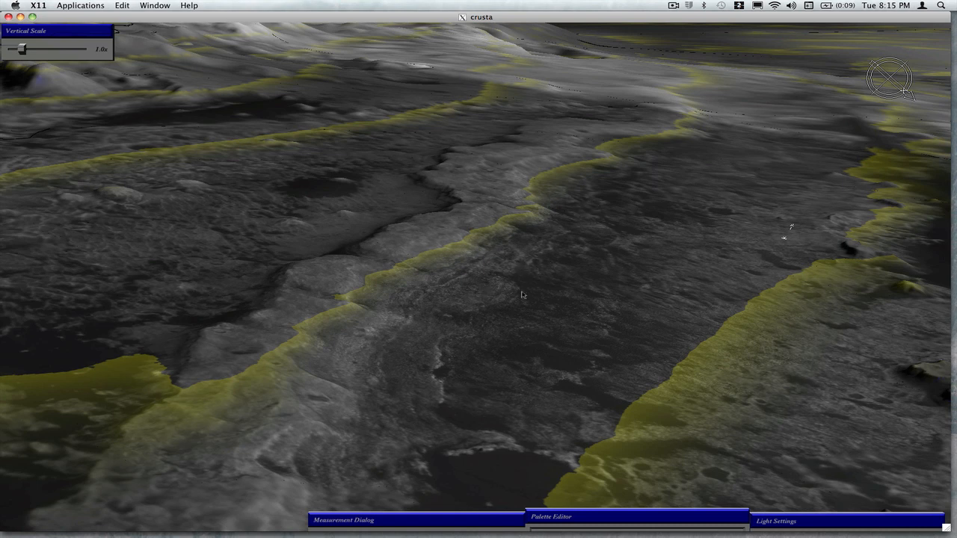
mouse_move(424, 359)
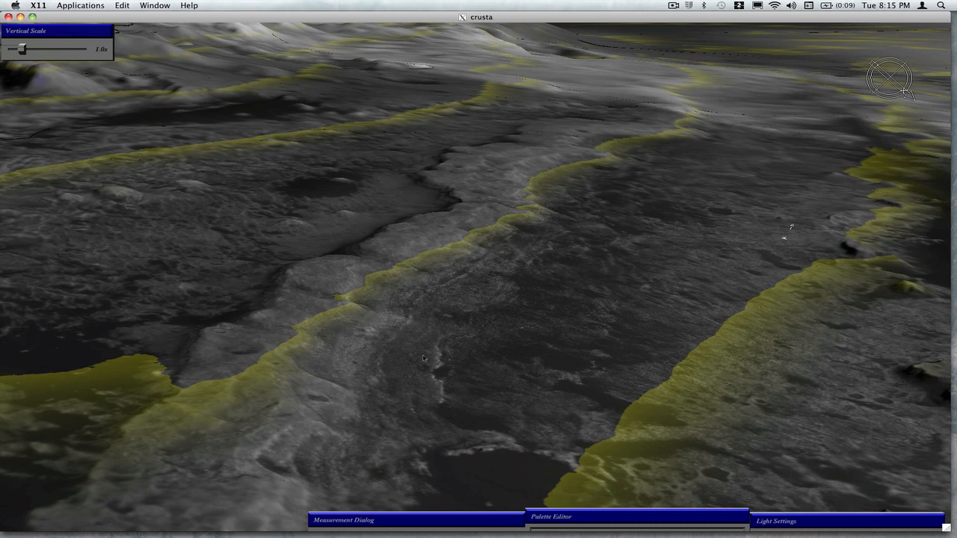
mouse_move(553, 152)
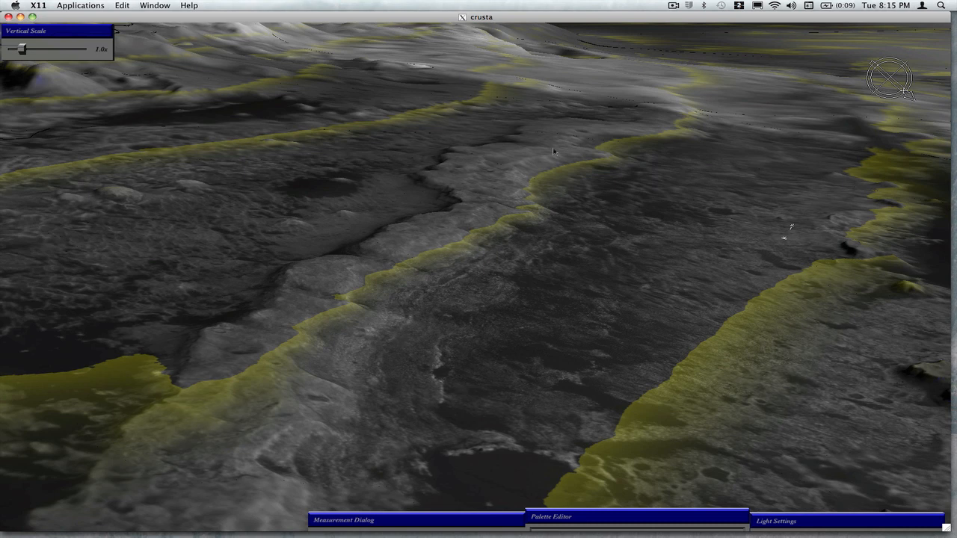
mouse_move(456, 302)
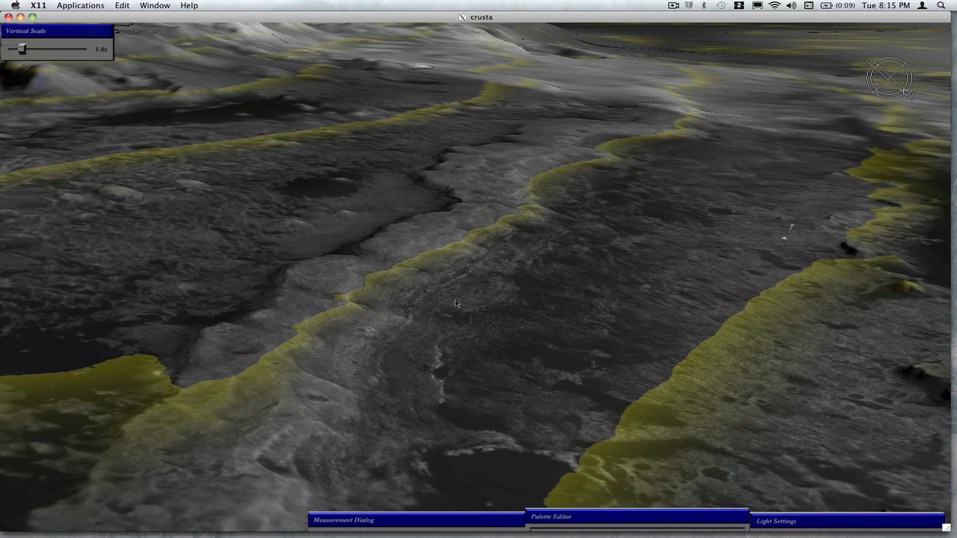
mouse_move(451, 347)
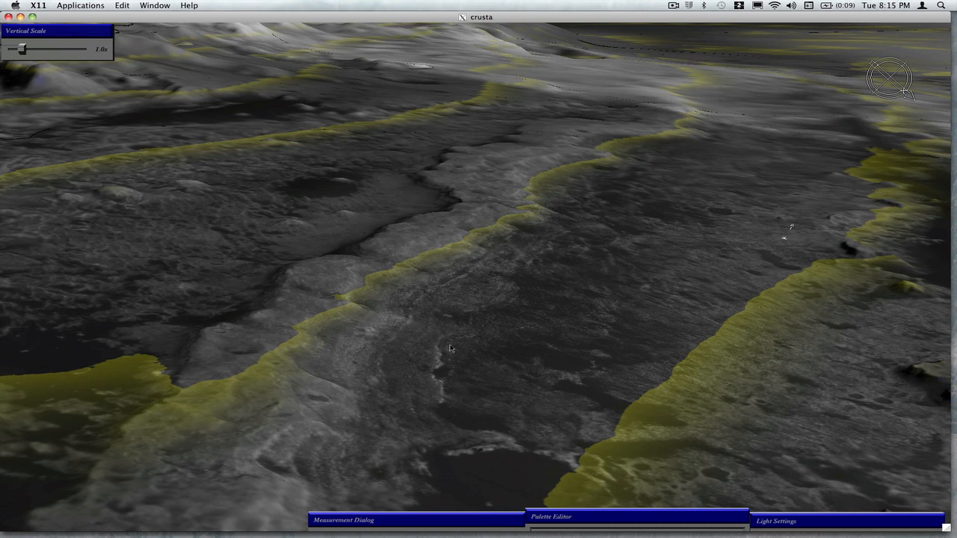
mouse_move(445, 302)
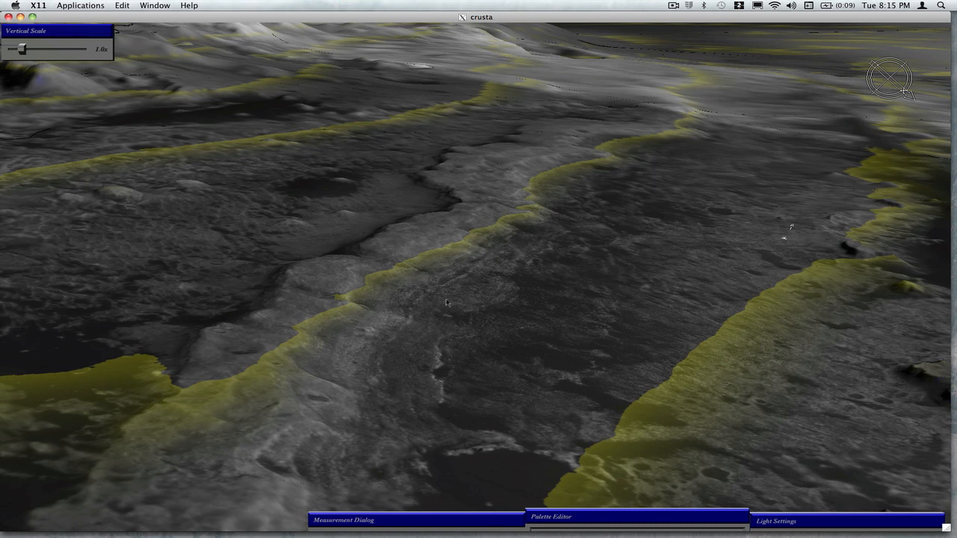
mouse_move(458, 308)
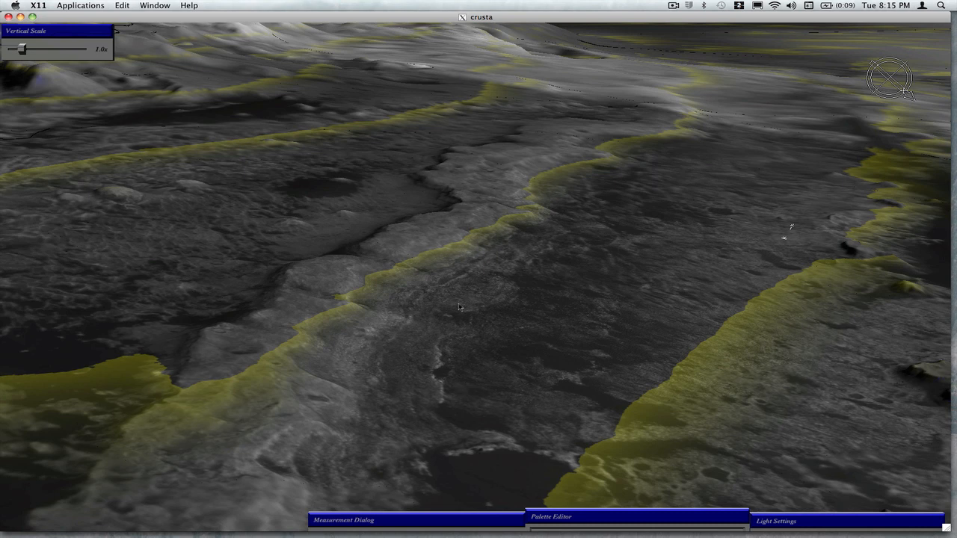
mouse_move(598, 192)
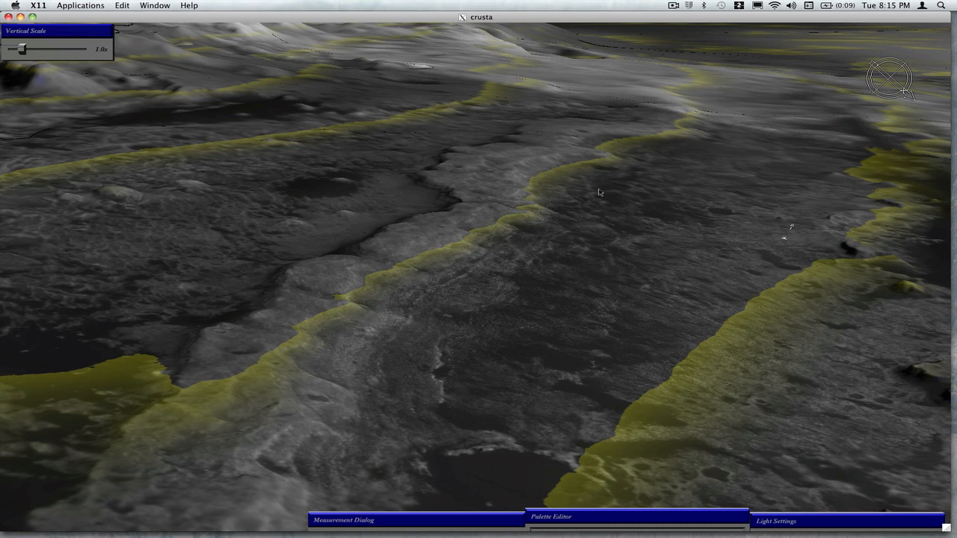
mouse_move(598, 192)
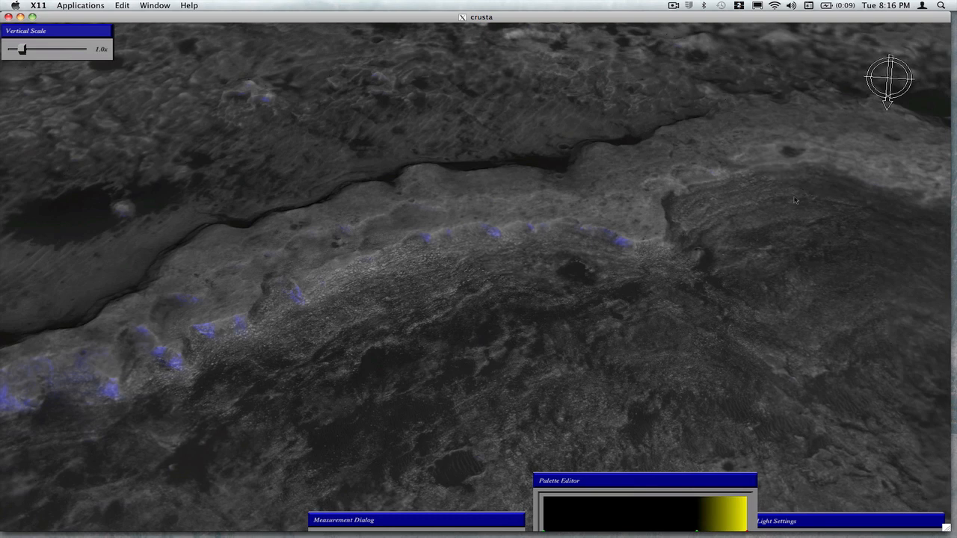
mouse_move(813, 185)
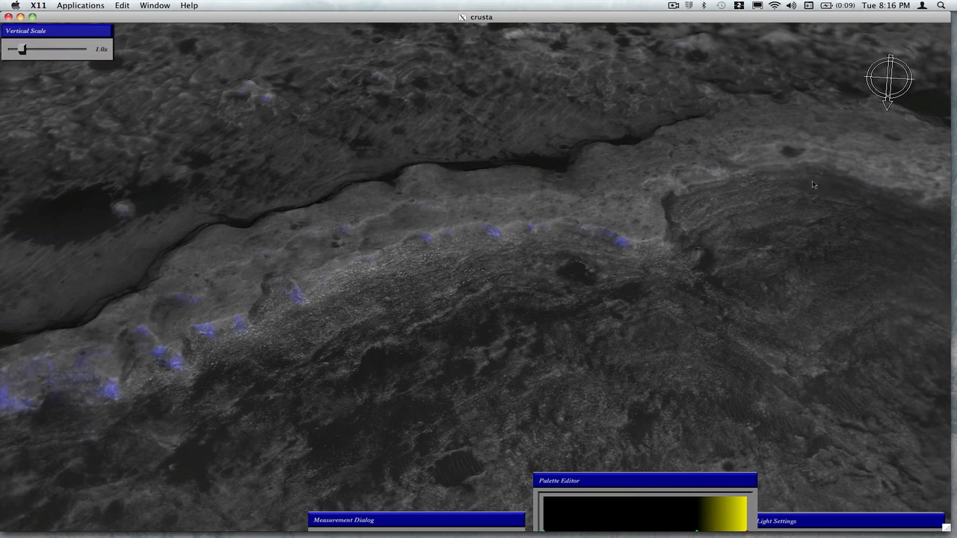
mouse_move(709, 232)
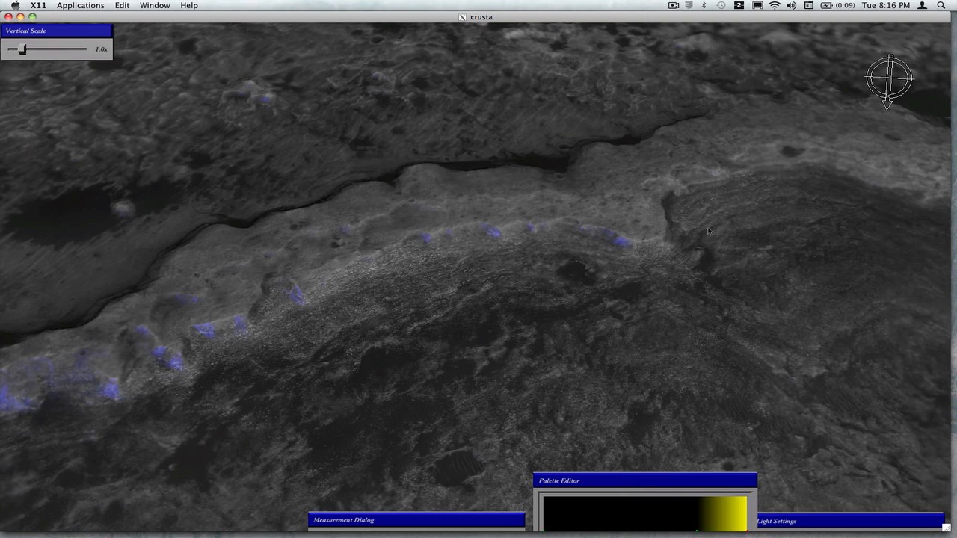
mouse_move(373, 296)
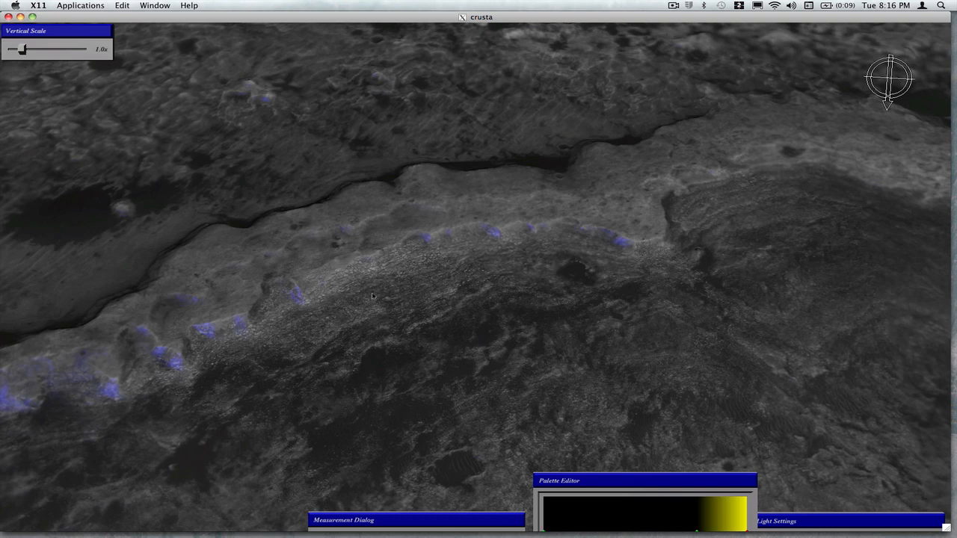
mouse_move(661, 123)
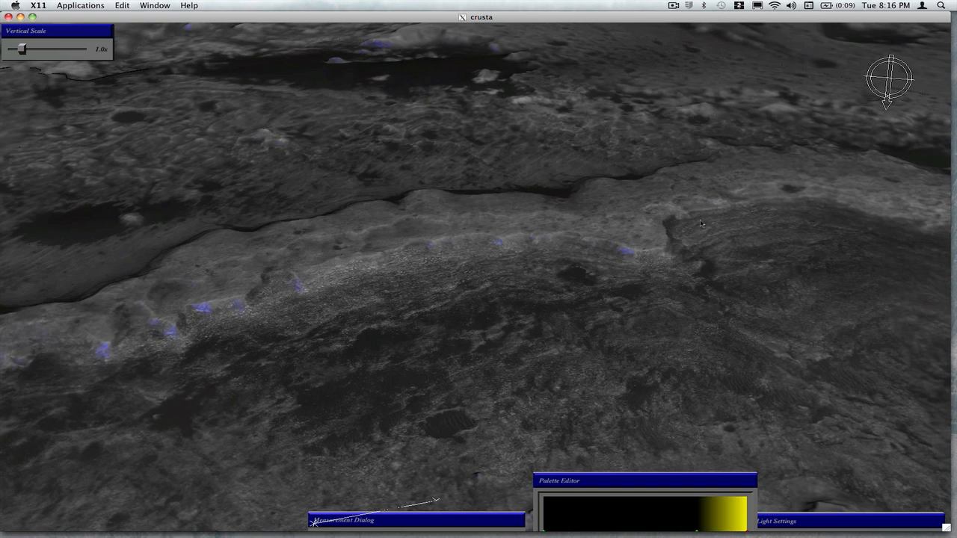
mouse_move(514, 242)
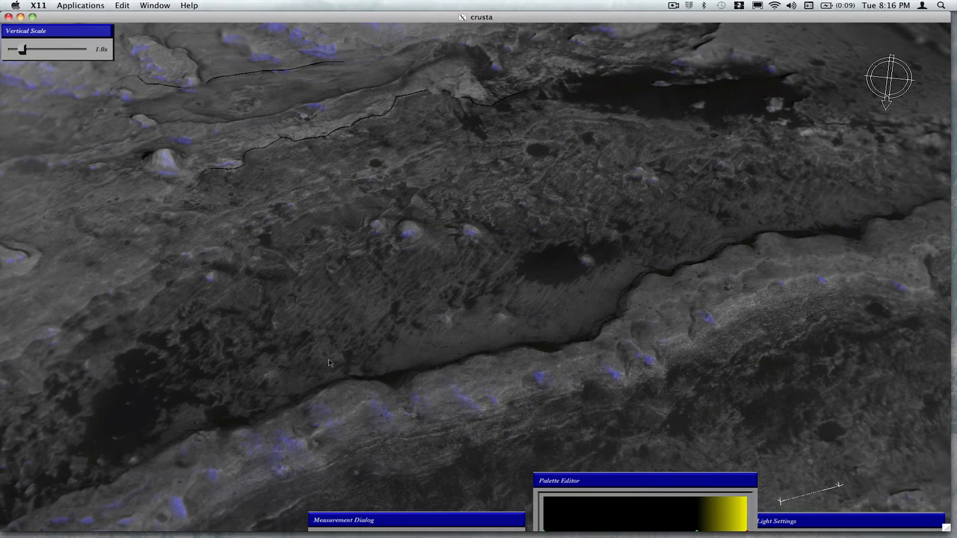
mouse_move(392, 229)
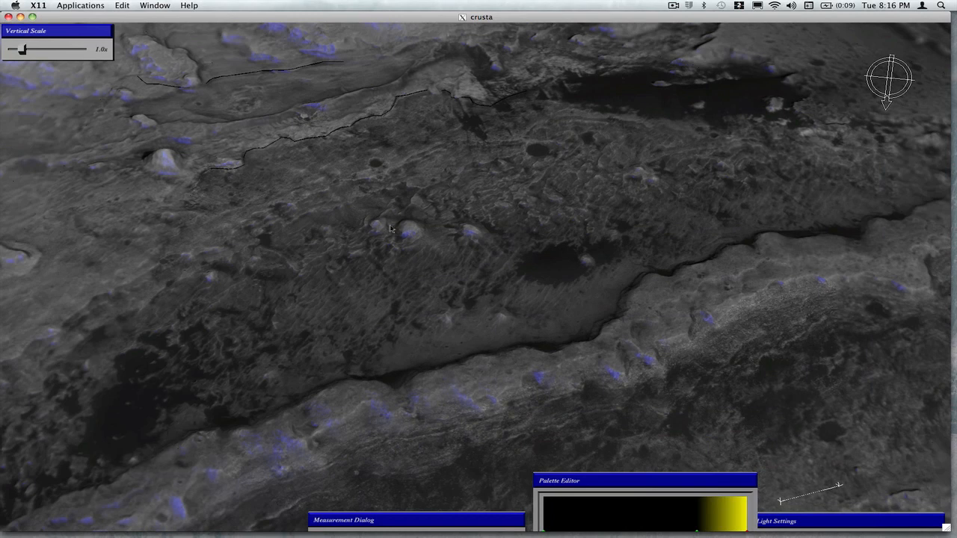
mouse_move(610, 182)
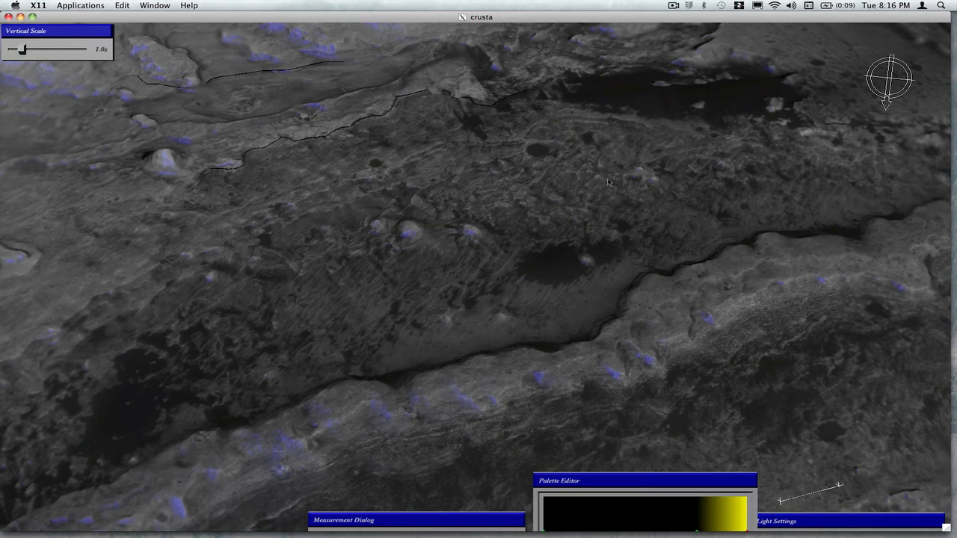
mouse_move(526, 200)
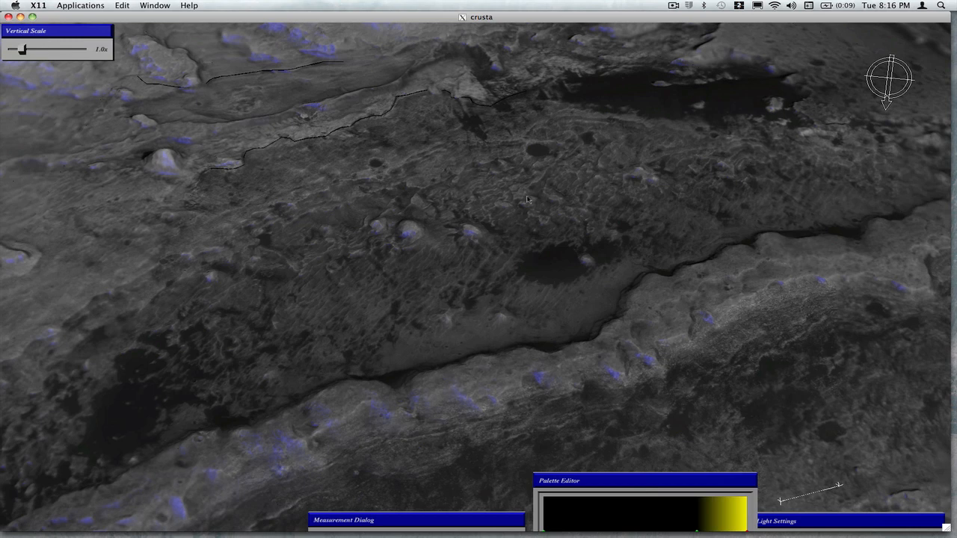
mouse_move(566, 312)
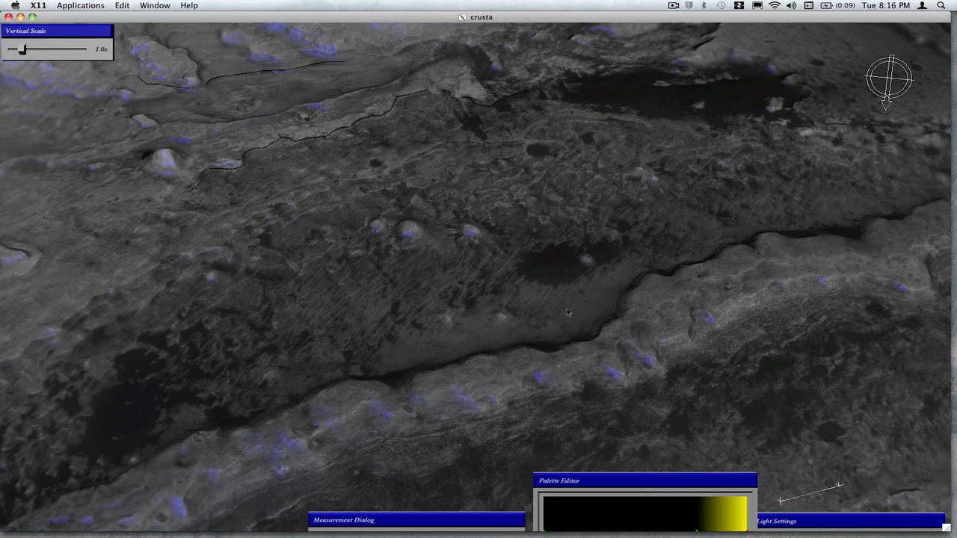
mouse_move(484, 296)
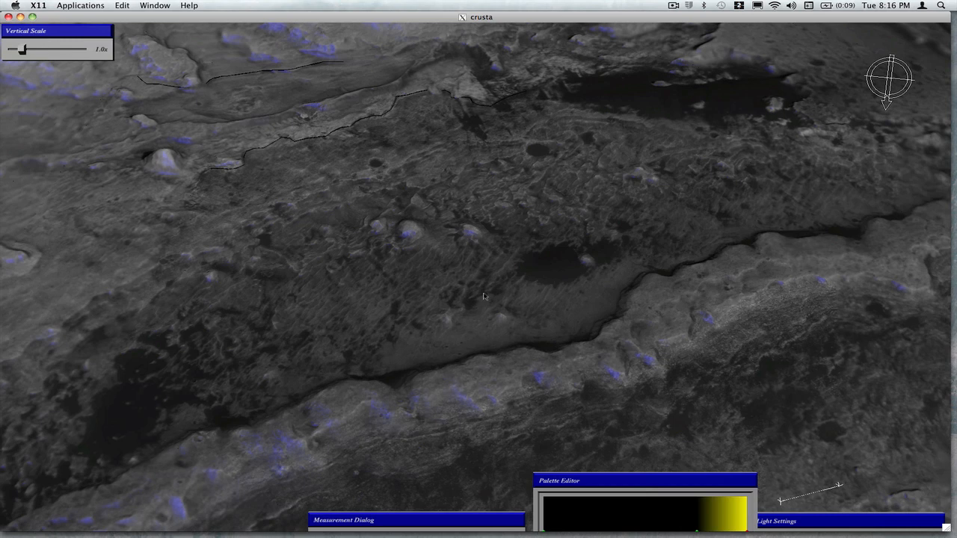
mouse_move(470, 291)
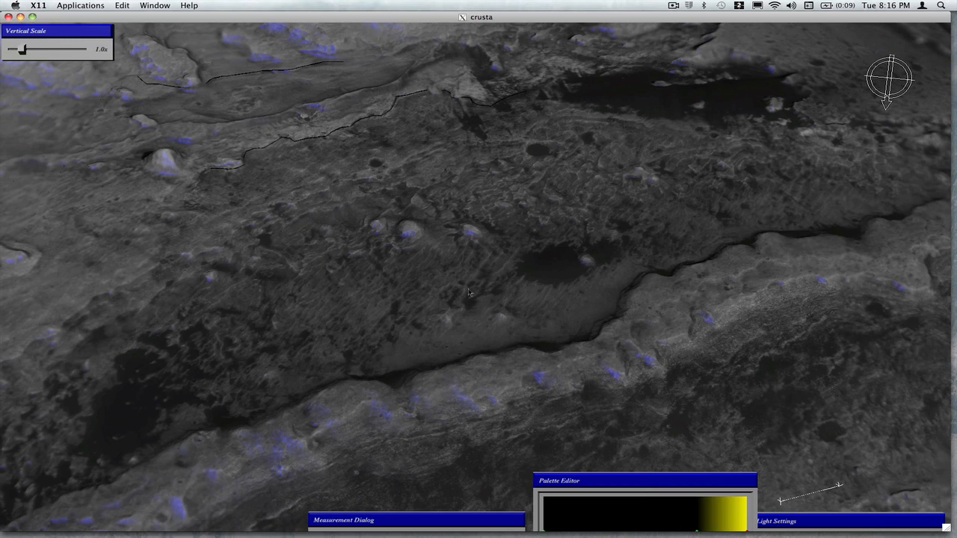
mouse_move(531, 302)
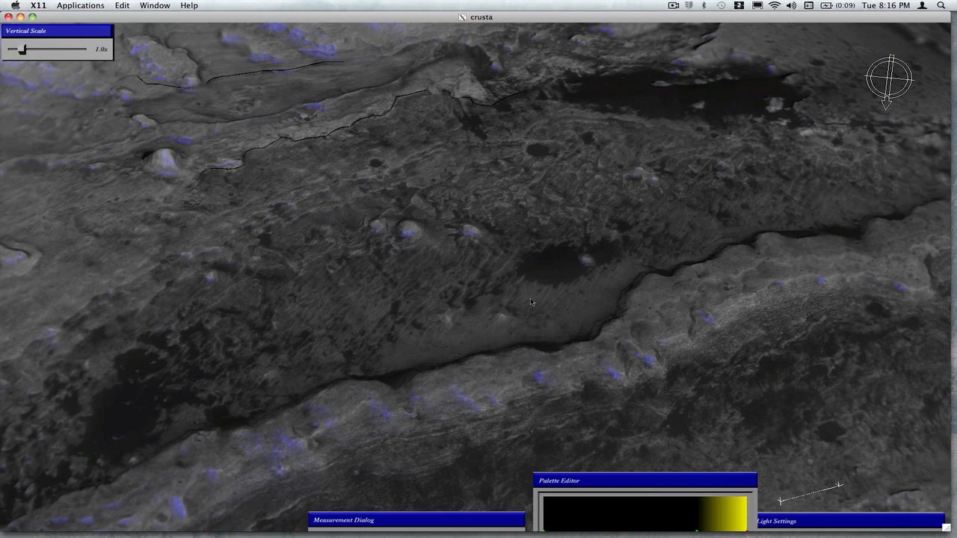
mouse_move(582, 291)
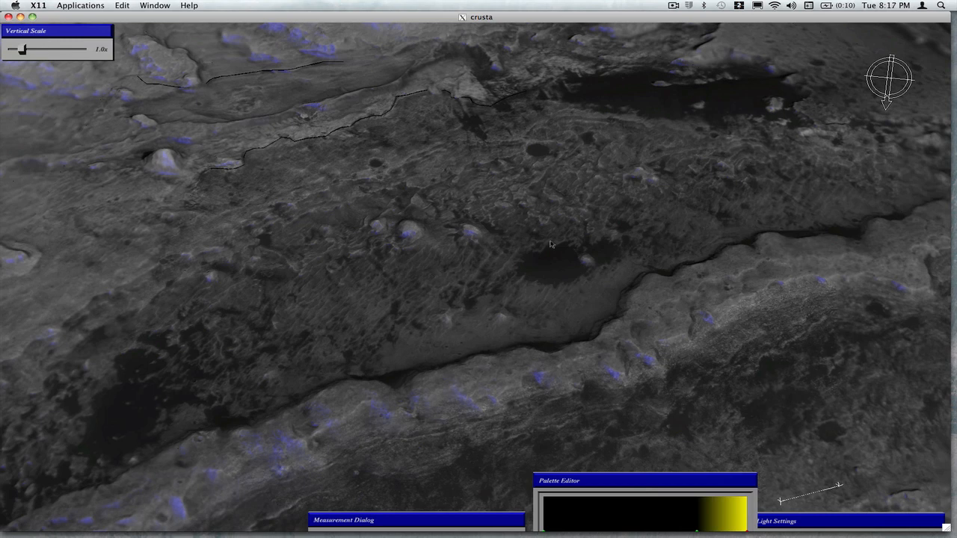
mouse_move(447, 287)
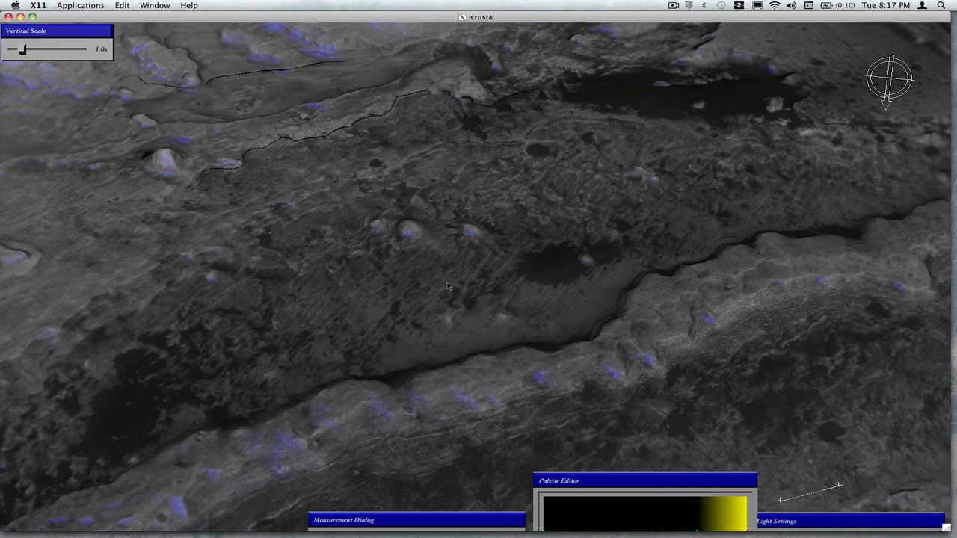
mouse_move(448, 287)
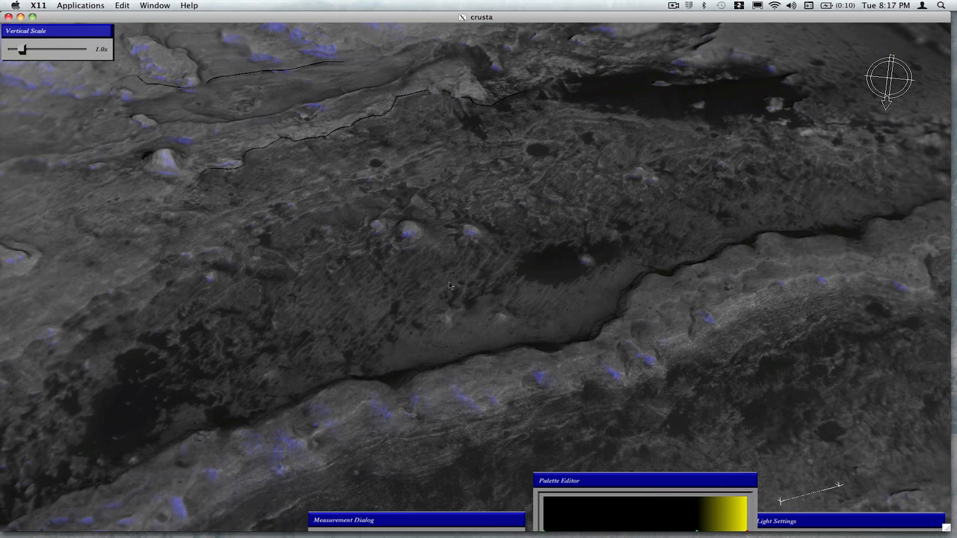
mouse_move(436, 287)
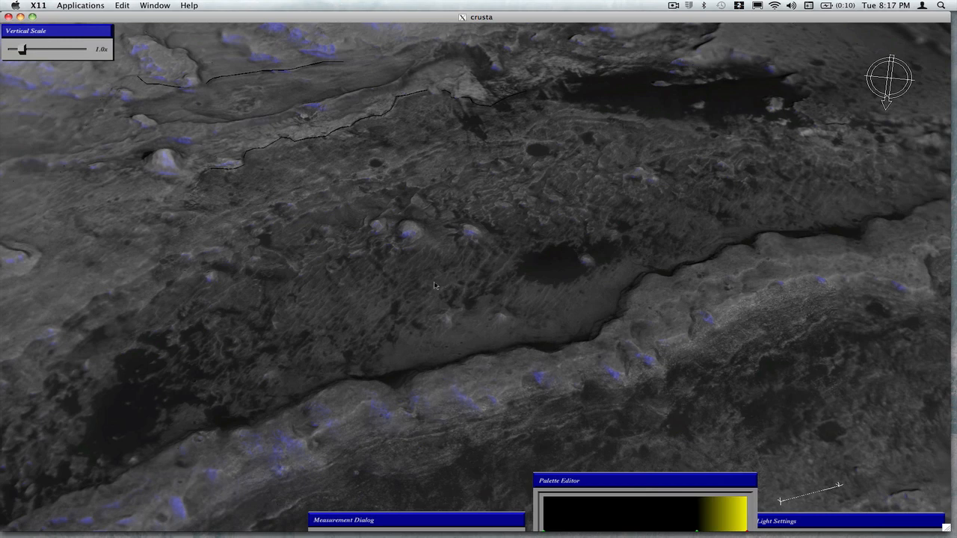
mouse_move(484, 228)
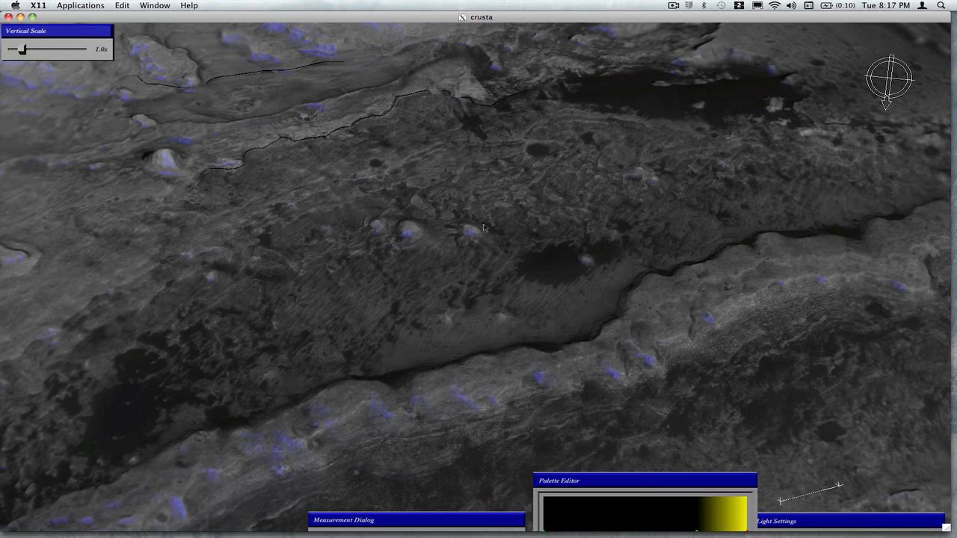
mouse_move(682, 200)
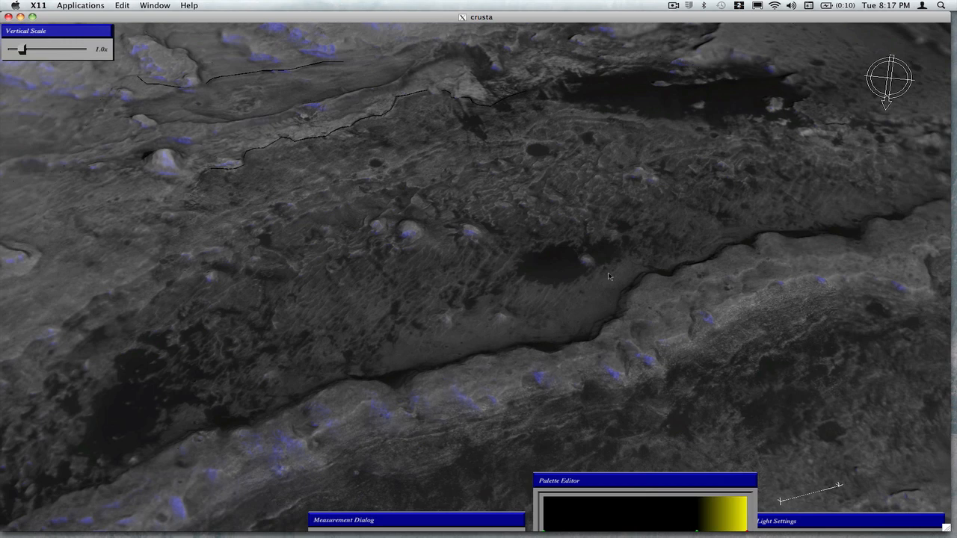
mouse_move(345, 310)
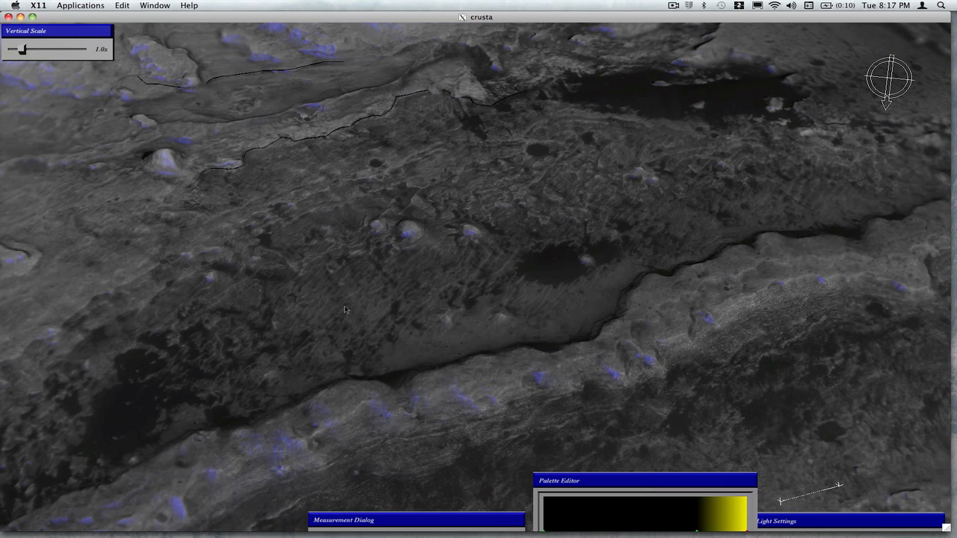
mouse_move(344, 312)
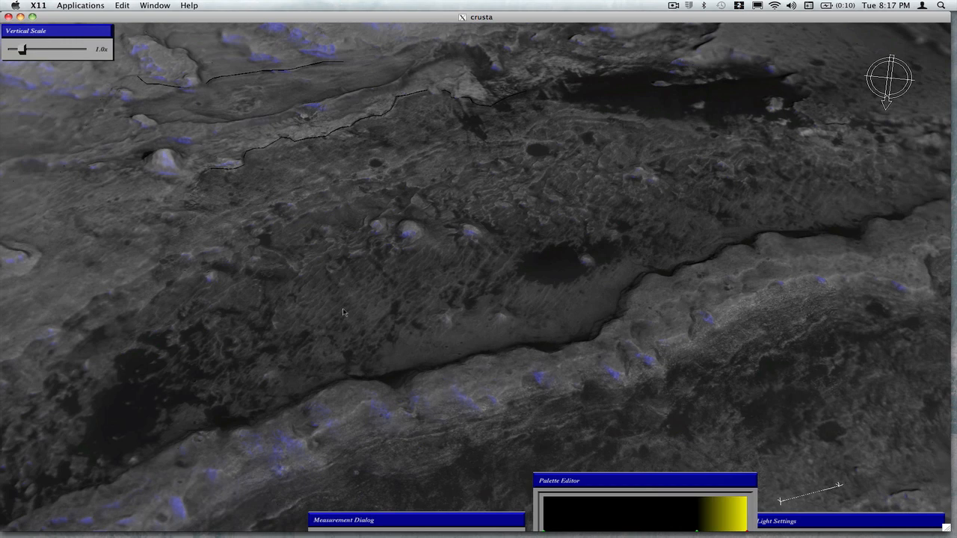
mouse_move(388, 305)
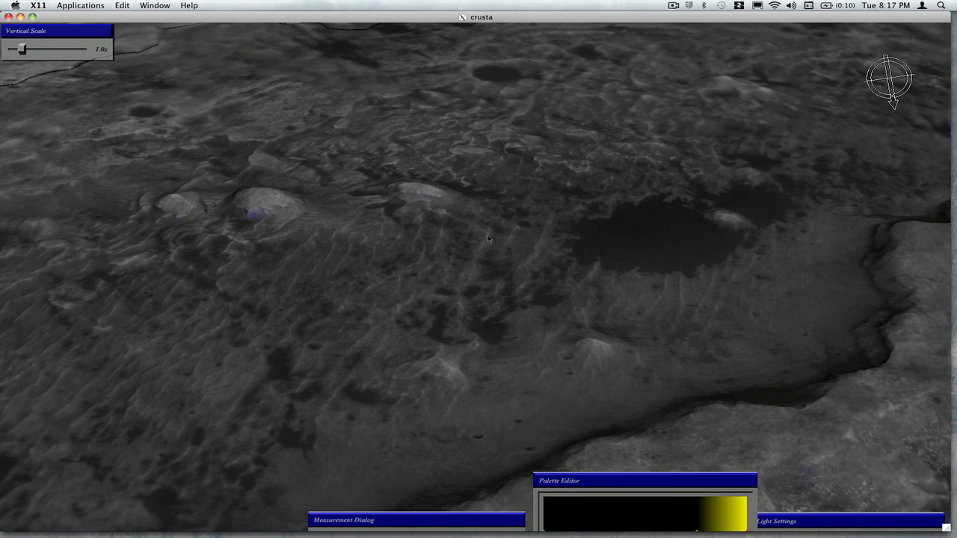
mouse_move(505, 245)
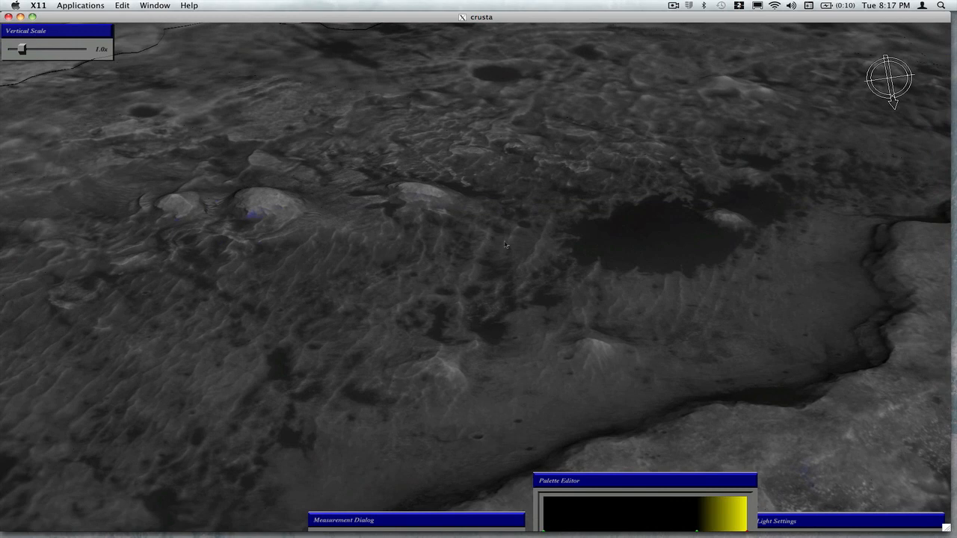
mouse_move(492, 391)
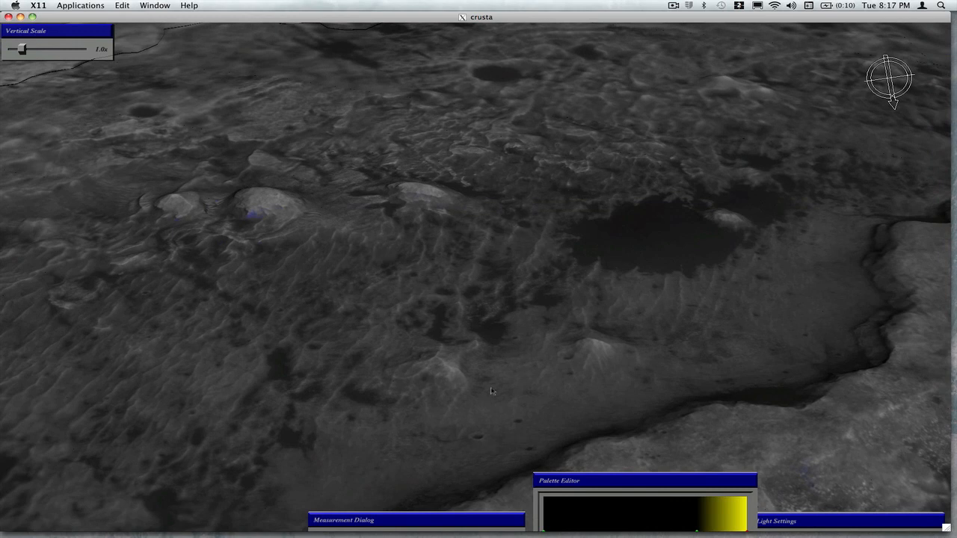
mouse_move(458, 143)
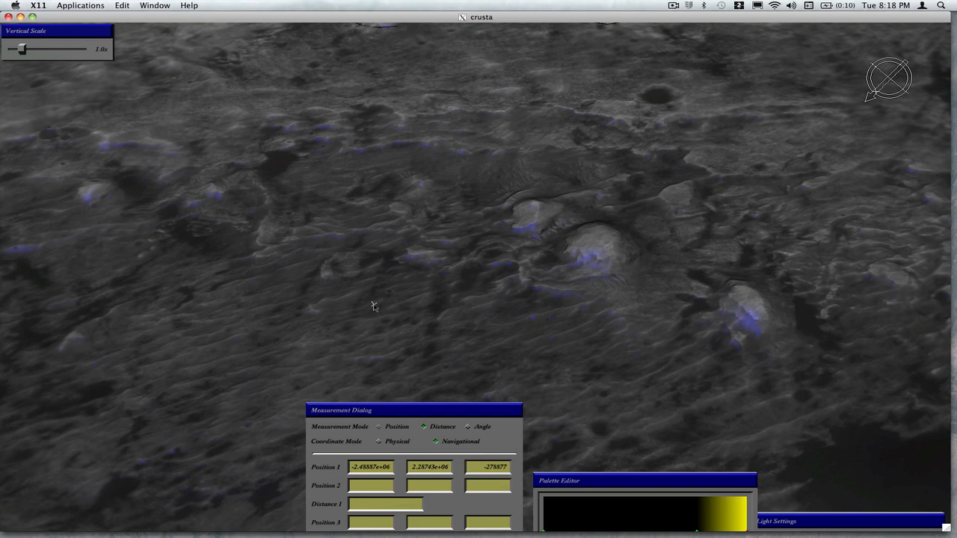
Place Position 1 on the mounded terrain and drag Position 2 to draw the measured distance line.
click(424, 305)
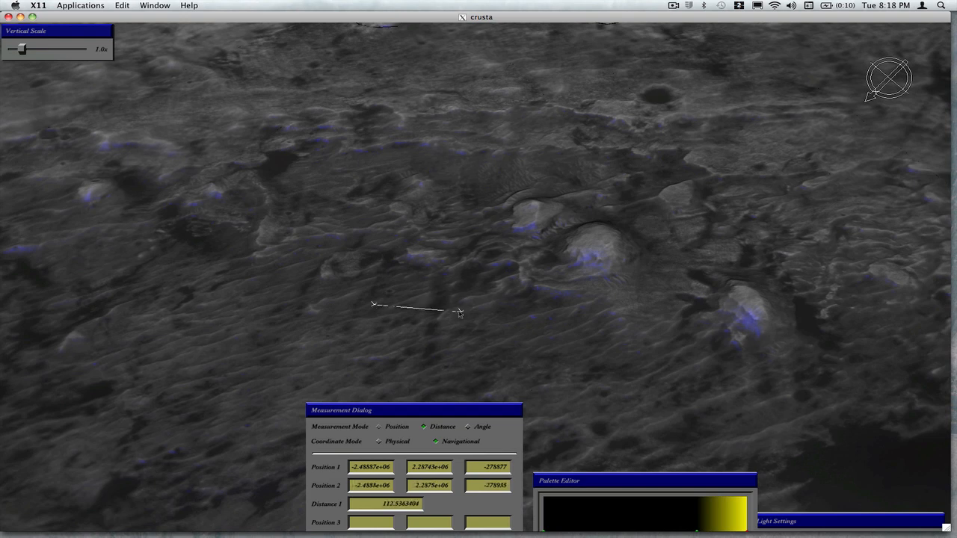
drag(457, 312, 454, 311)
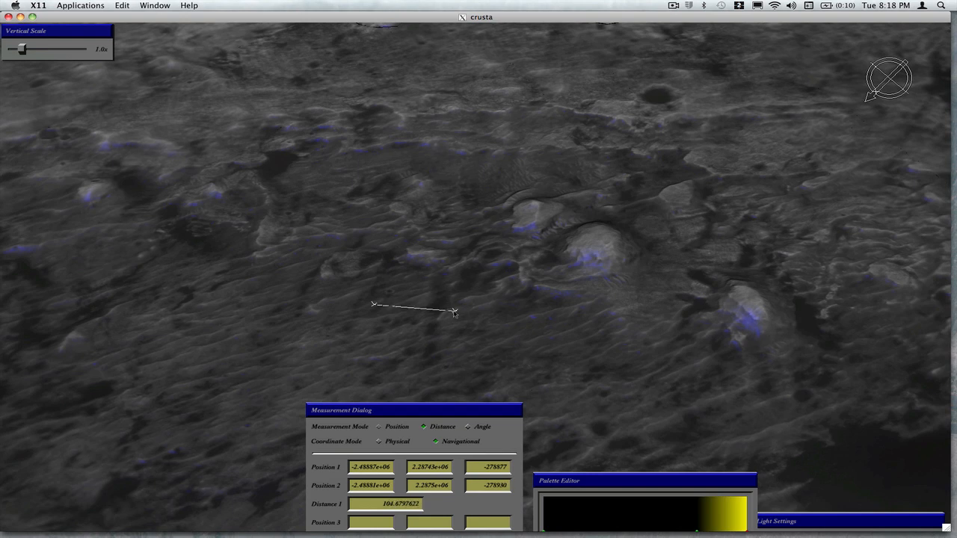
drag(454, 312, 452, 312)
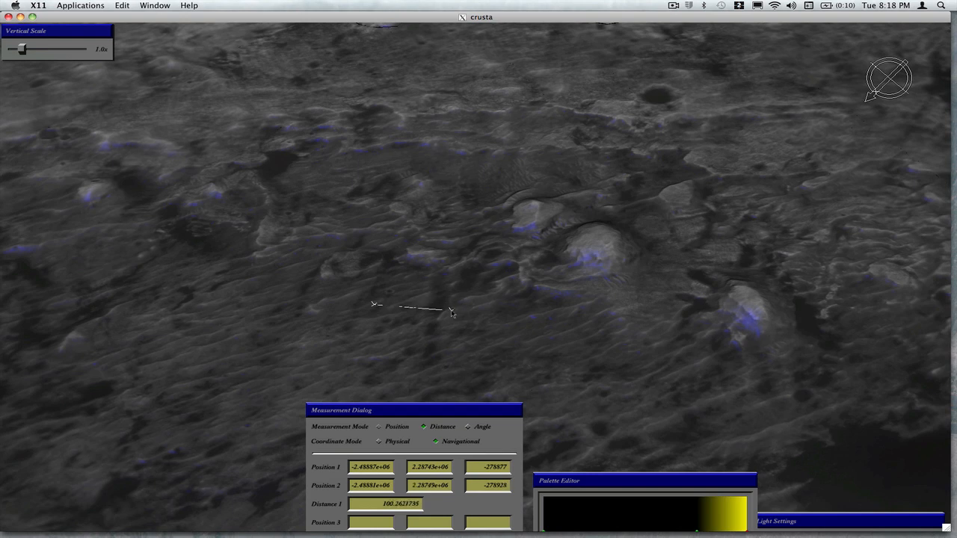
mouse_move(451, 359)
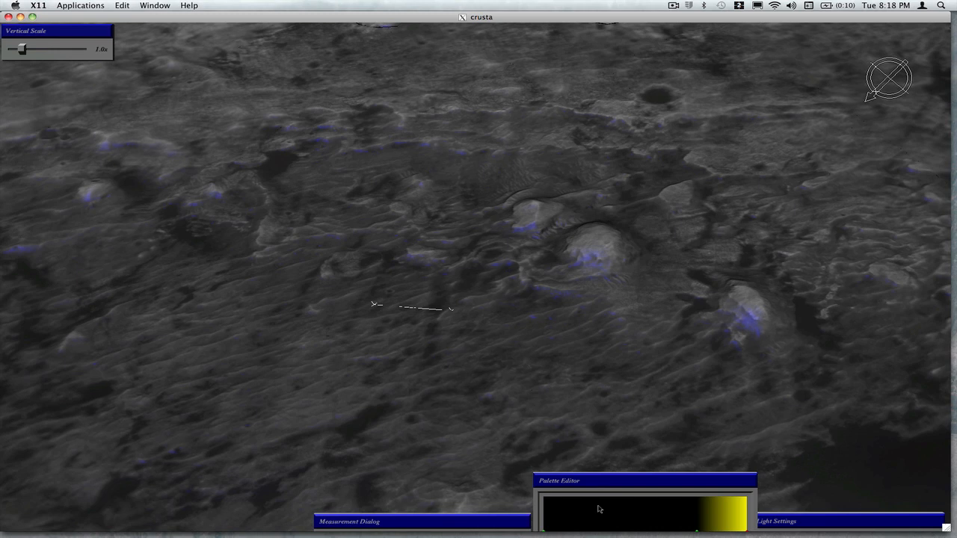
mouse_move(467, 236)
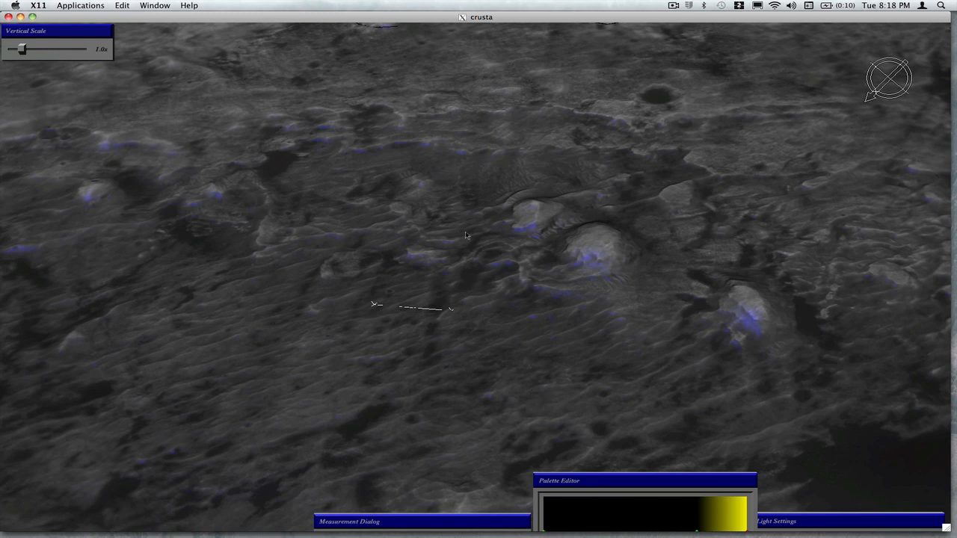
mouse_move(452, 253)
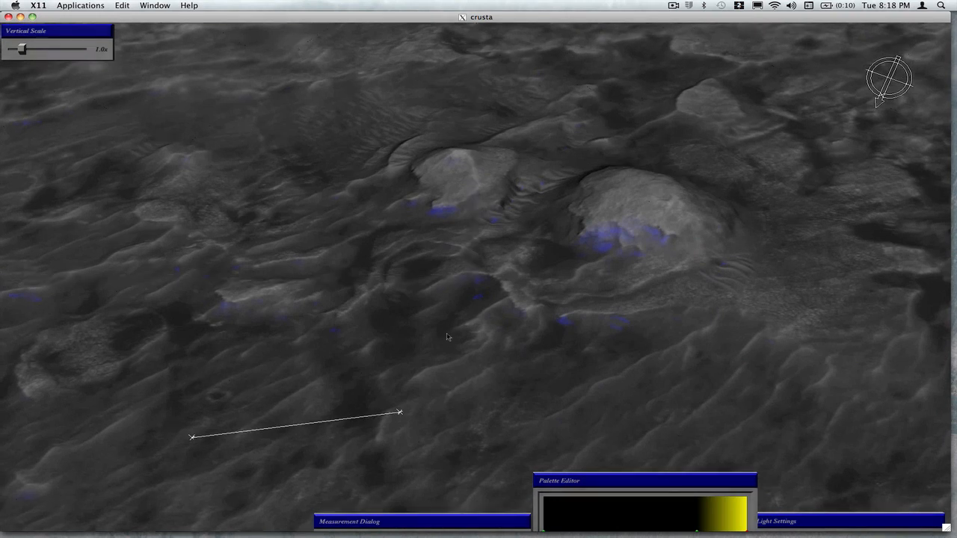
mouse_move(471, 266)
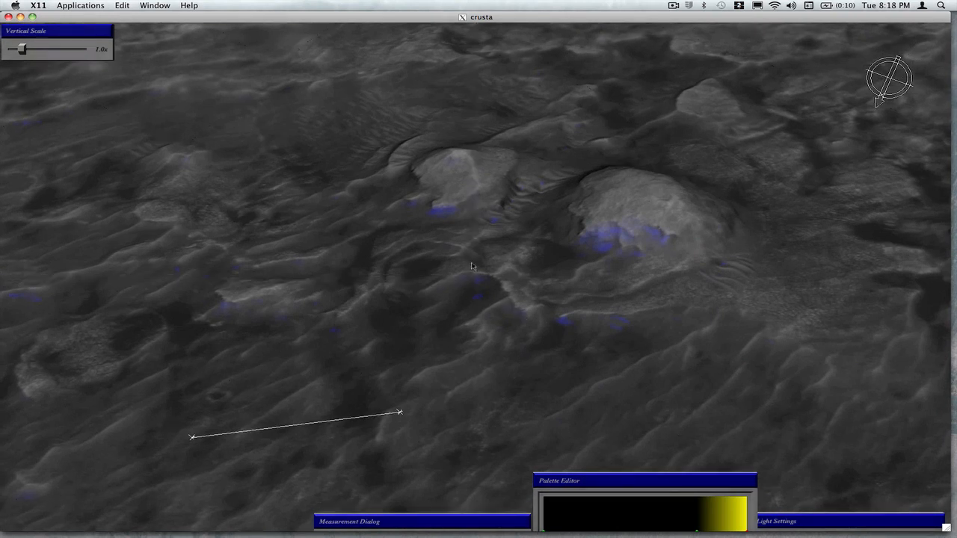
mouse_move(389, 263)
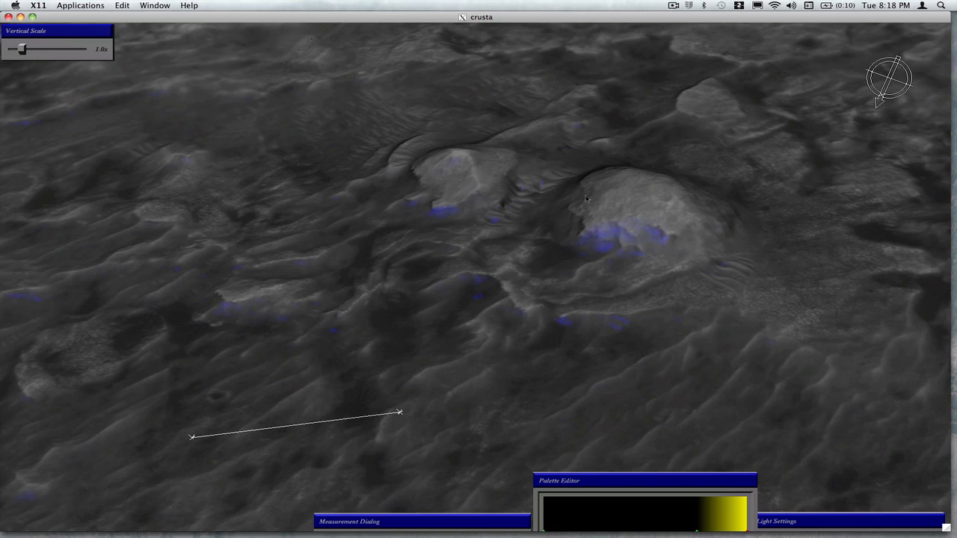
mouse_move(445, 212)
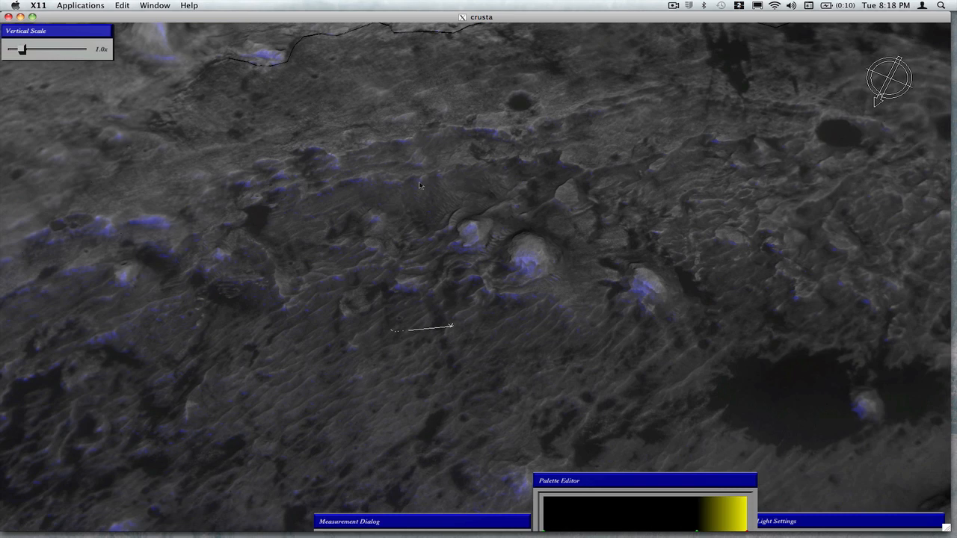
mouse_move(540, 176)
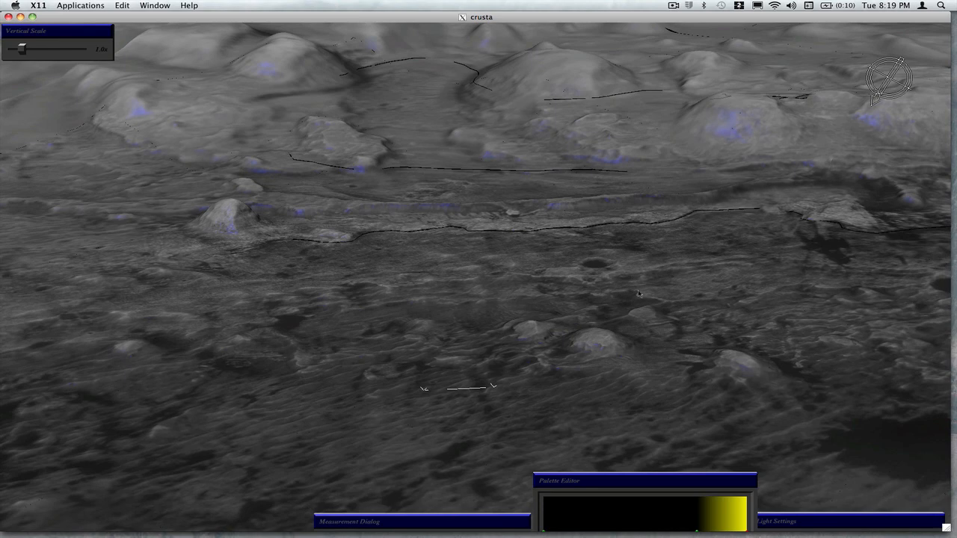
mouse_move(642, 323)
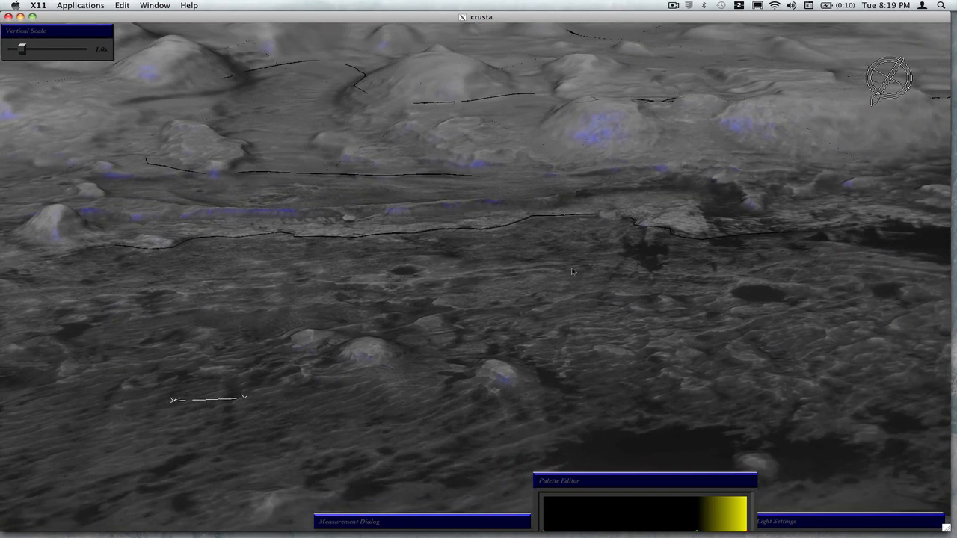
mouse_move(546, 306)
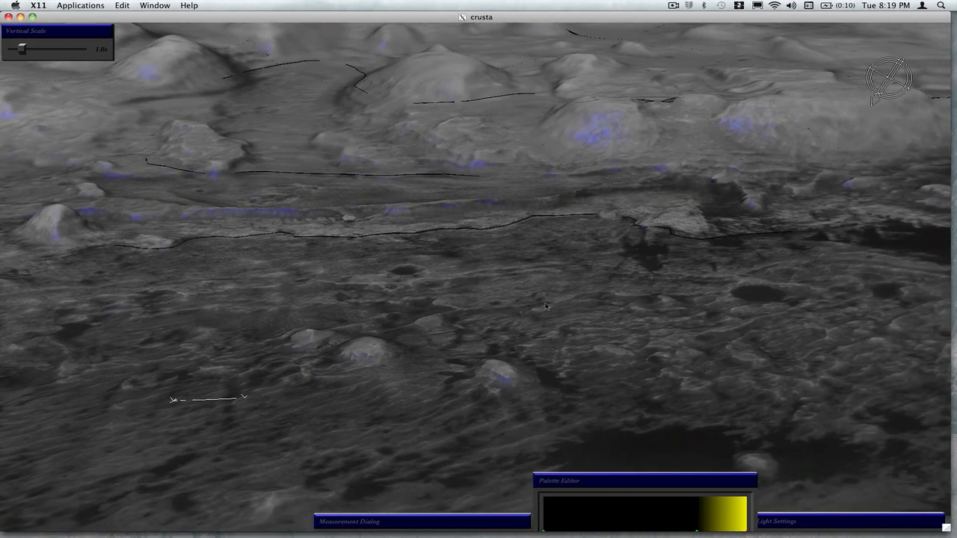
mouse_move(341, 277)
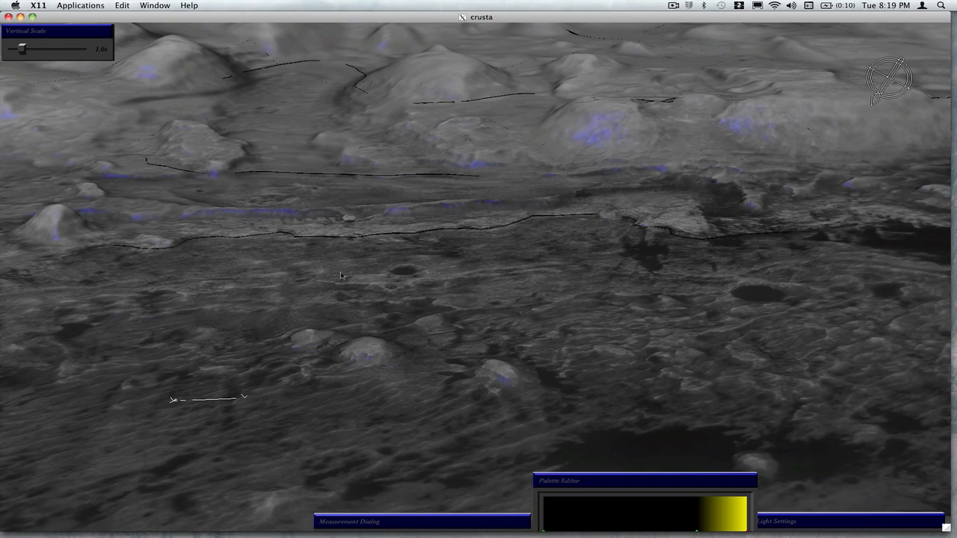
mouse_move(367, 234)
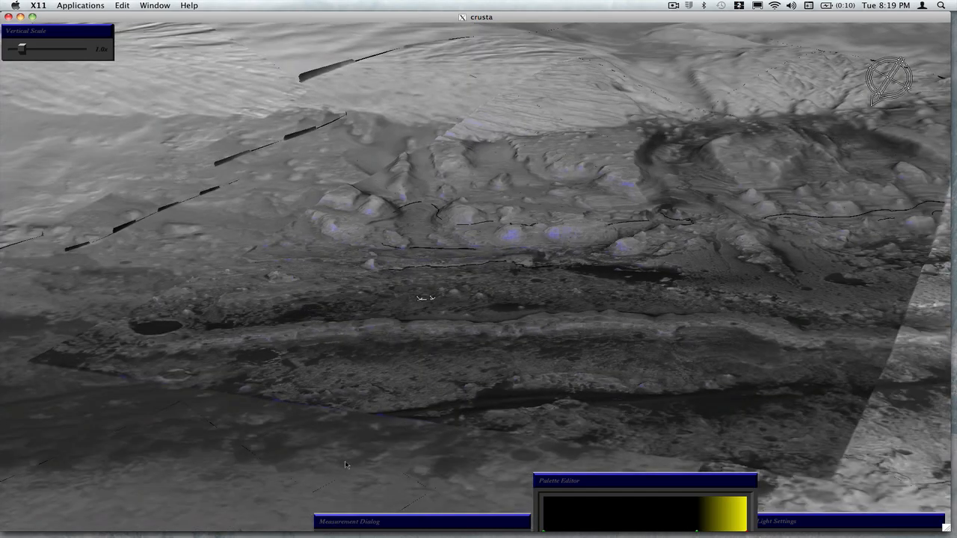
mouse_move(624, 238)
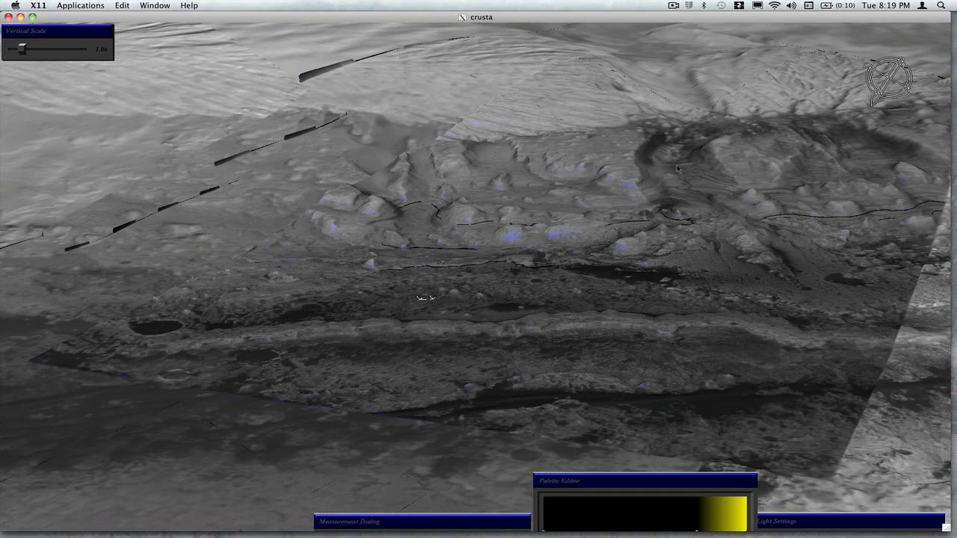
mouse_move(701, 172)
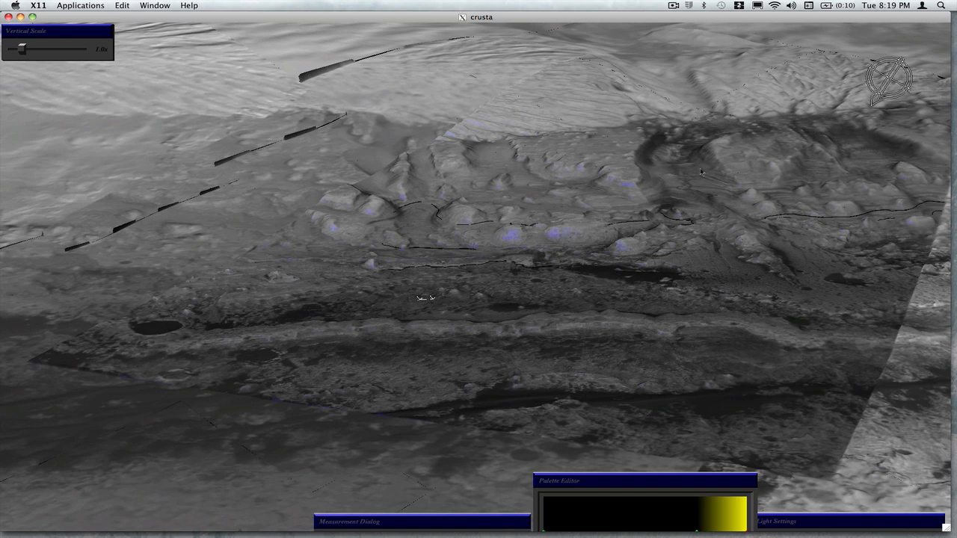
mouse_move(575, 227)
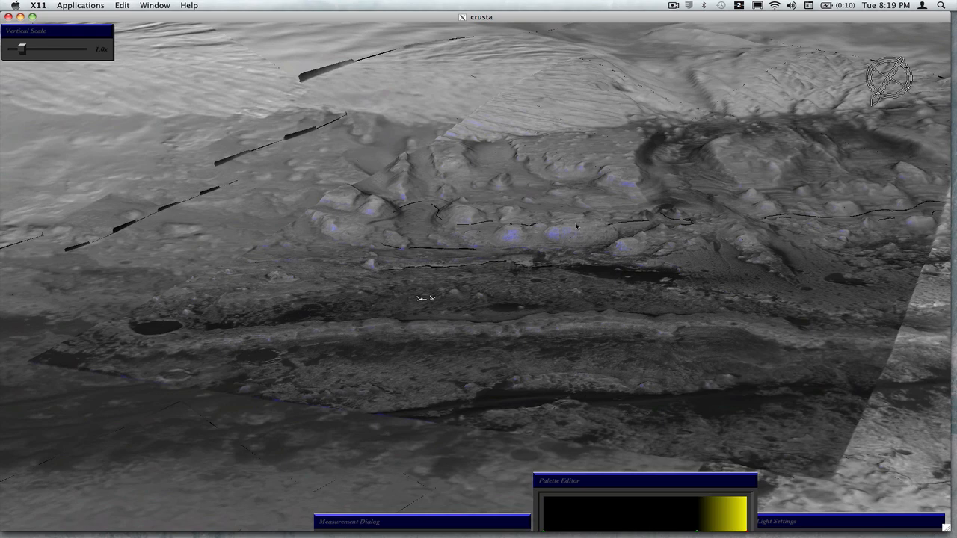
mouse_move(430, 268)
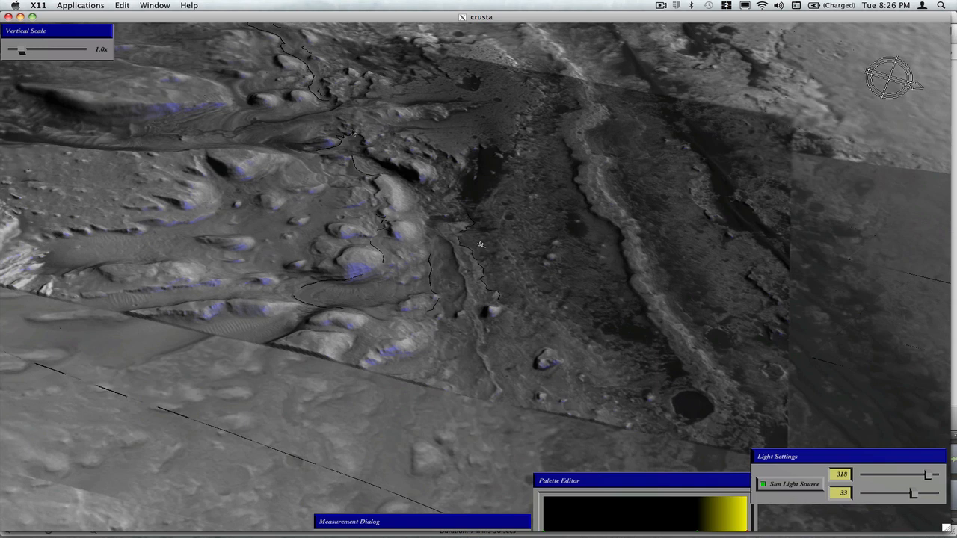
mouse_move(527, 114)
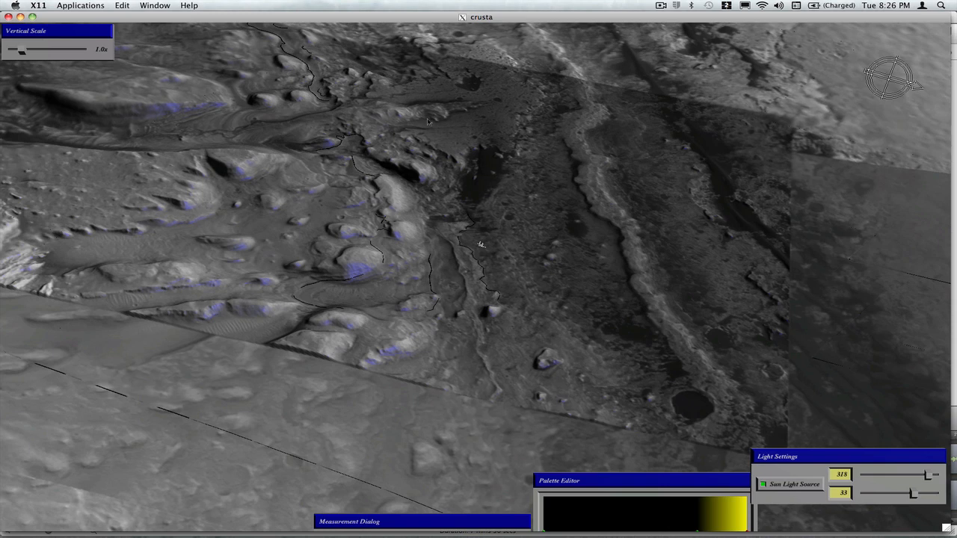
mouse_move(460, 81)
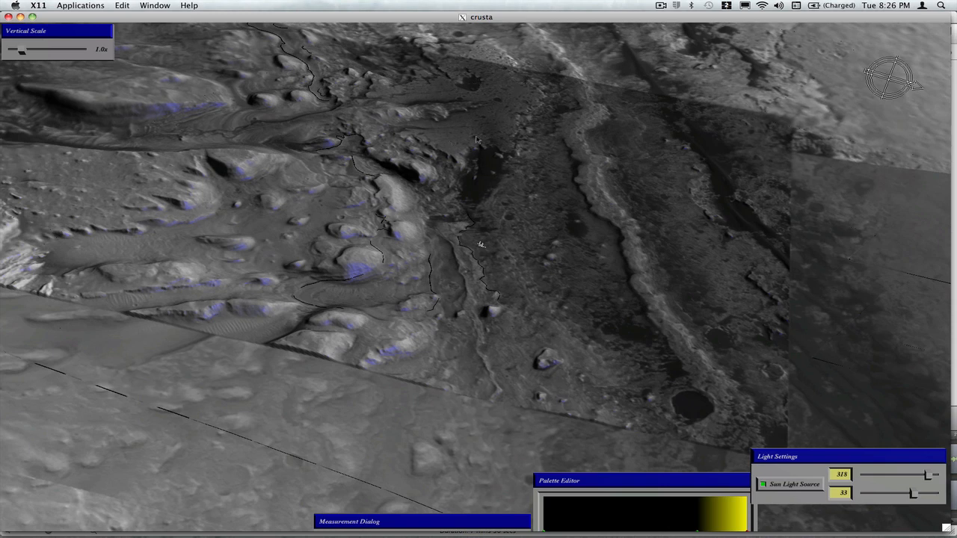
mouse_move(443, 121)
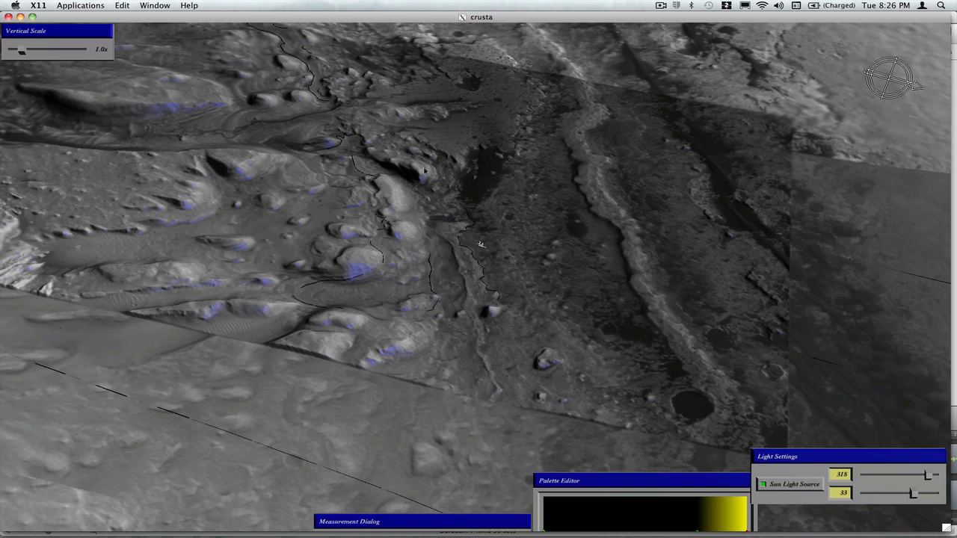
mouse_move(463, 344)
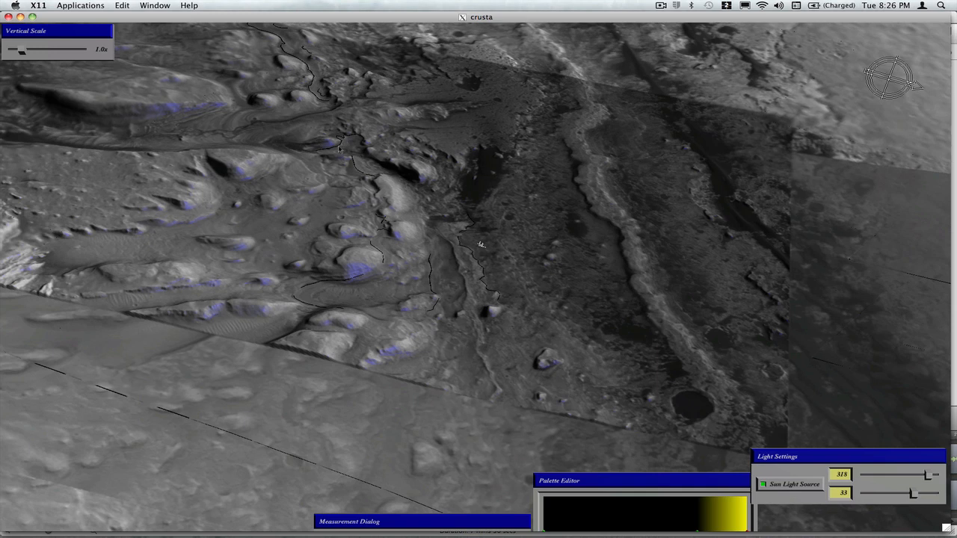
mouse_move(417, 189)
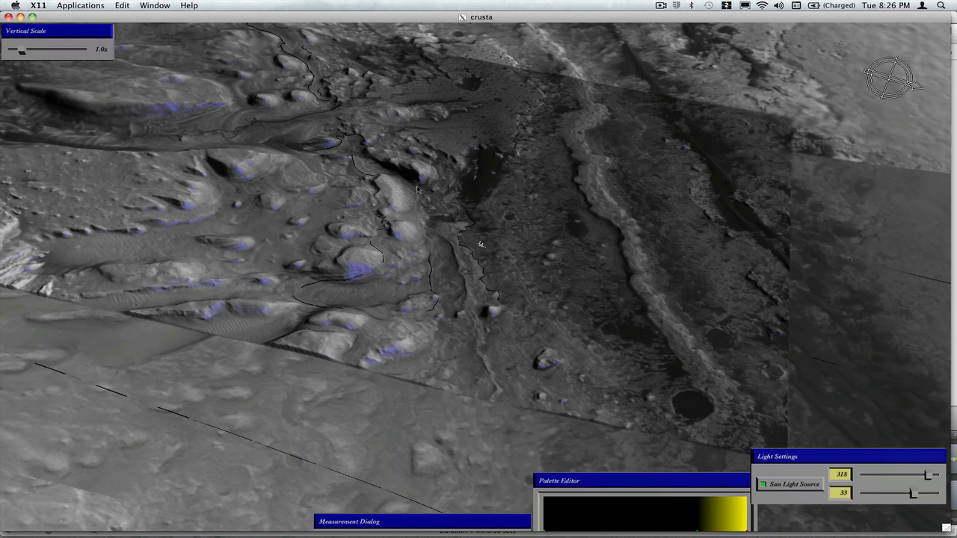
mouse_move(424, 204)
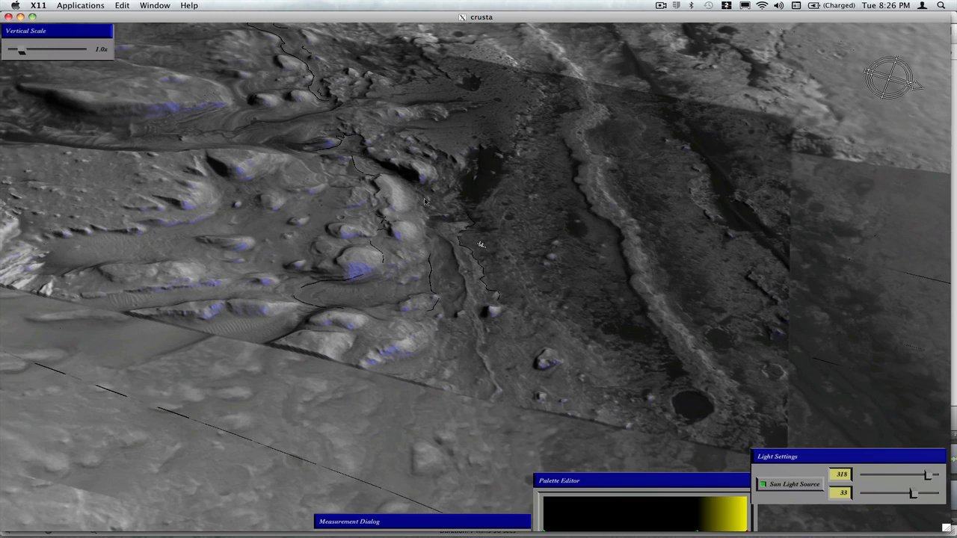
mouse_move(433, 206)
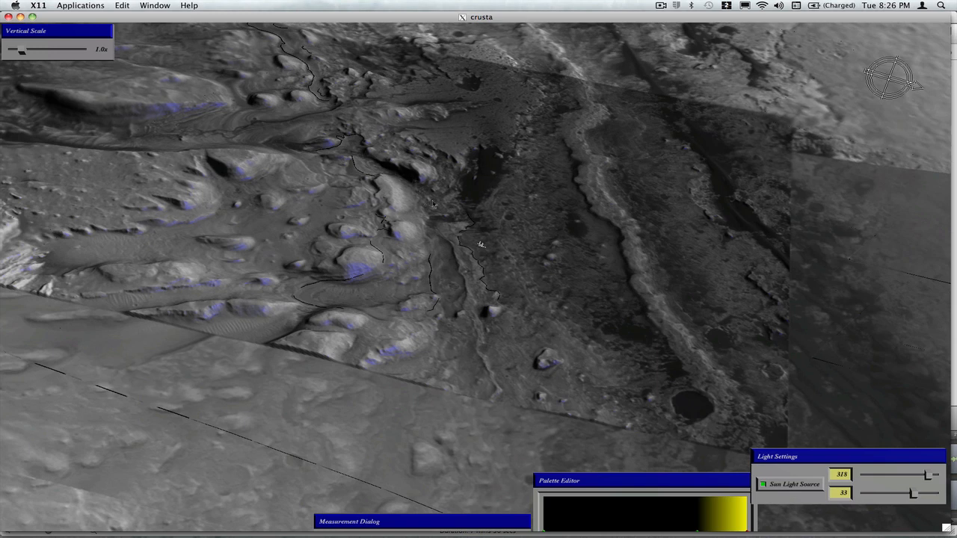
mouse_move(461, 290)
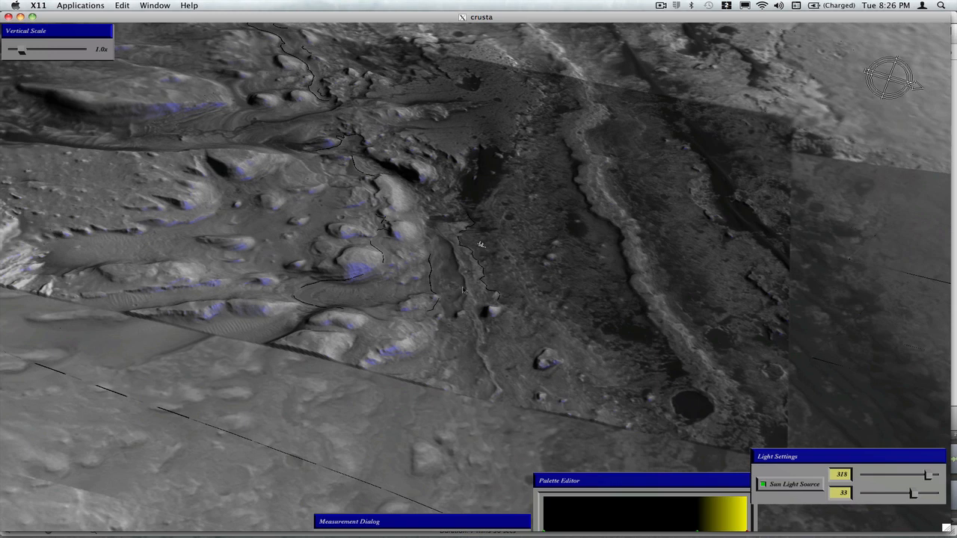
mouse_move(460, 272)
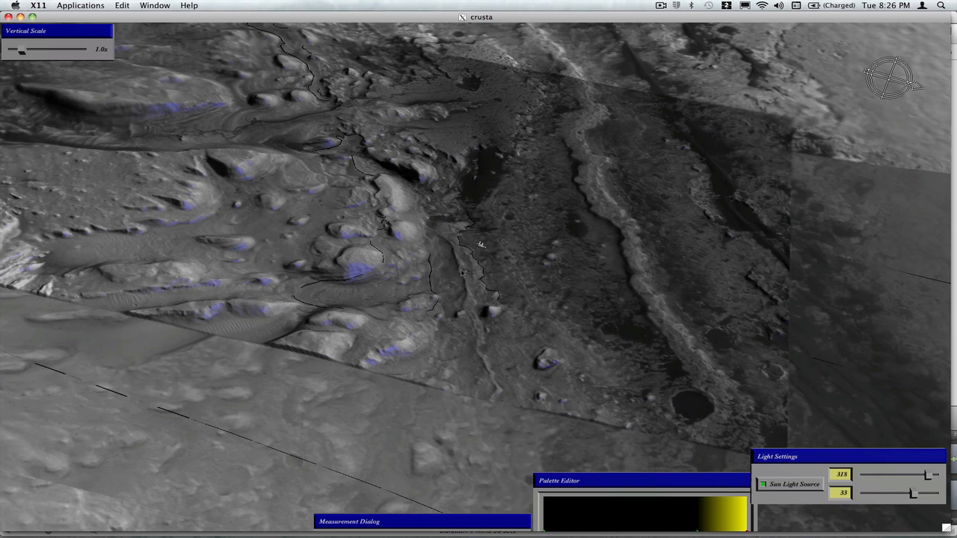
mouse_move(583, 136)
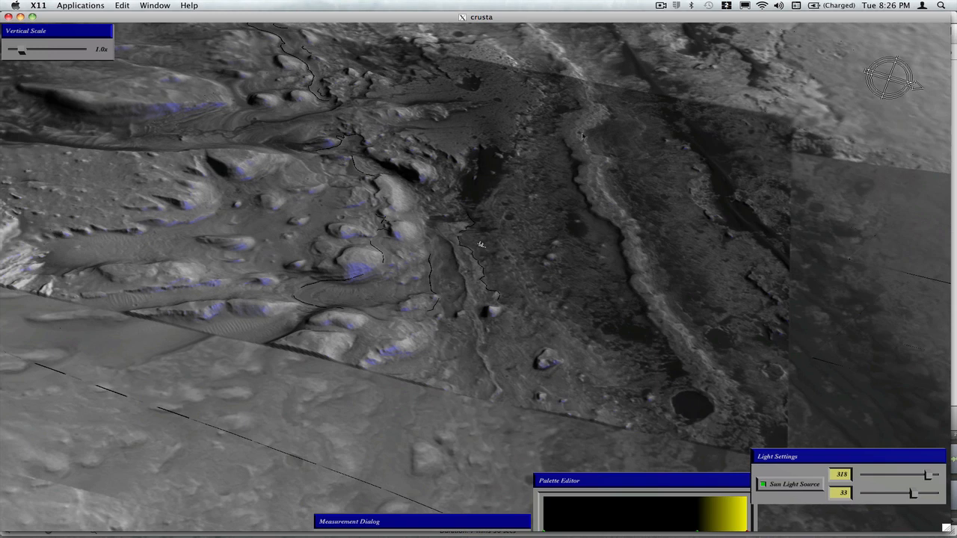
mouse_move(302, 149)
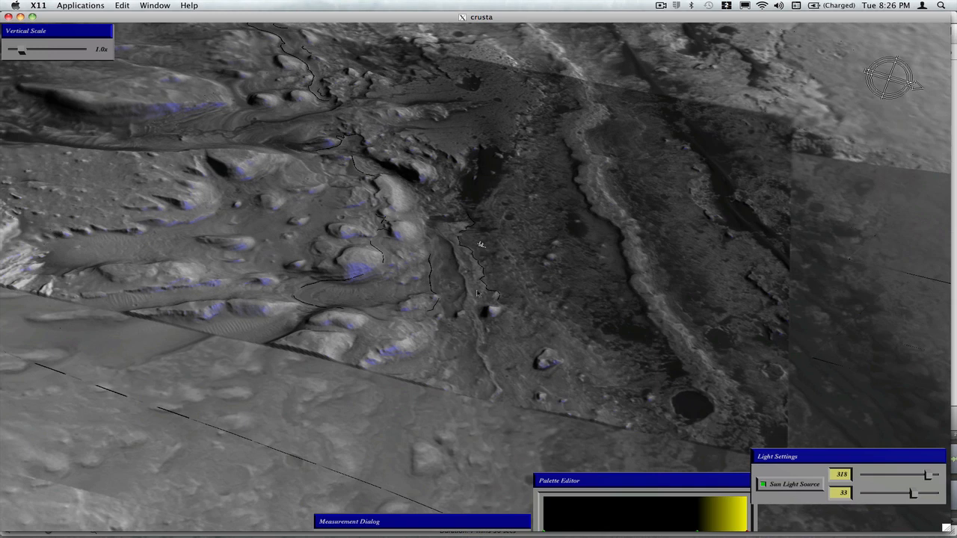
mouse_move(462, 282)
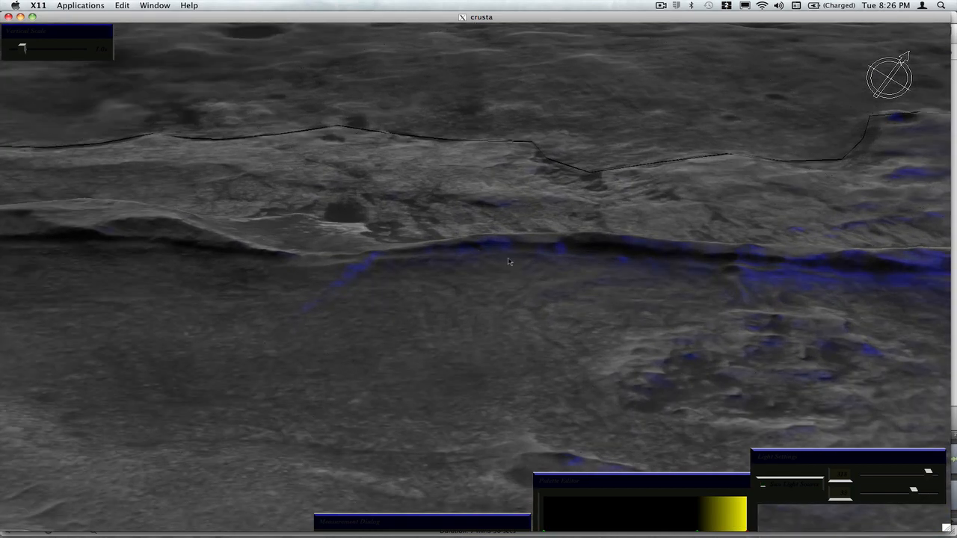
mouse_move(454, 256)
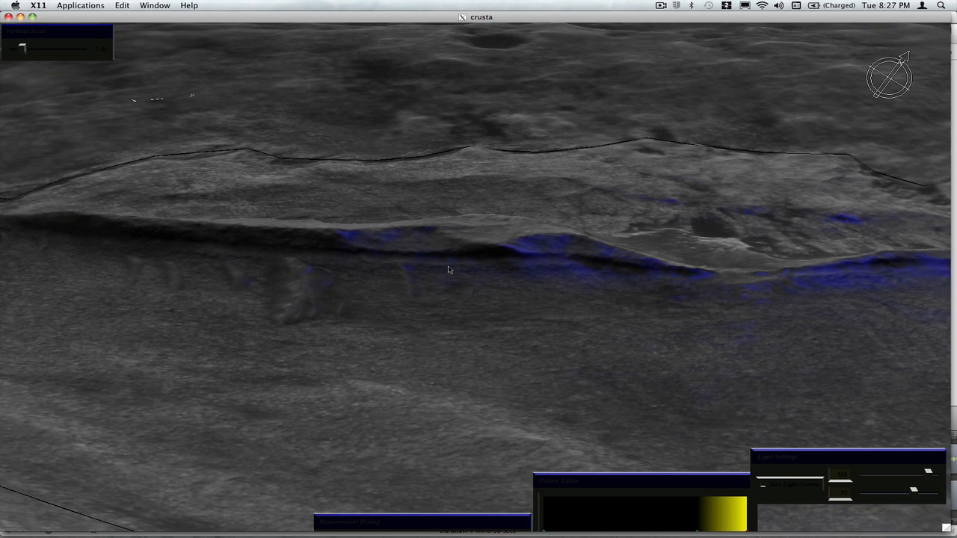
mouse_move(628, 415)
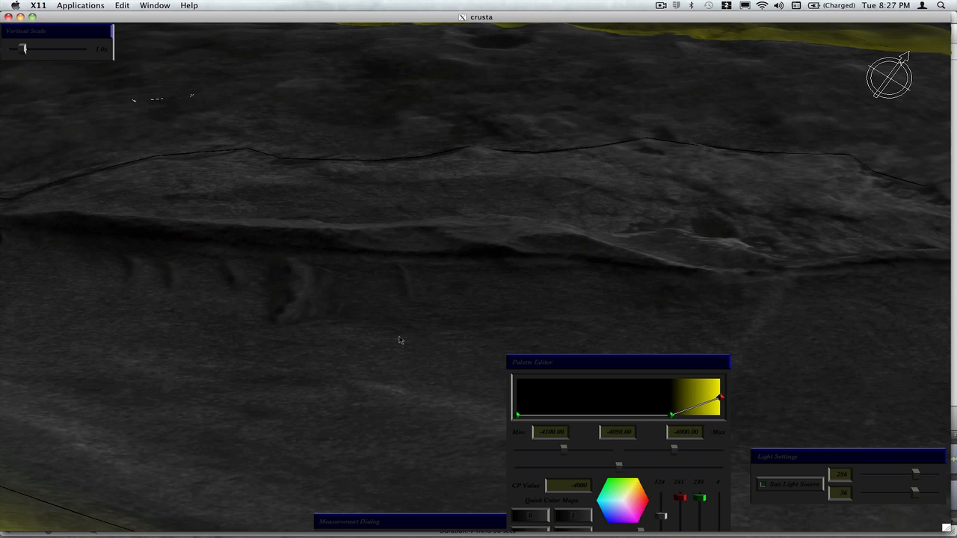
mouse_move(283, 334)
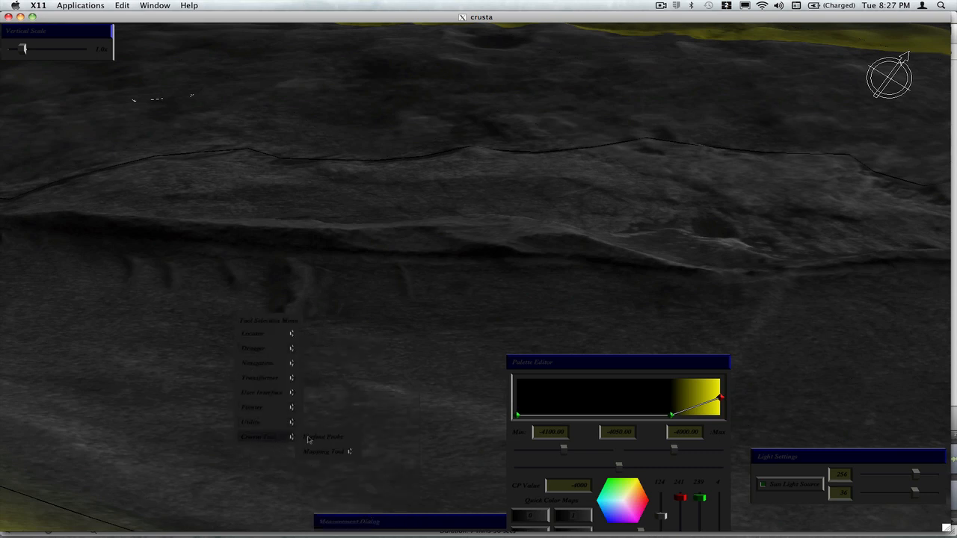
Turn on contour lines so yellow contours trace the terrain while the palette editor stays up.
click(325, 437)
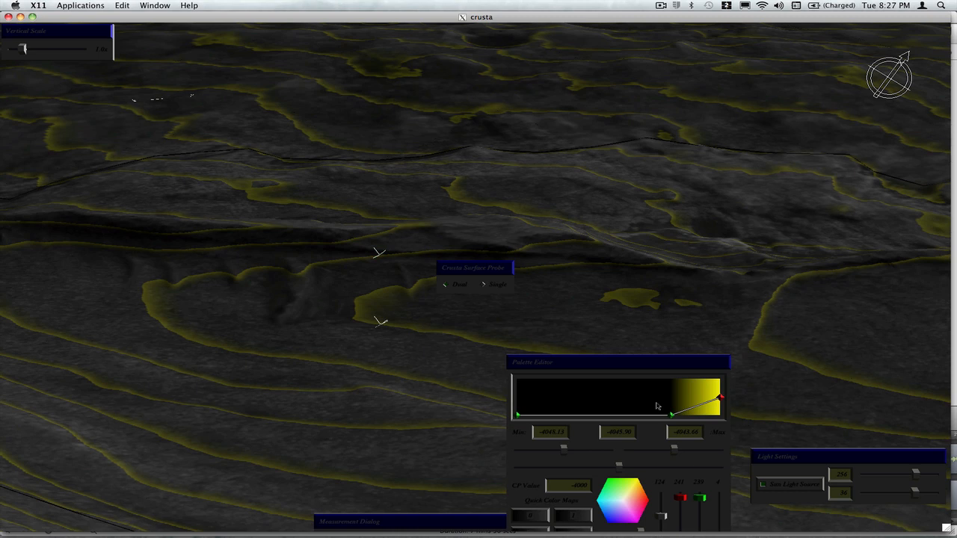
mouse_move(677, 452)
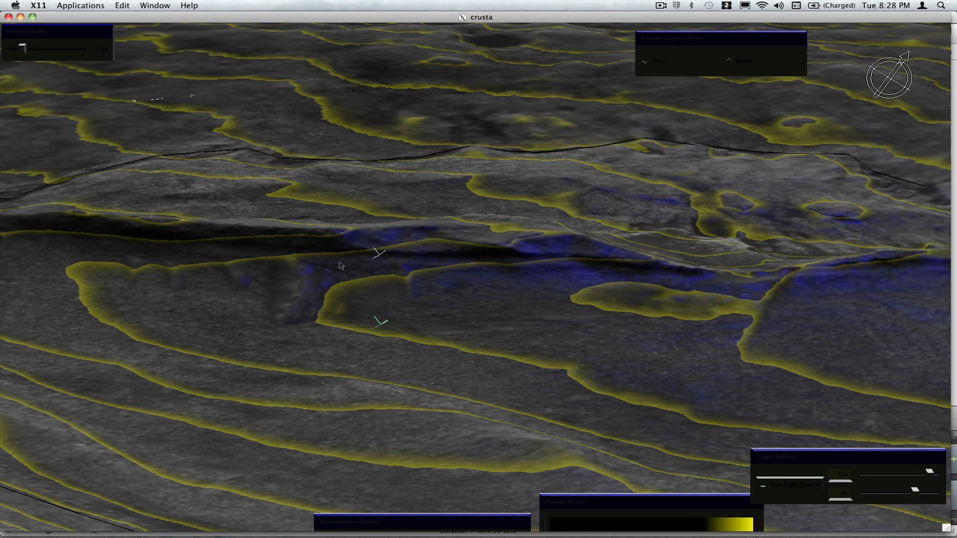
mouse_move(465, 281)
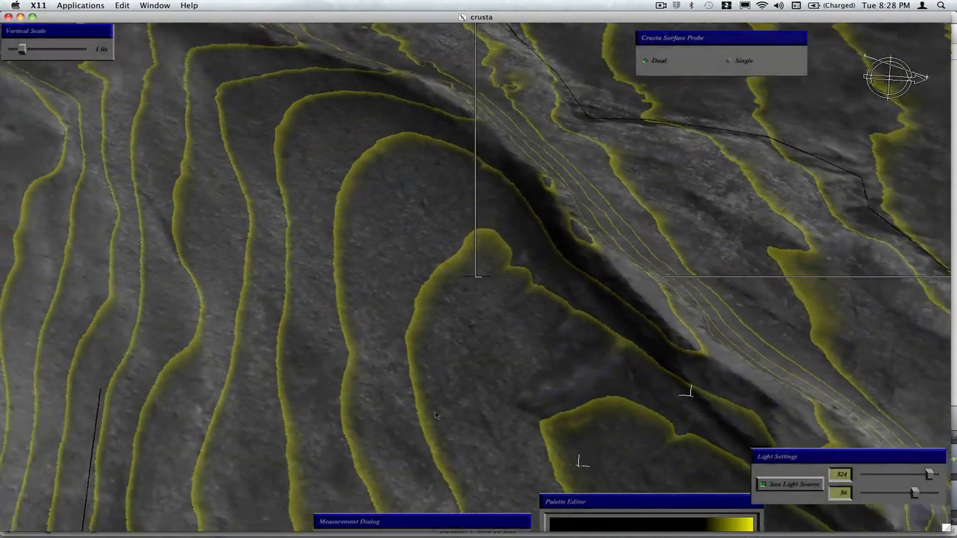
Orbit the view to frame the contoured hillside with the blue mapped-bed line beyond the dark channel.
drag(436, 415, 406, 146)
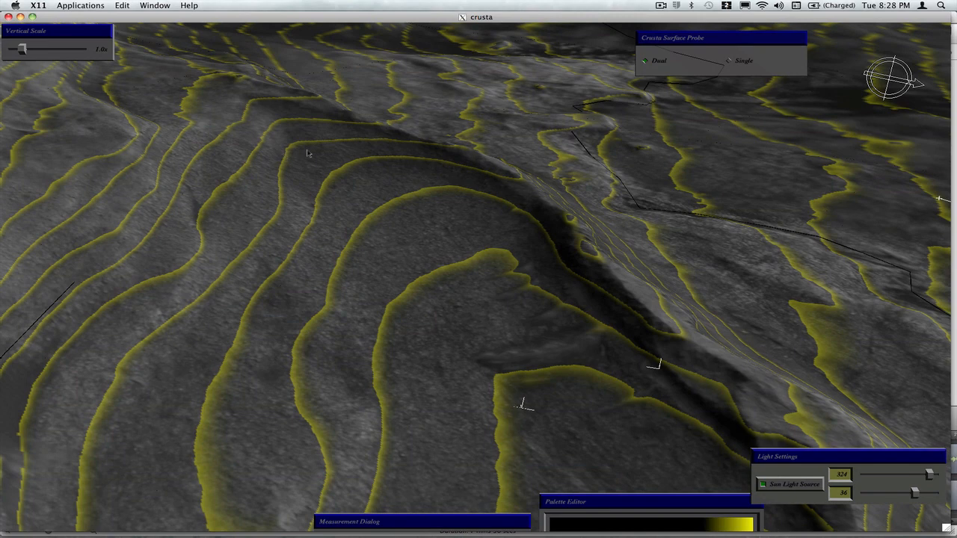
mouse_move(293, 209)
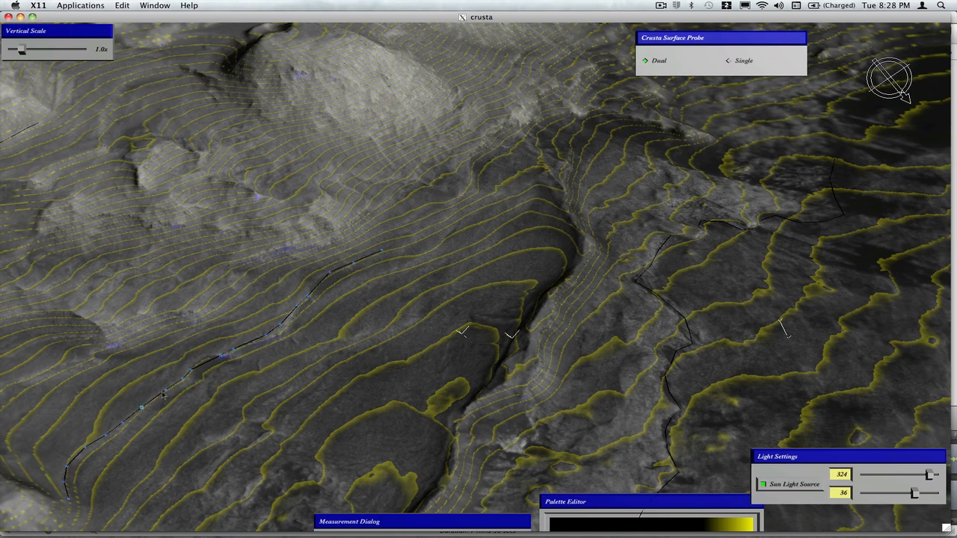
mouse_move(481, 230)
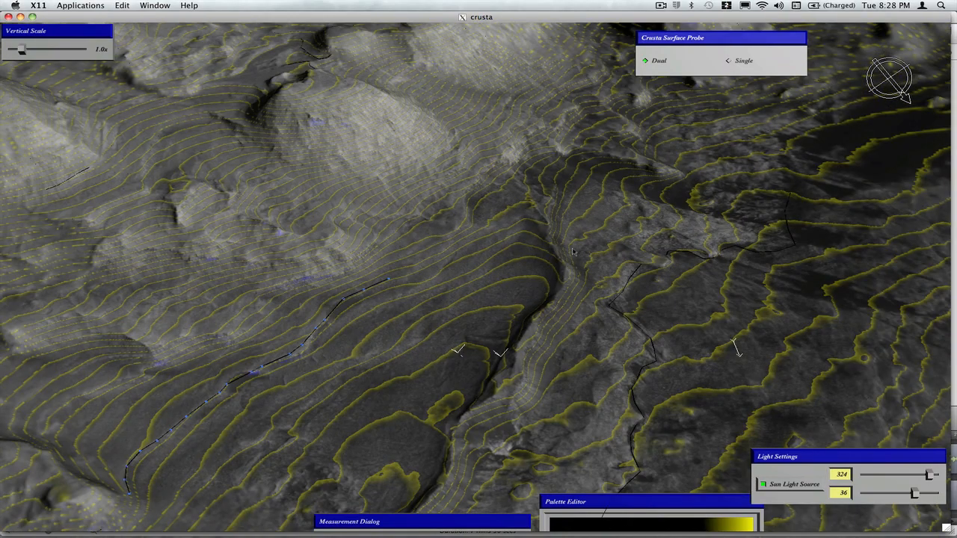
mouse_move(547, 260)
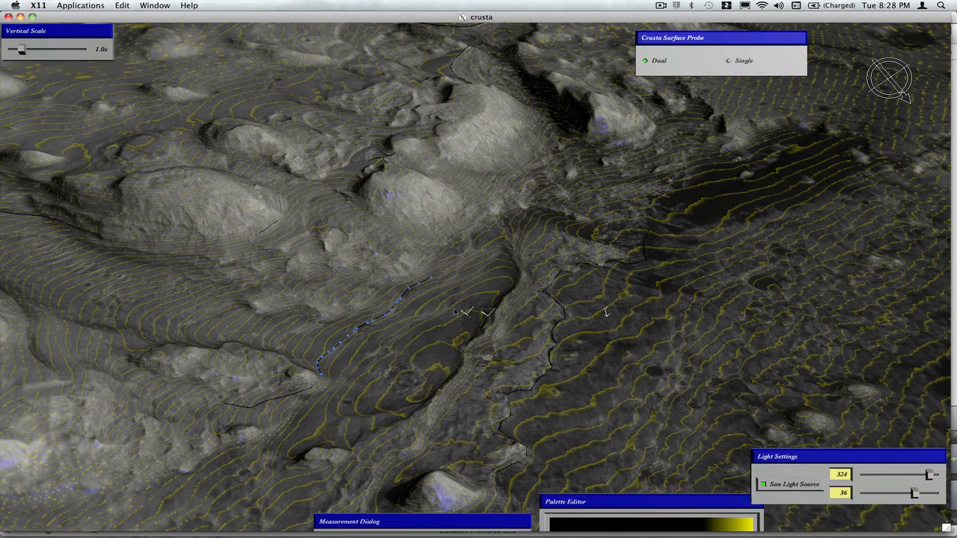
mouse_move(577, 434)
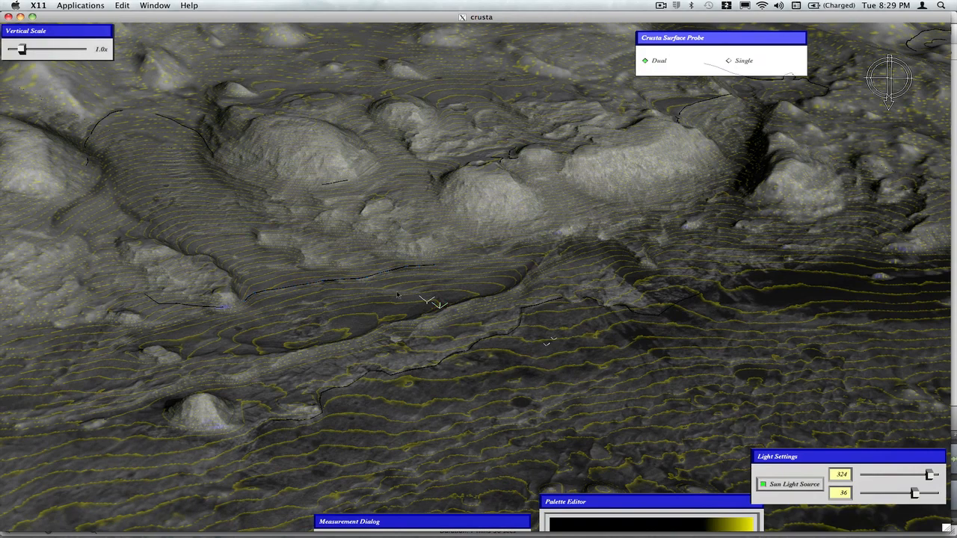
mouse_move(475, 399)
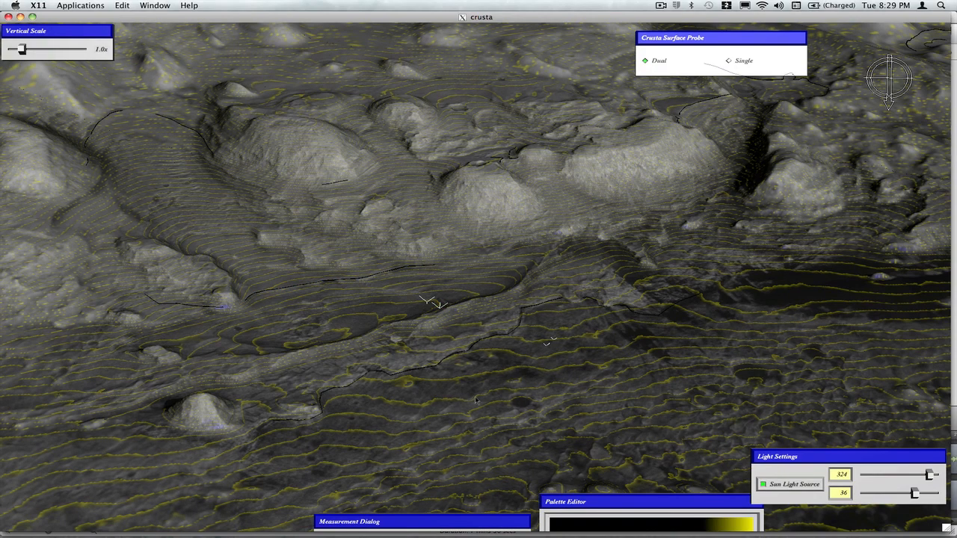
mouse_move(442, 404)
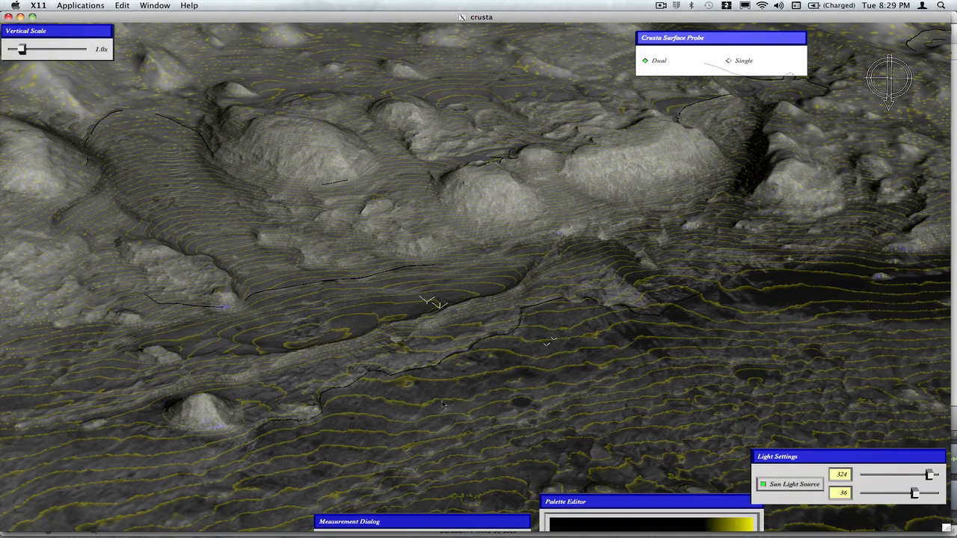
mouse_move(442, 386)
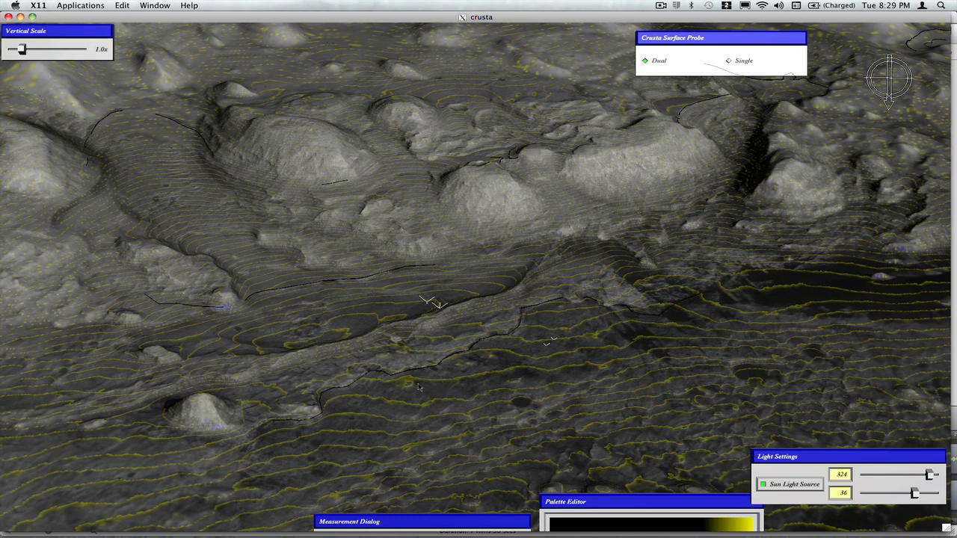
mouse_move(401, 364)
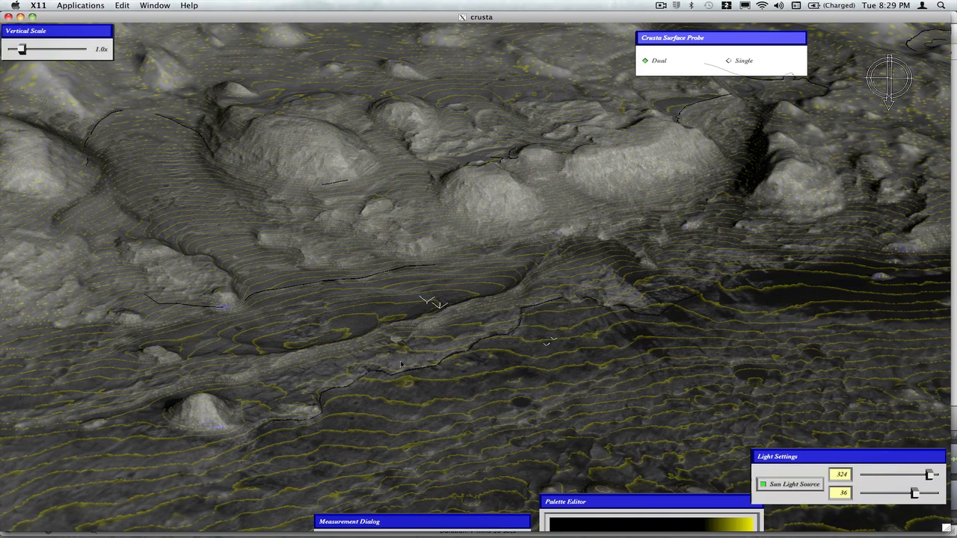
mouse_move(326, 299)
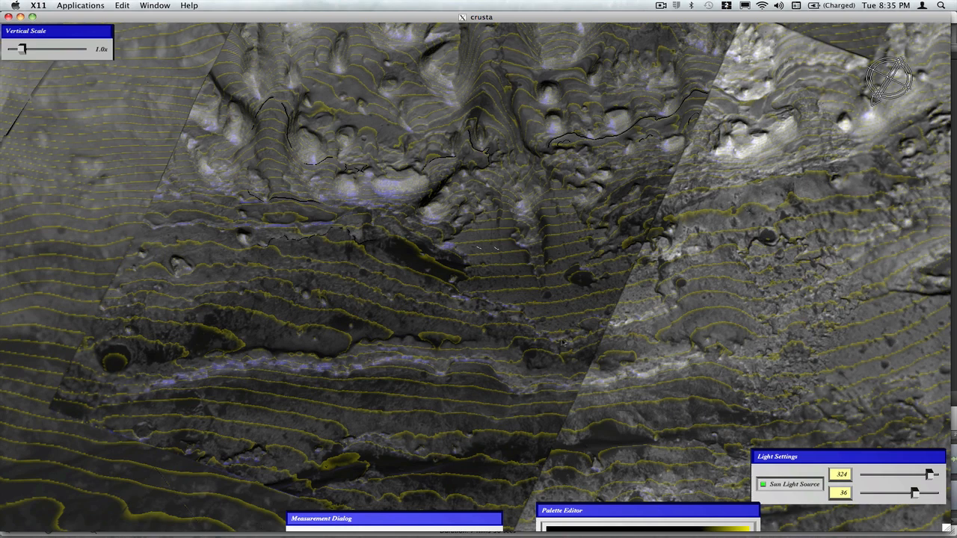
mouse_move(314, 332)
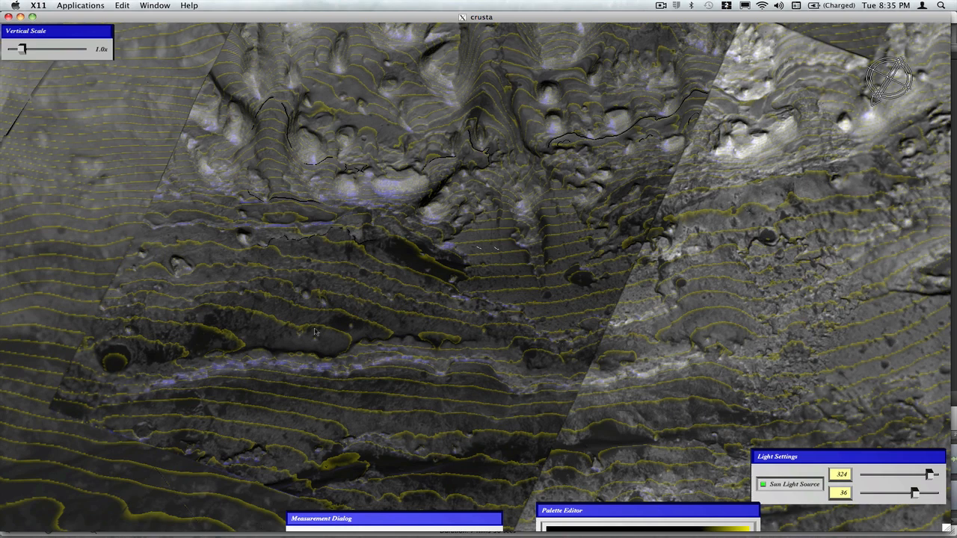
mouse_move(383, 368)
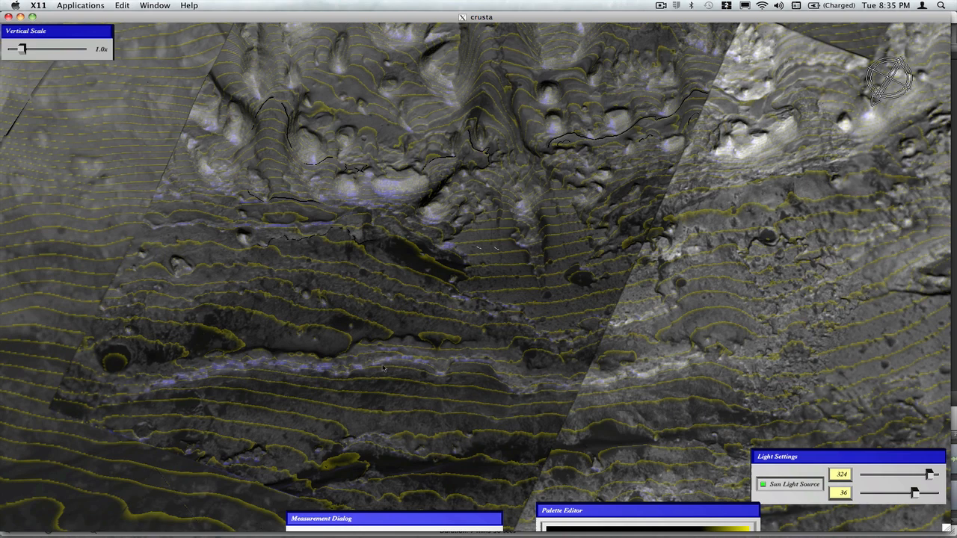
mouse_move(701, 356)
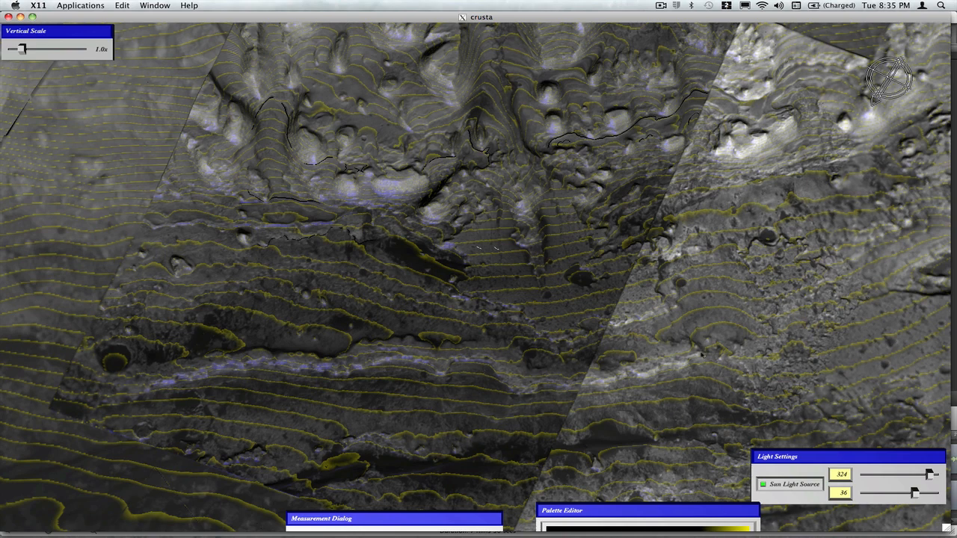
mouse_move(895, 238)
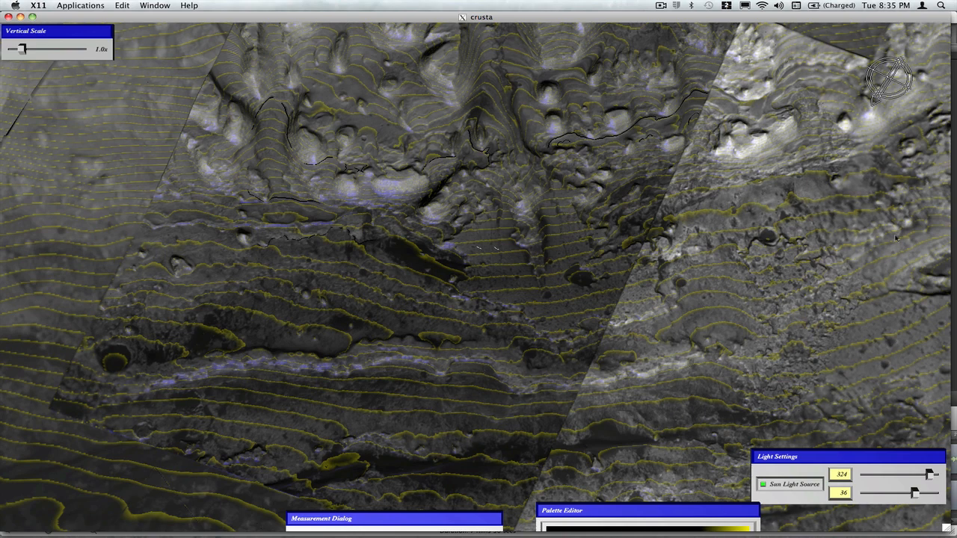
mouse_move(924, 207)
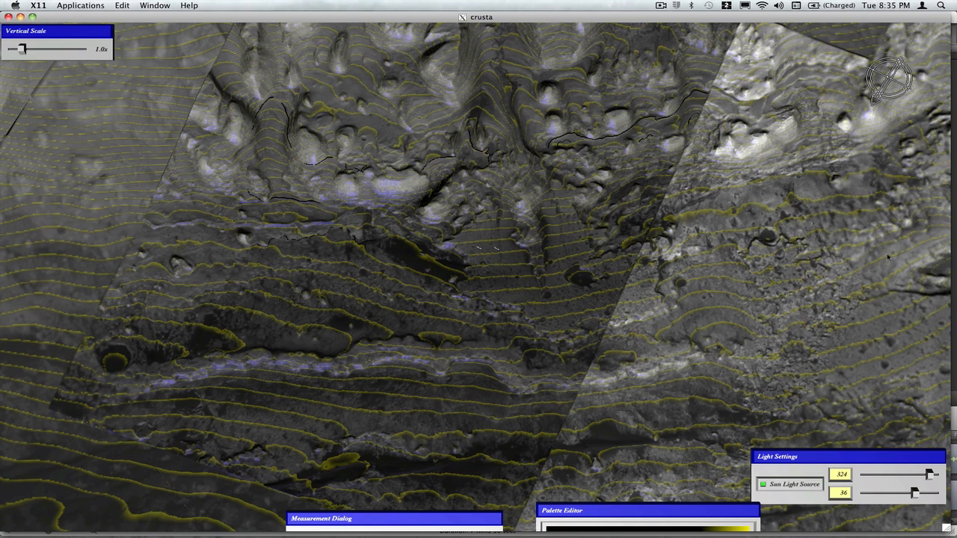
mouse_move(834, 223)
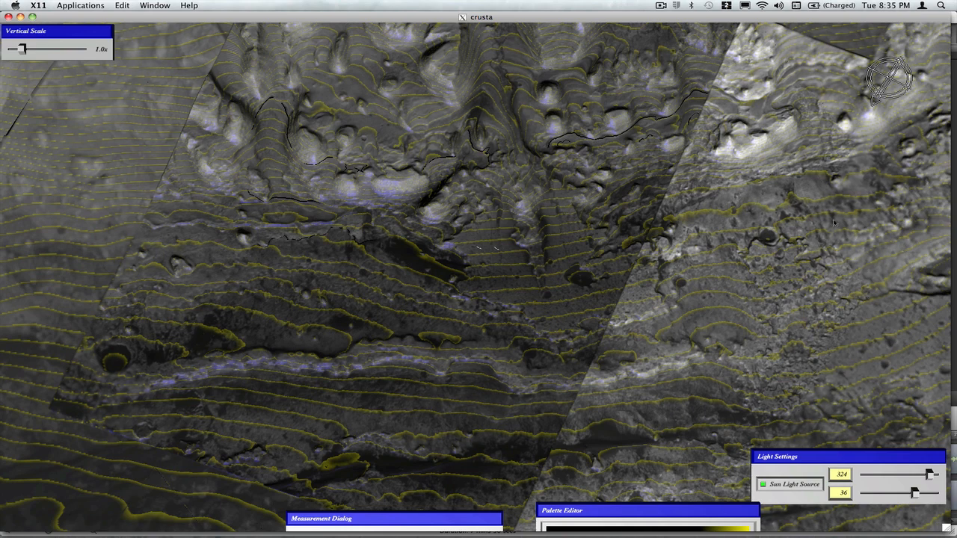
mouse_move(822, 251)
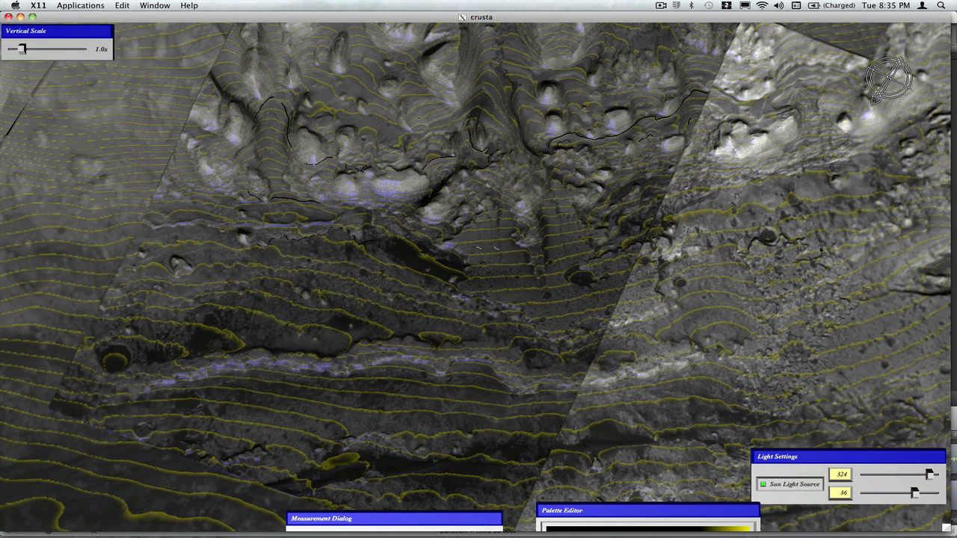
mouse_move(446, 275)
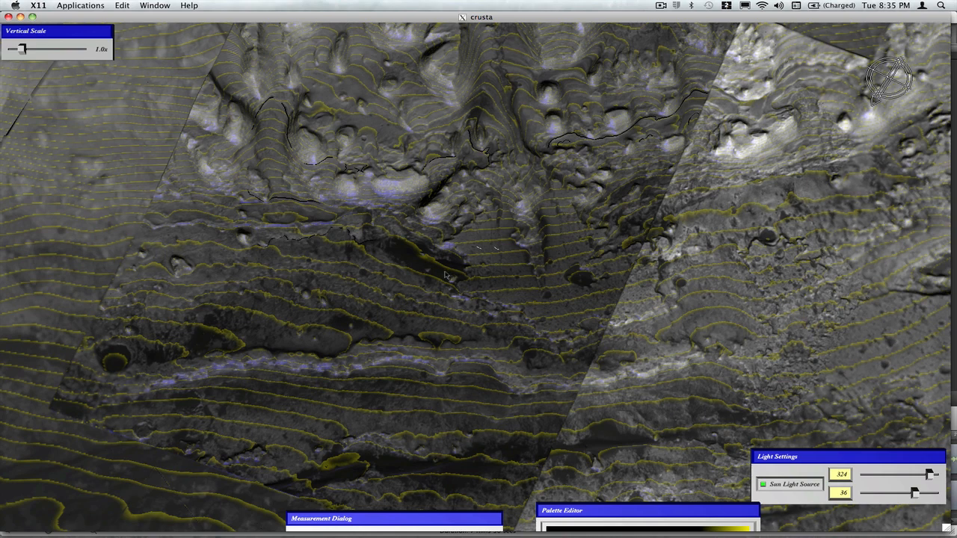
mouse_move(485, 227)
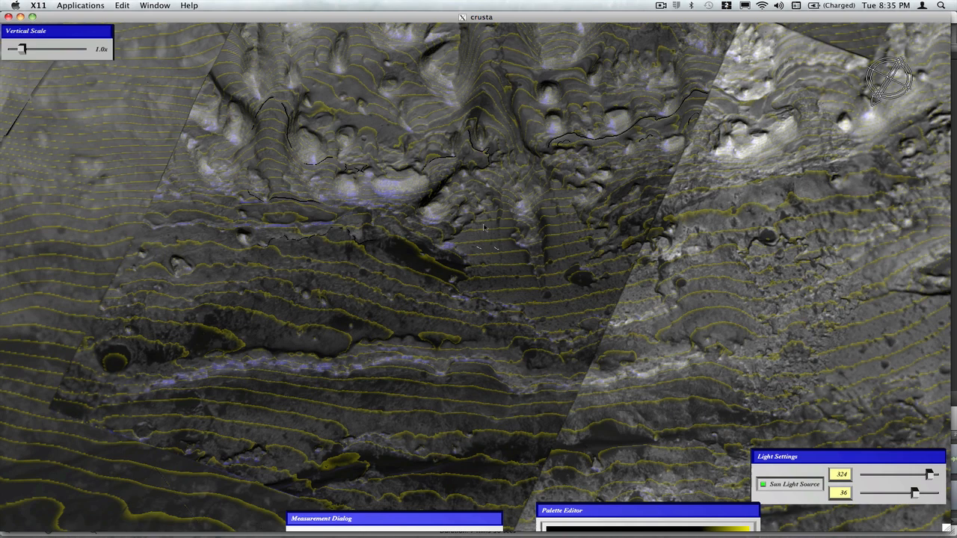
mouse_move(553, 215)
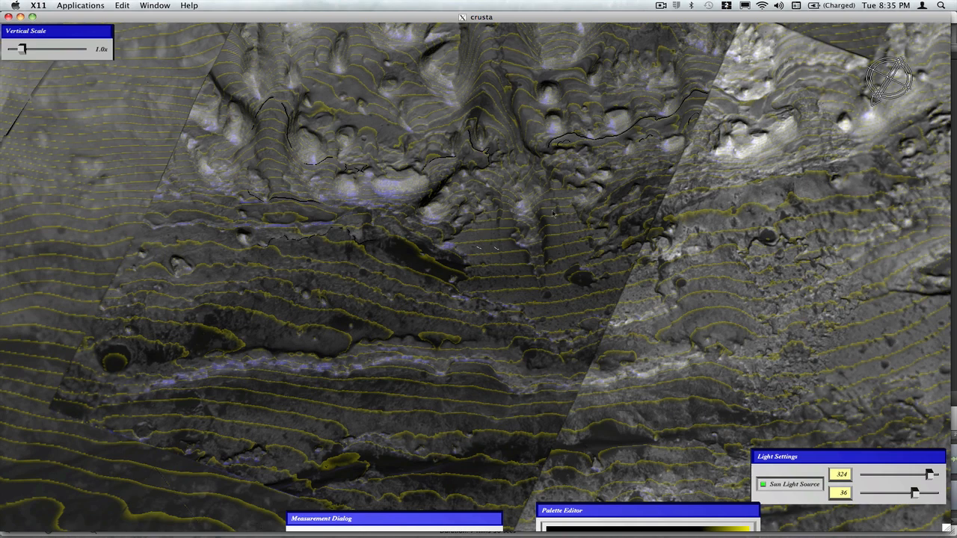
mouse_move(486, 255)
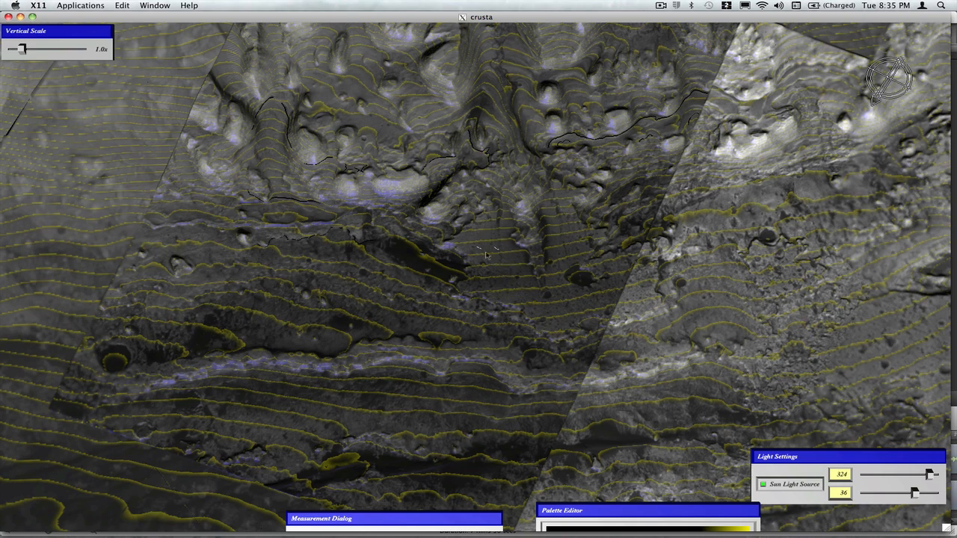
mouse_move(486, 248)
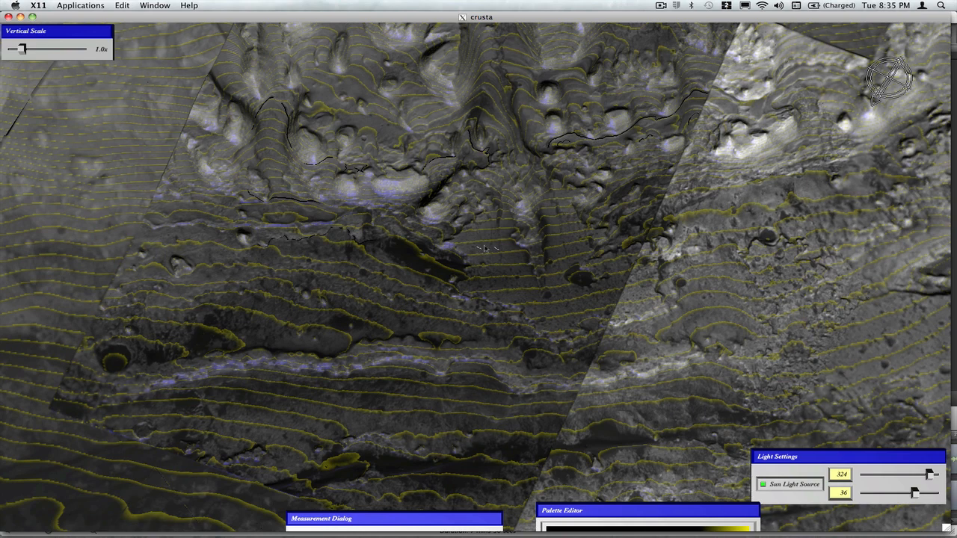
mouse_move(528, 283)
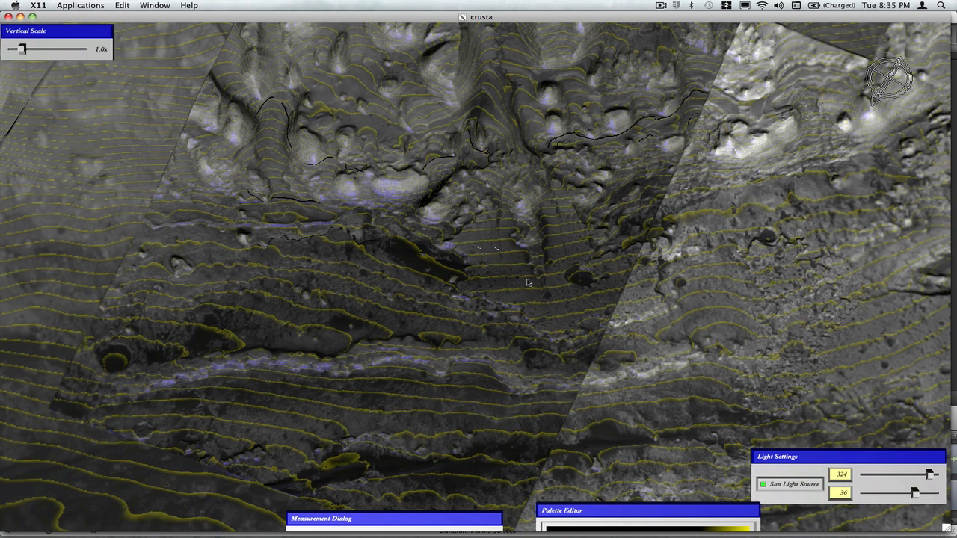
mouse_move(505, 102)
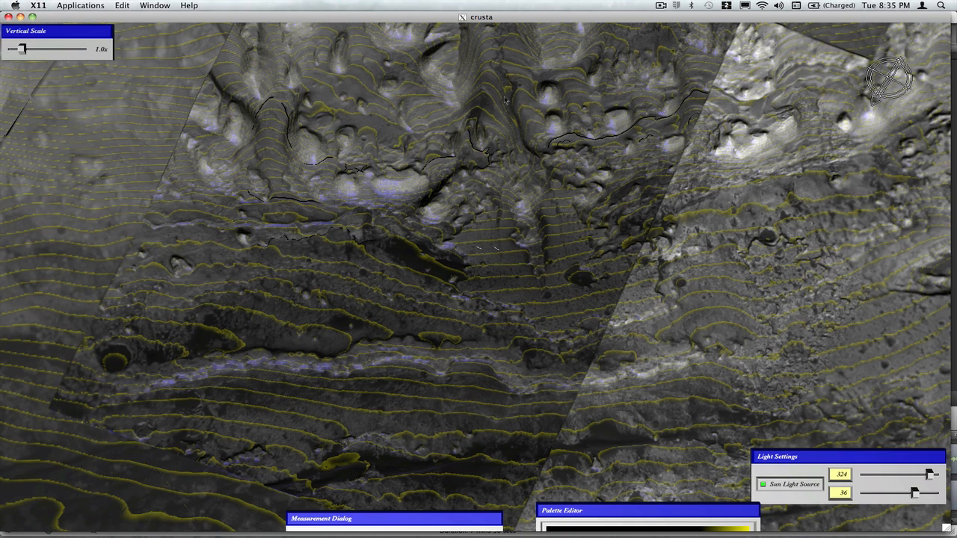
mouse_move(523, 215)
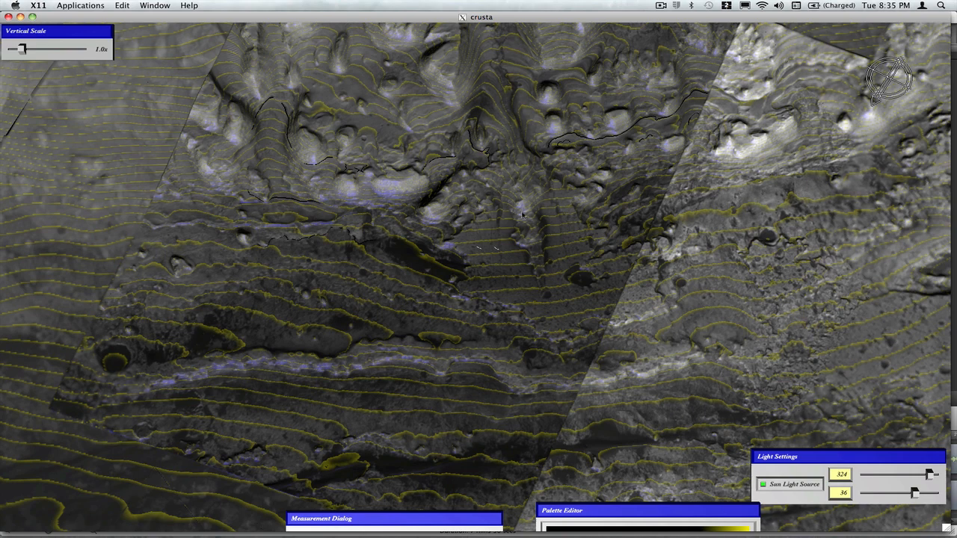
mouse_move(555, 251)
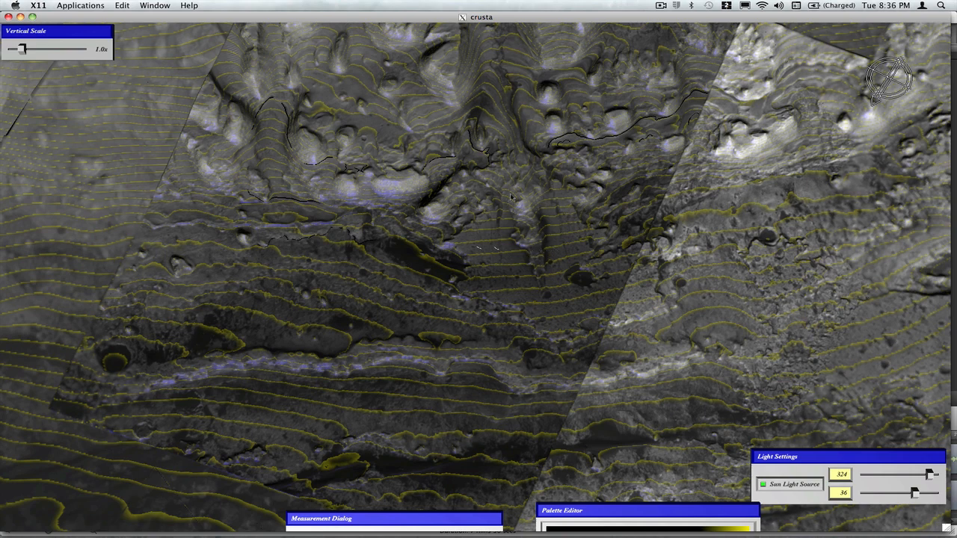
mouse_move(536, 260)
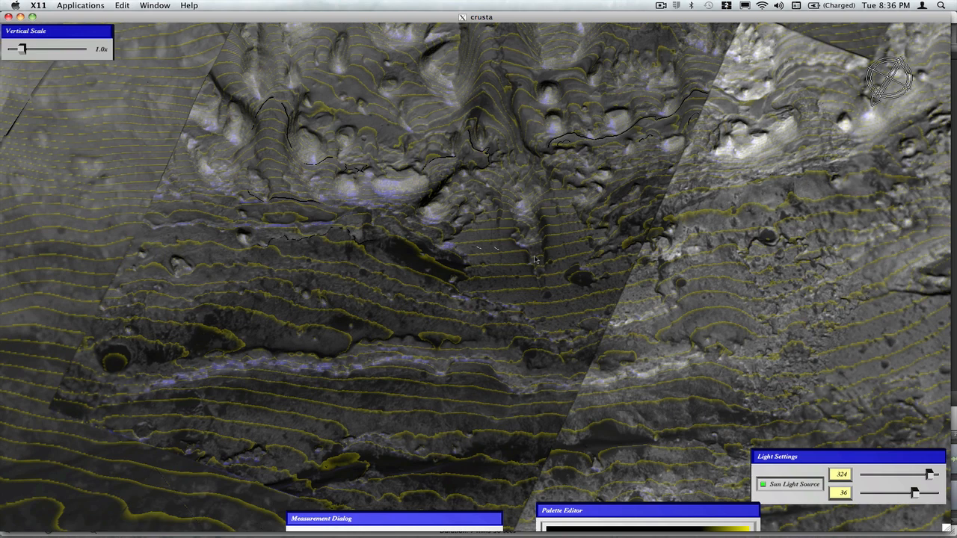
mouse_move(514, 263)
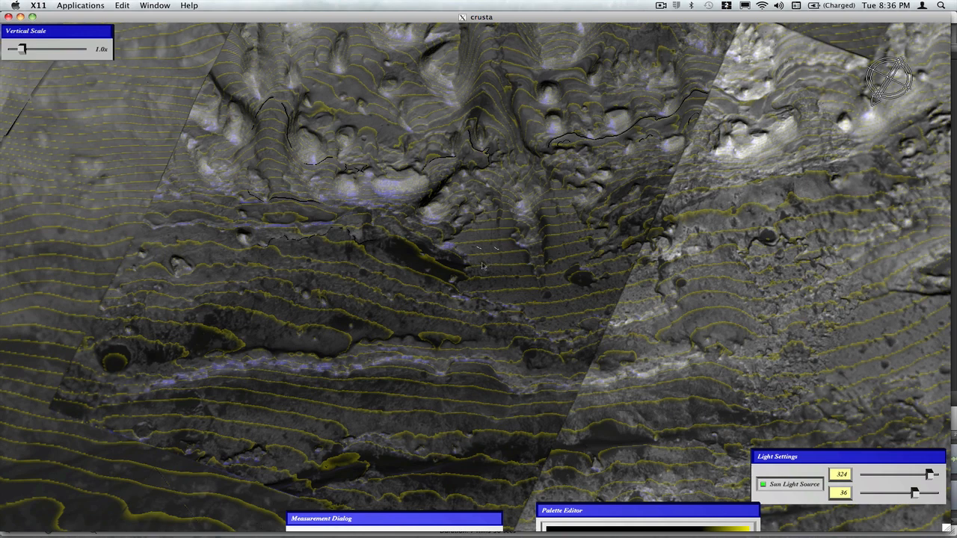
mouse_move(323, 335)
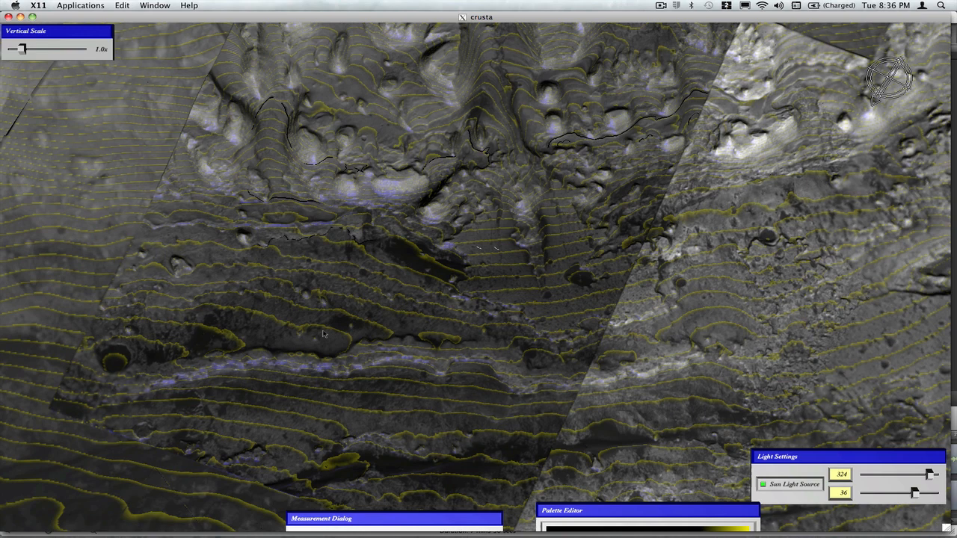
mouse_move(466, 261)
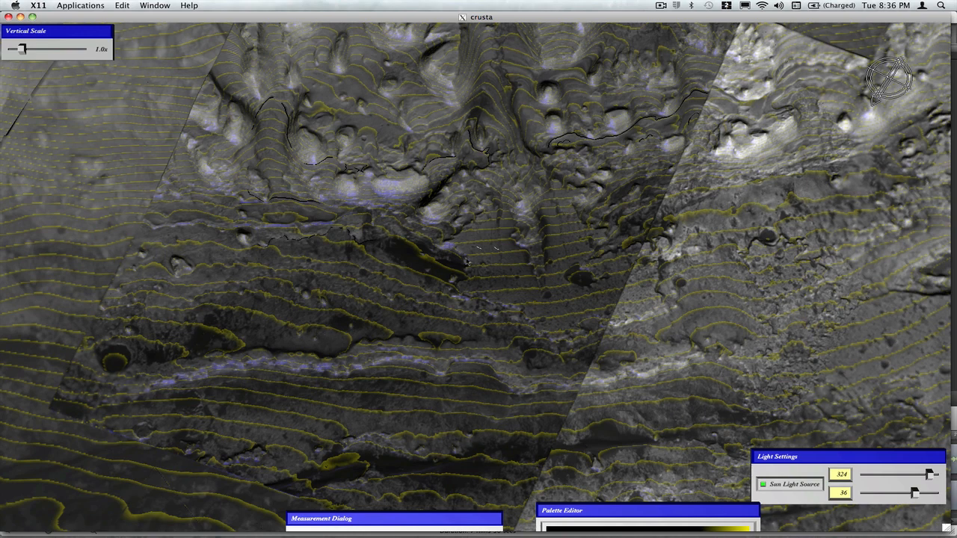
mouse_move(452, 298)
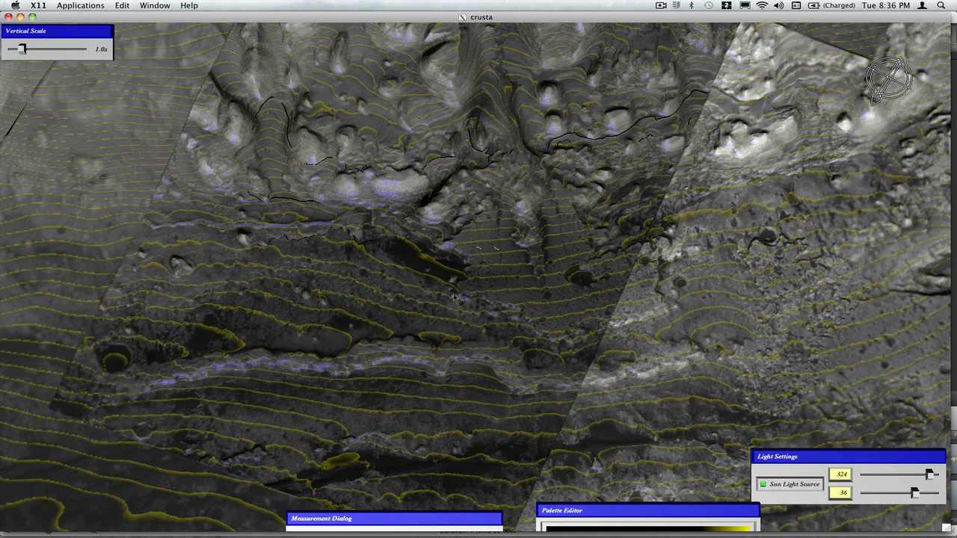
mouse_move(491, 212)
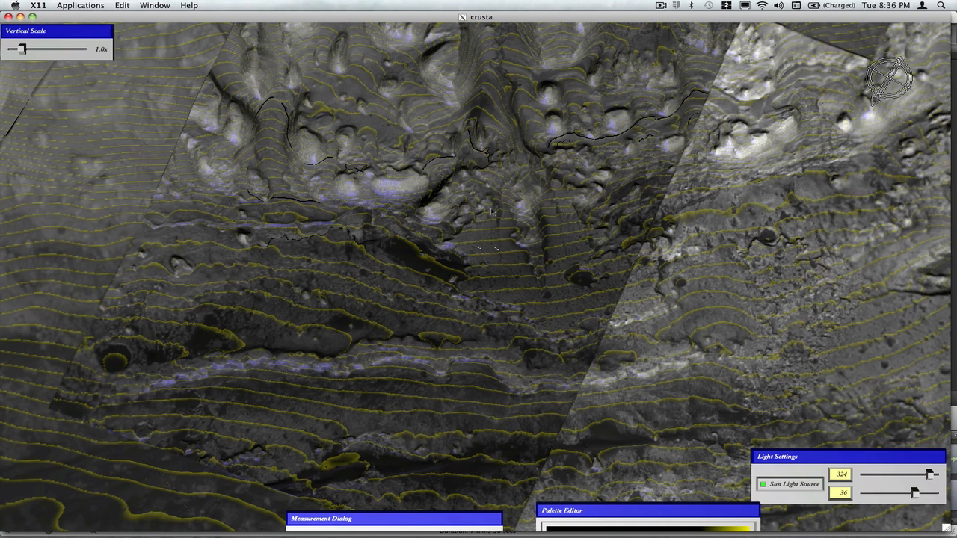
mouse_move(505, 231)
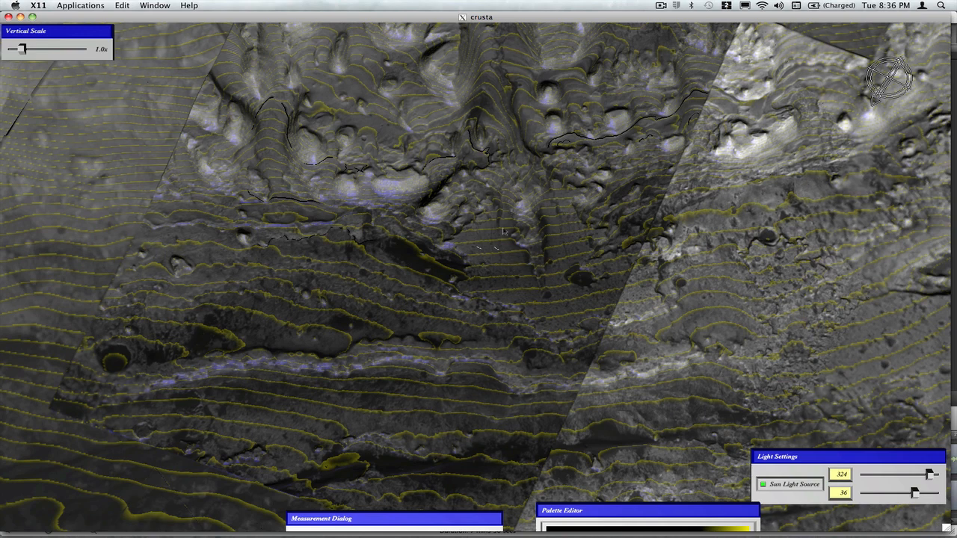
mouse_move(349, 238)
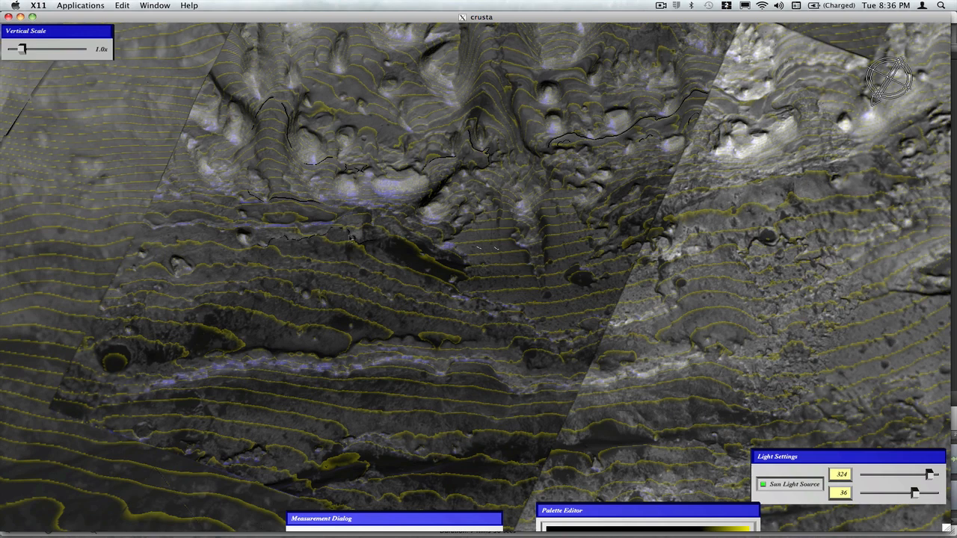
mouse_move(386, 245)
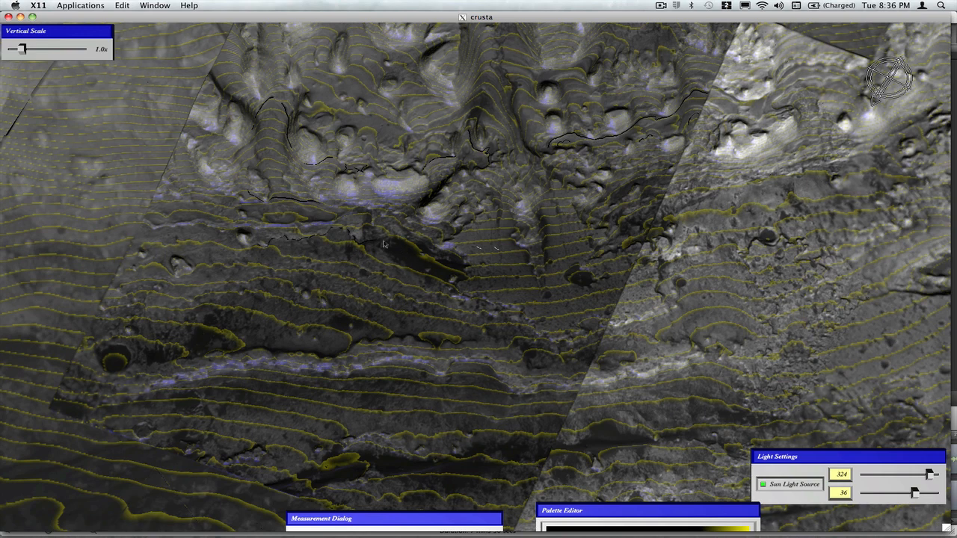
mouse_move(314, 209)
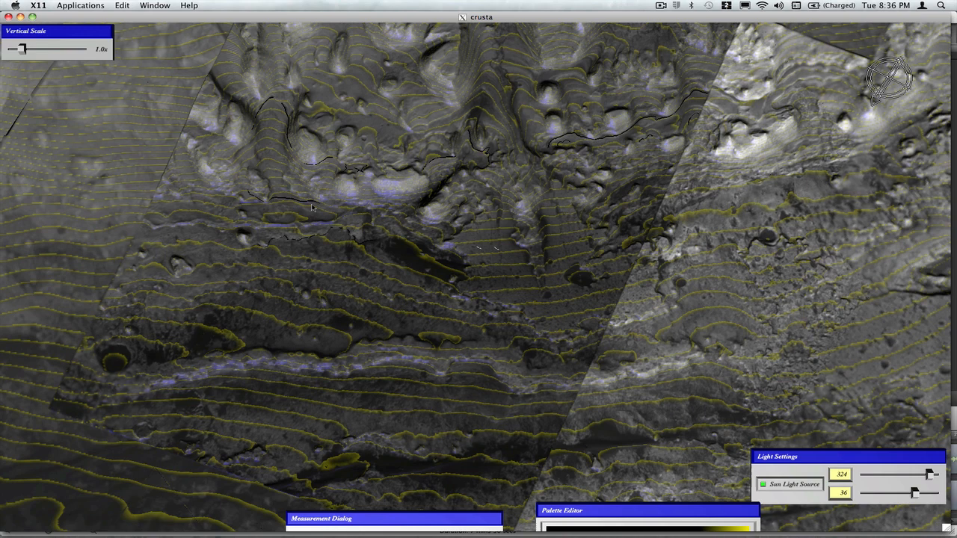
mouse_move(283, 206)
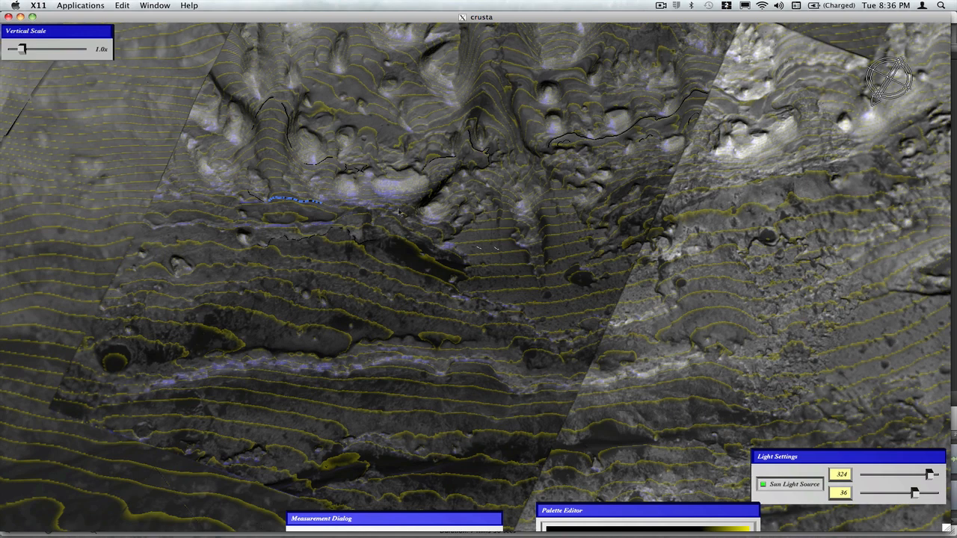
mouse_move(409, 212)
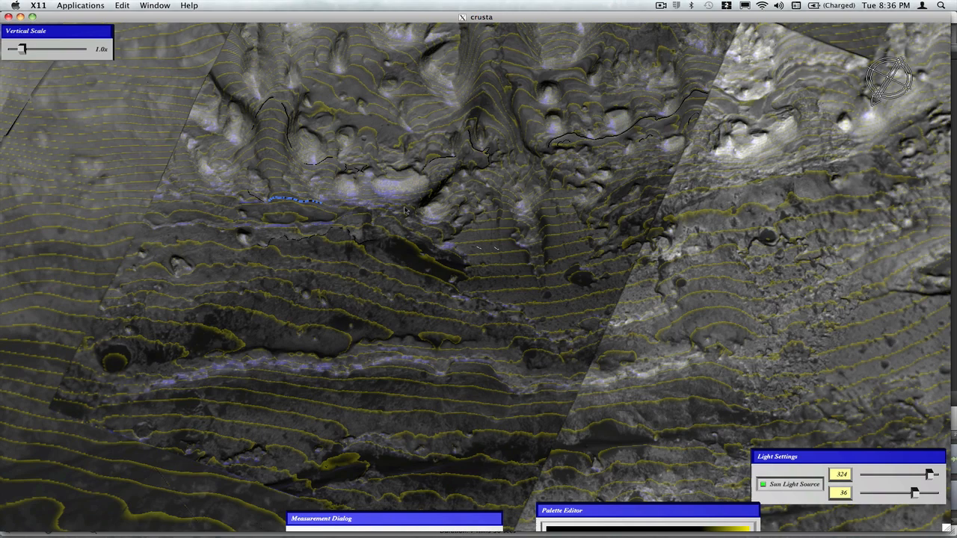
mouse_move(412, 208)
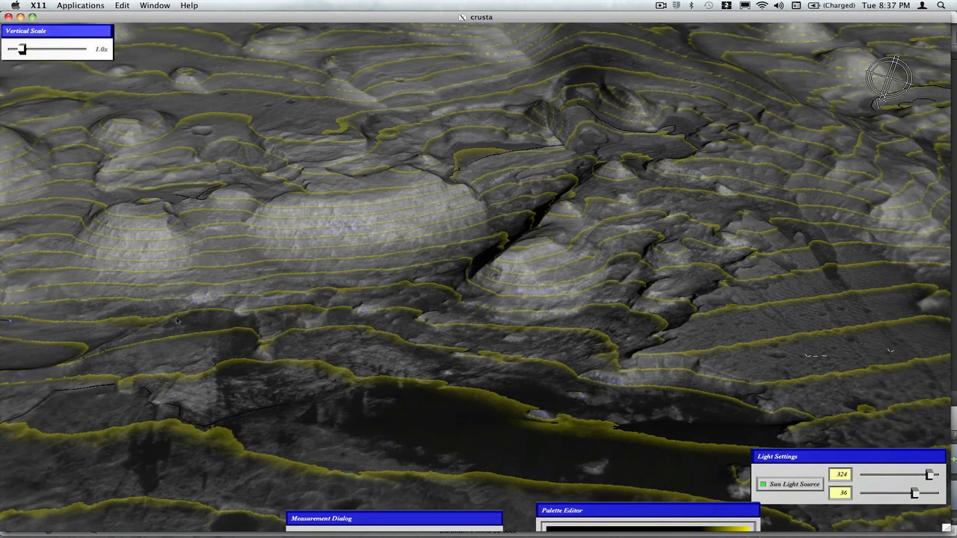
mouse_move(168, 326)
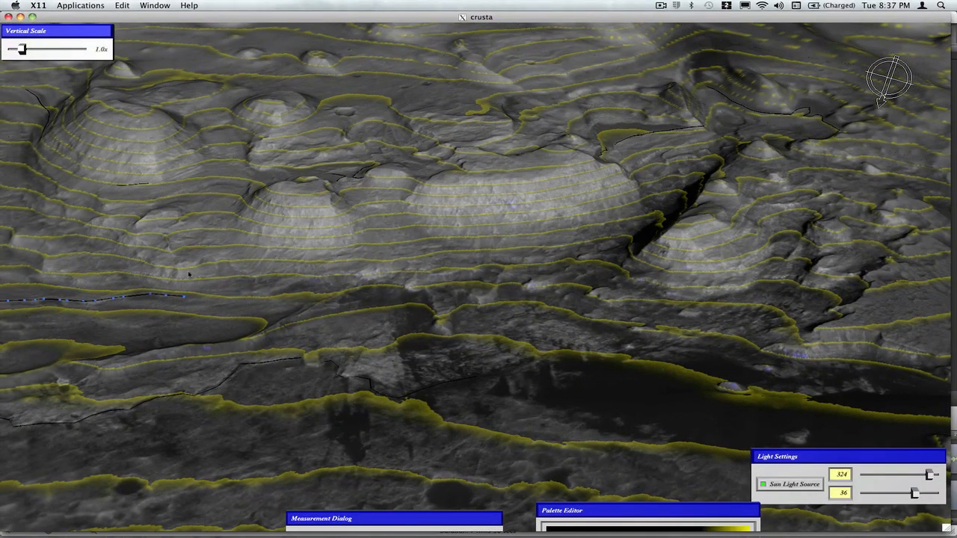
mouse_move(236, 251)
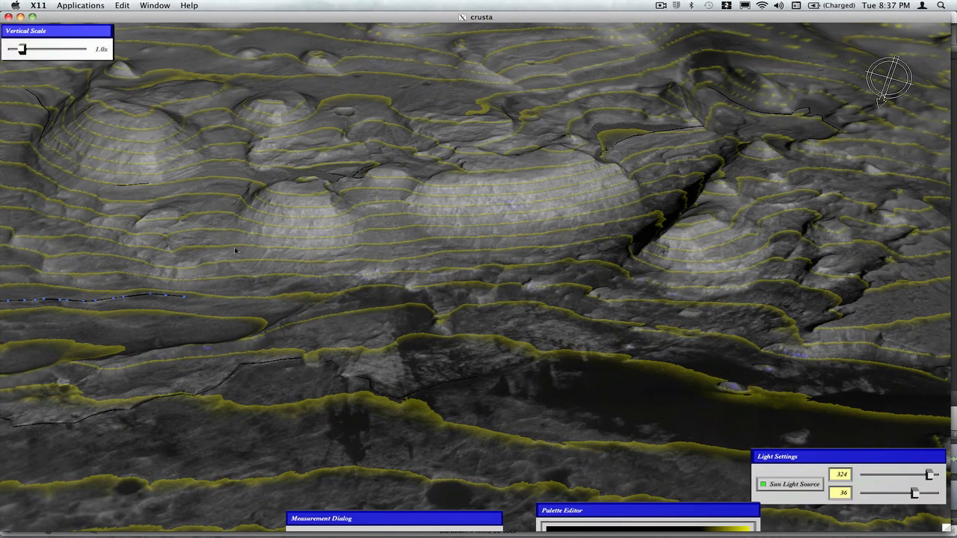
mouse_move(356, 182)
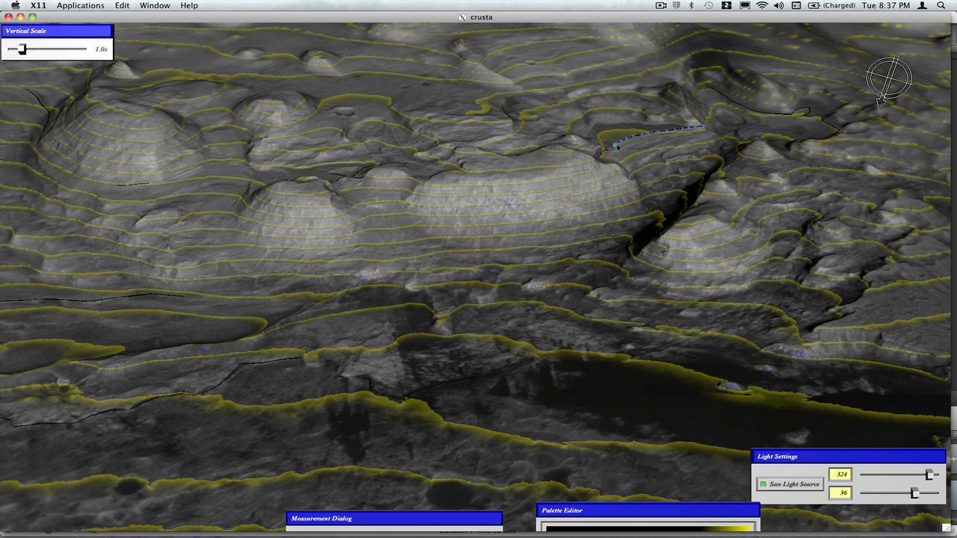
mouse_move(645, 302)
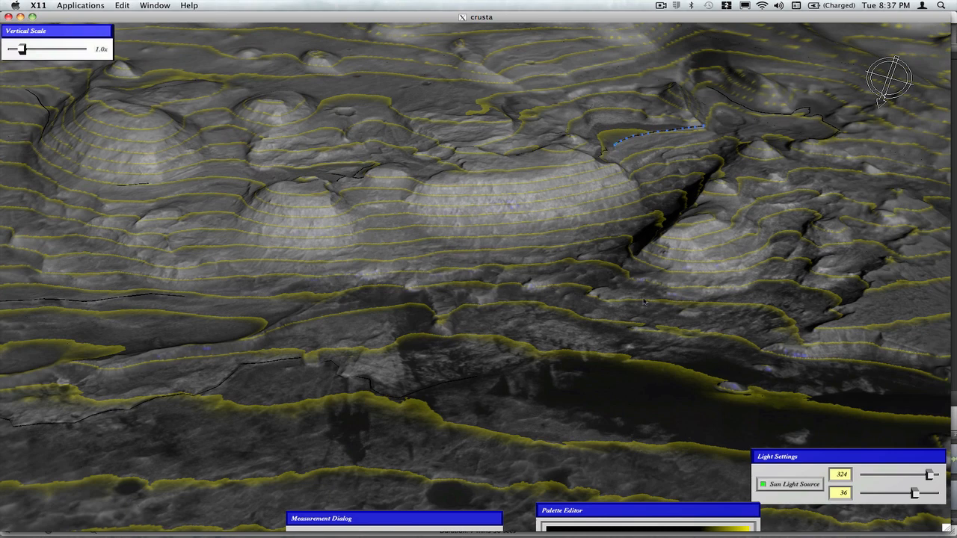
mouse_move(685, 279)
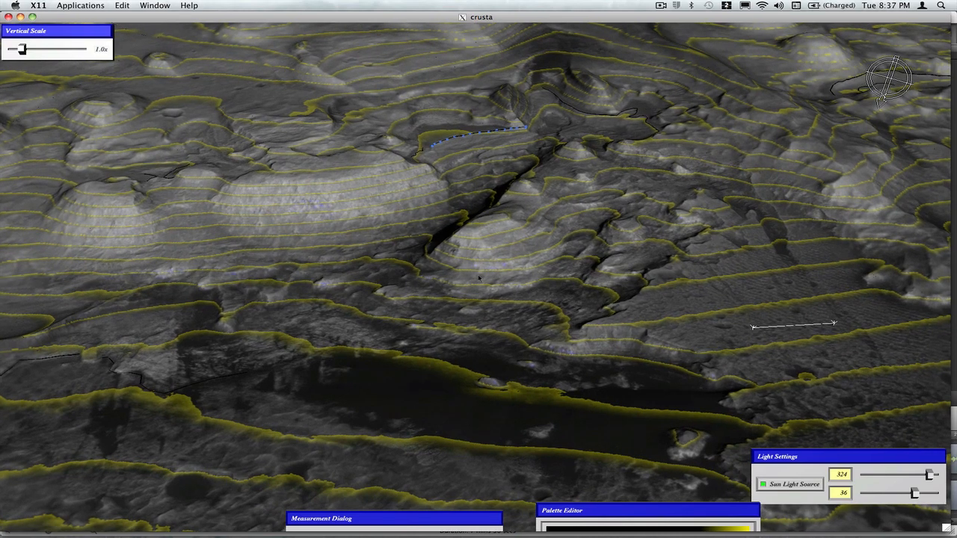
mouse_move(401, 272)
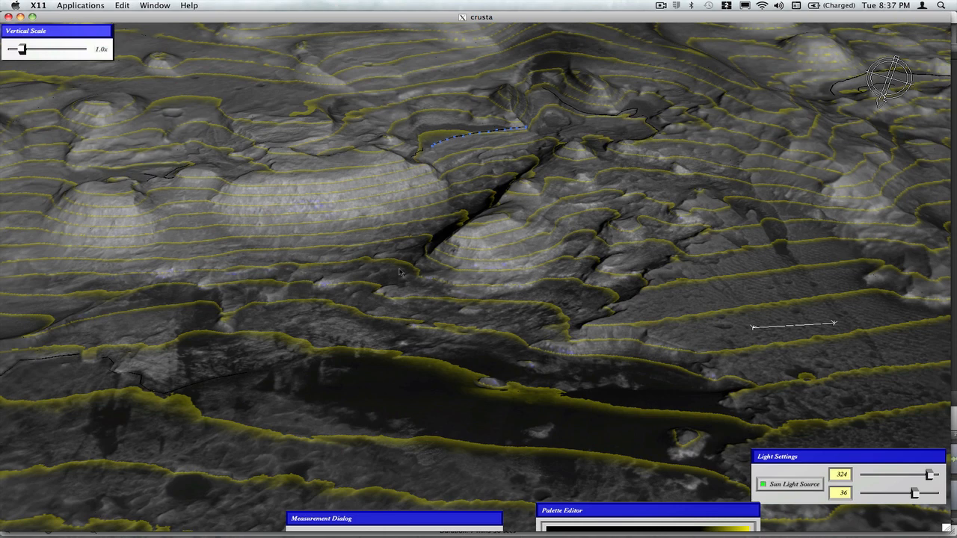
mouse_move(412, 260)
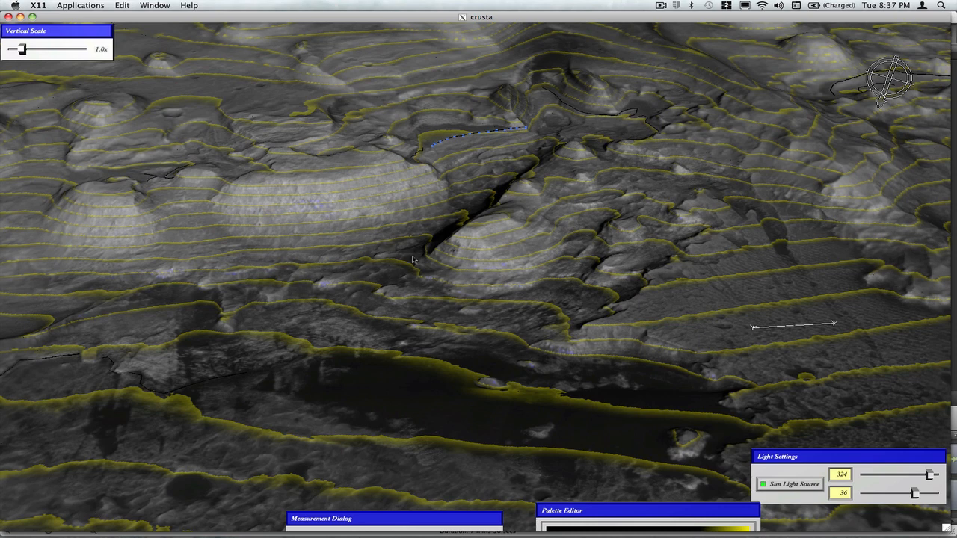
mouse_move(657, 132)
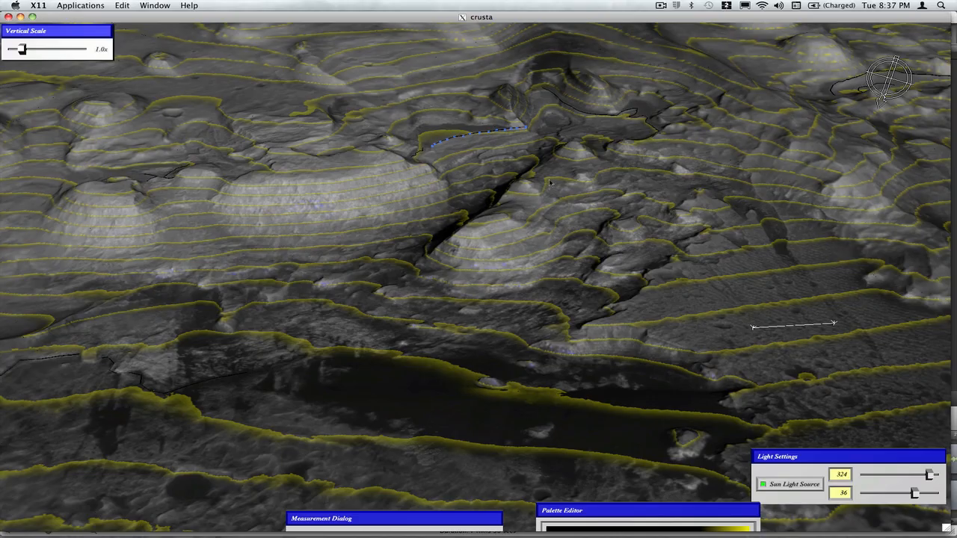
mouse_move(589, 123)
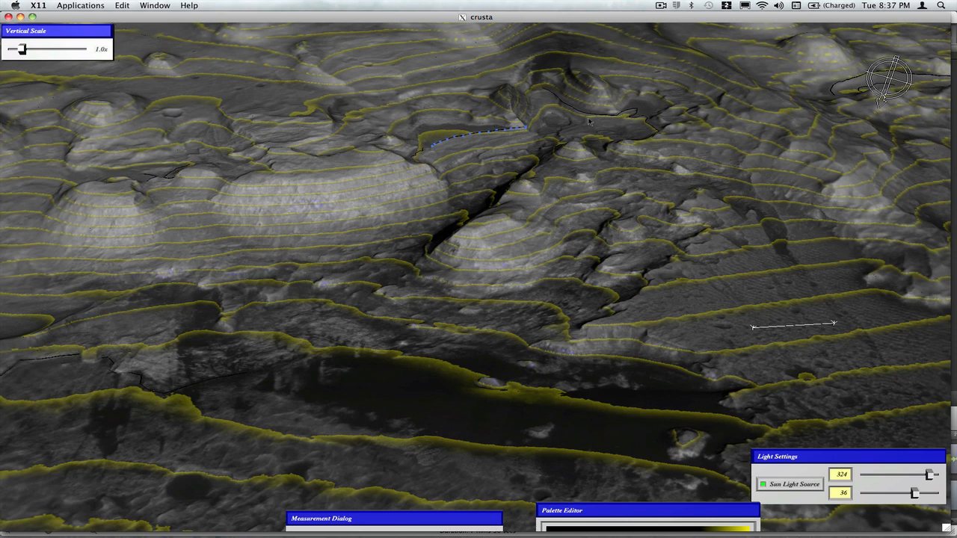
mouse_move(604, 136)
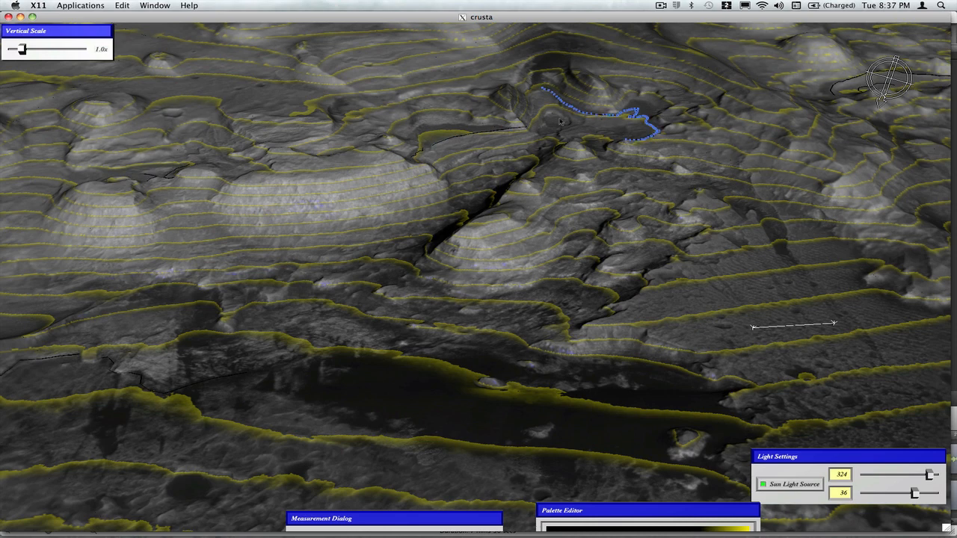
mouse_move(563, 122)
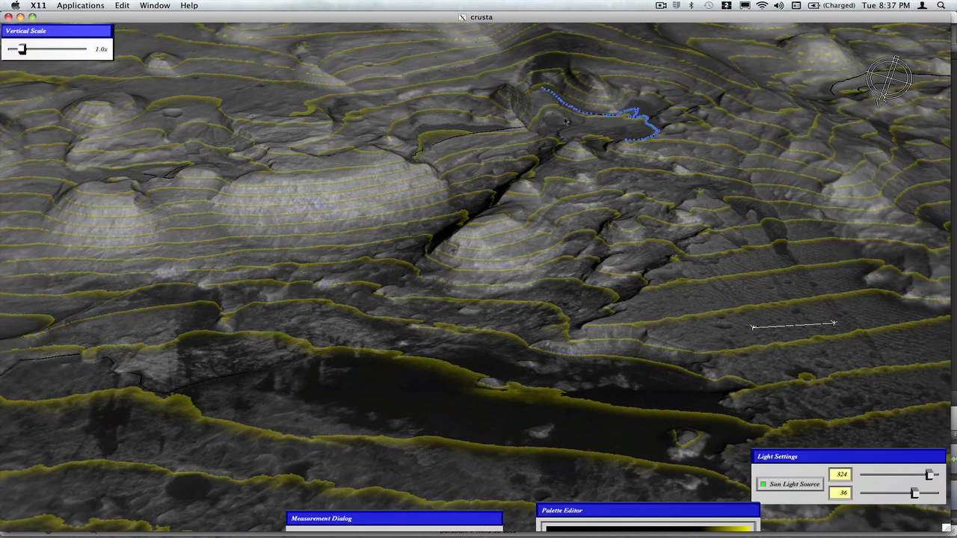
mouse_move(561, 140)
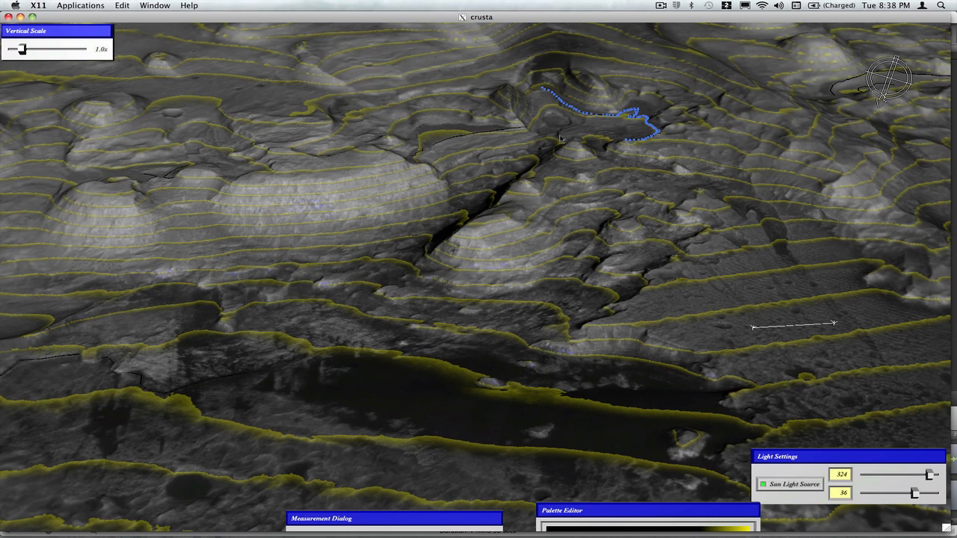
mouse_move(546, 102)
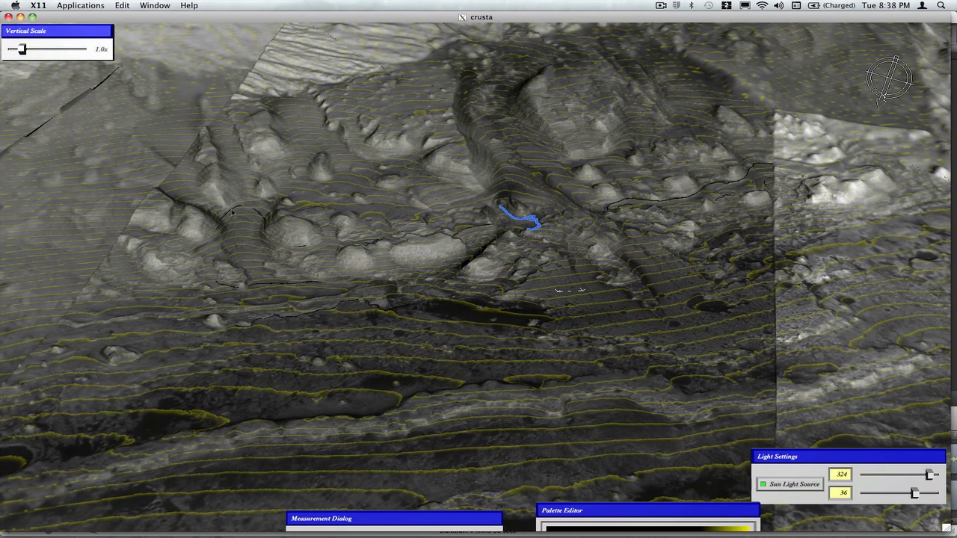
mouse_move(260, 218)
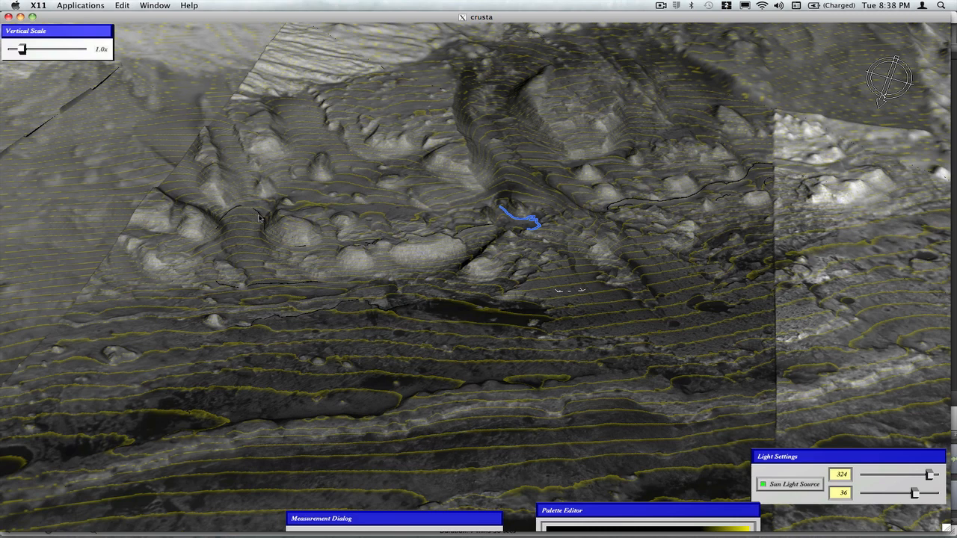
mouse_move(263, 251)
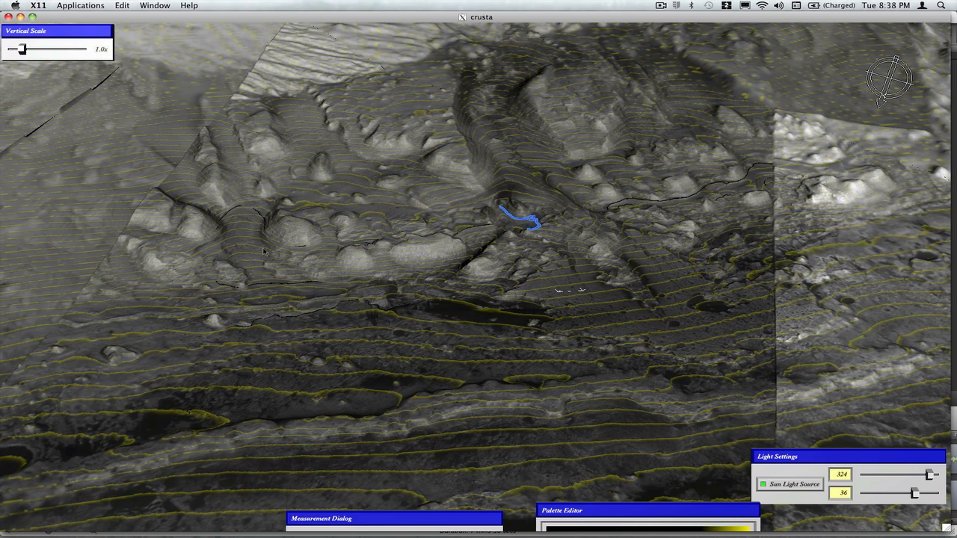
mouse_move(257, 225)
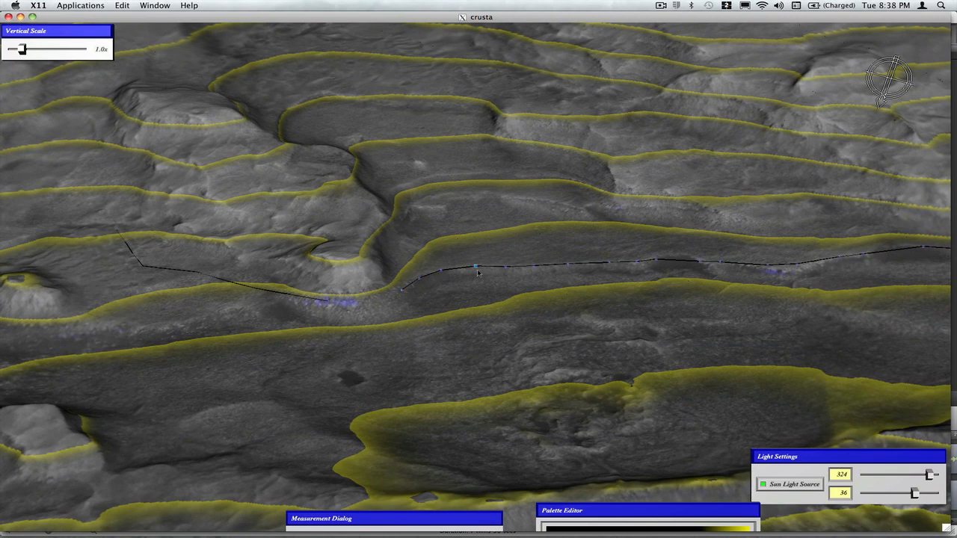
mouse_move(711, 264)
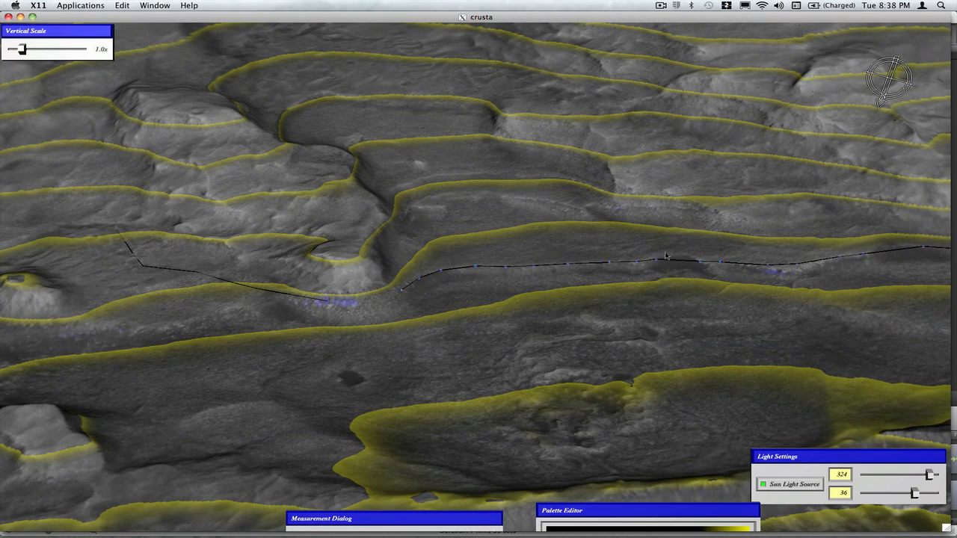
mouse_move(632, 270)
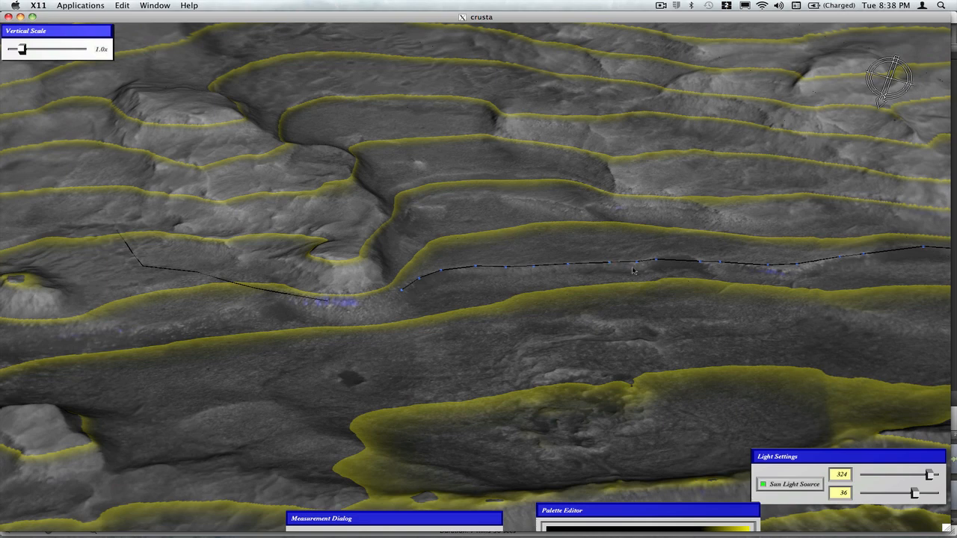
mouse_move(442, 135)
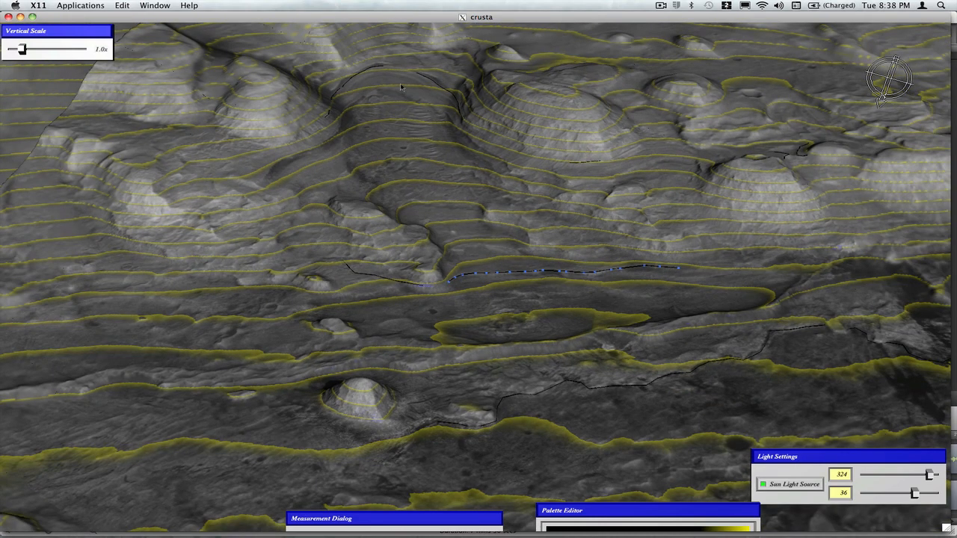
mouse_move(456, 243)
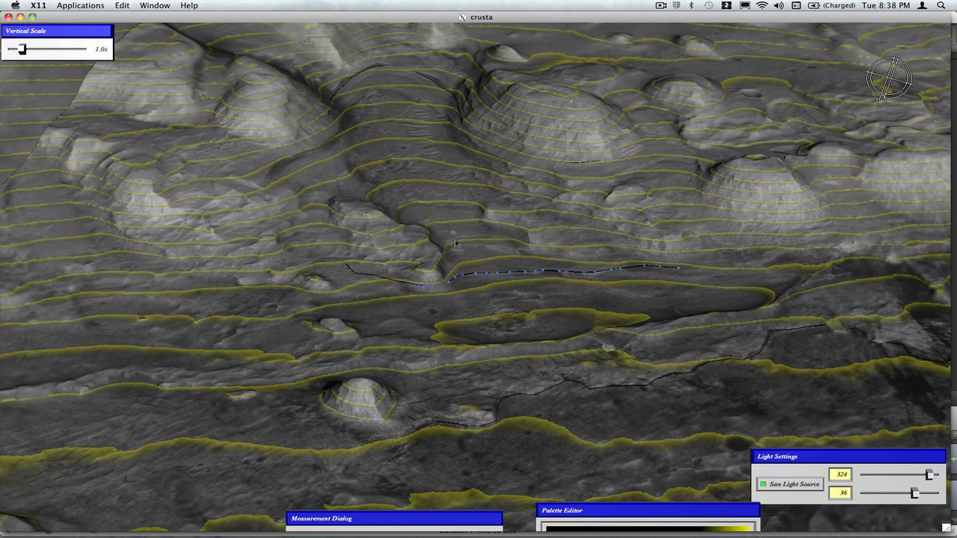
mouse_move(500, 260)
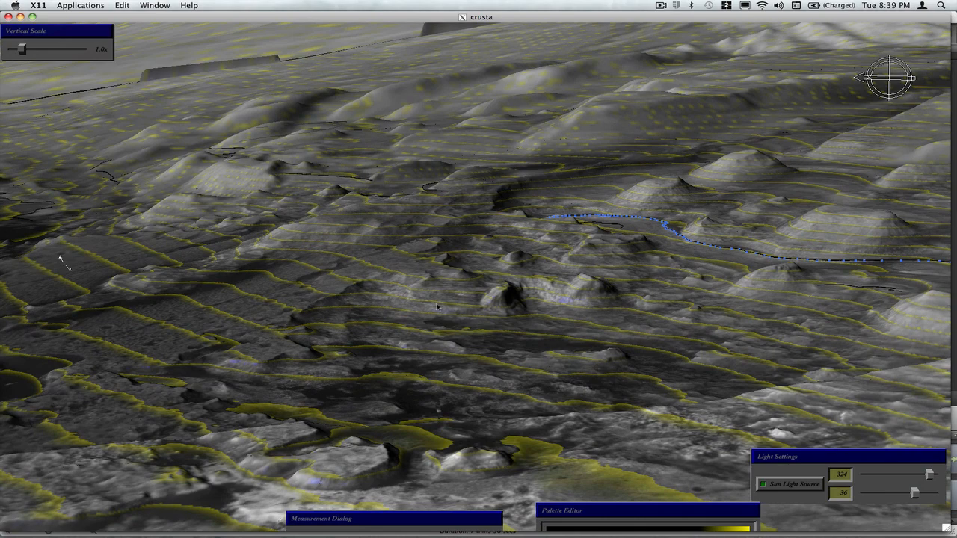
mouse_move(641, 261)
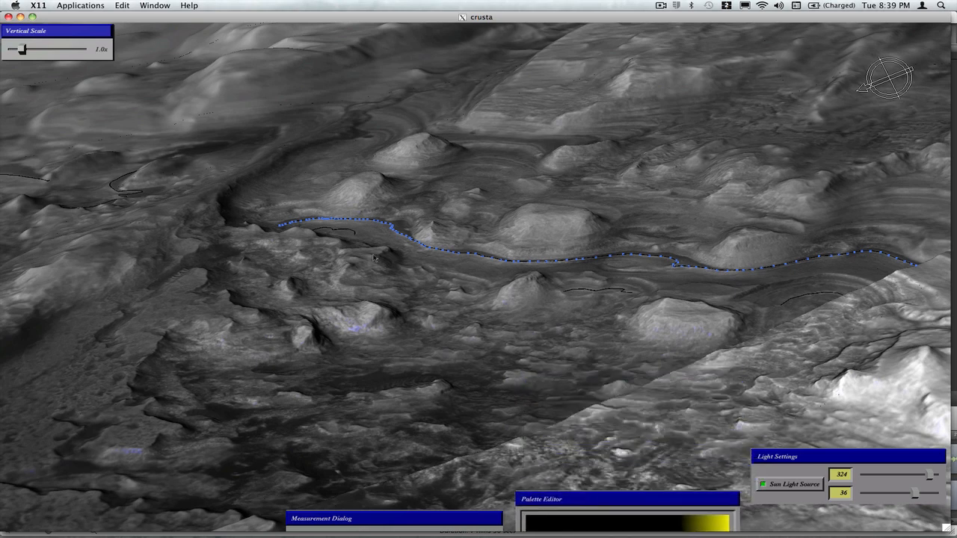
mouse_move(628, 302)
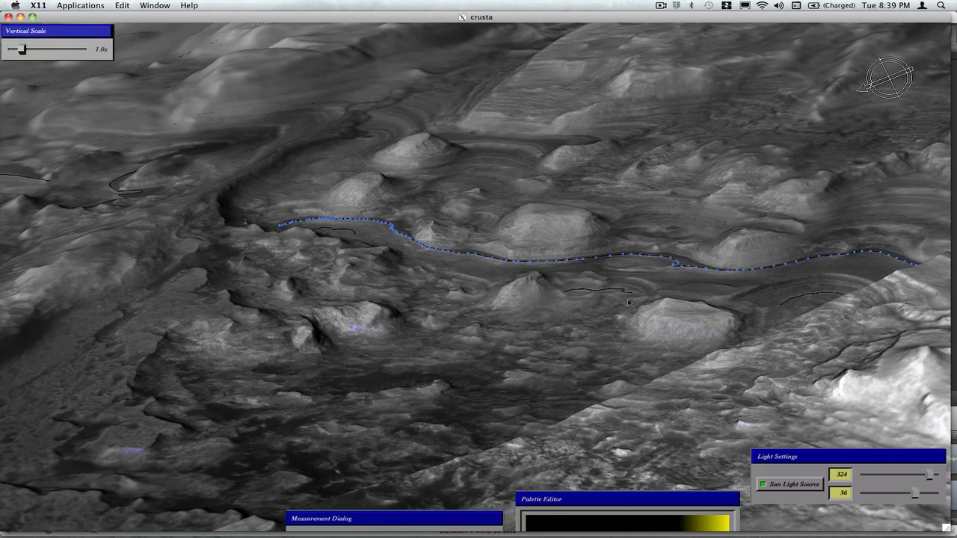
mouse_move(391, 353)
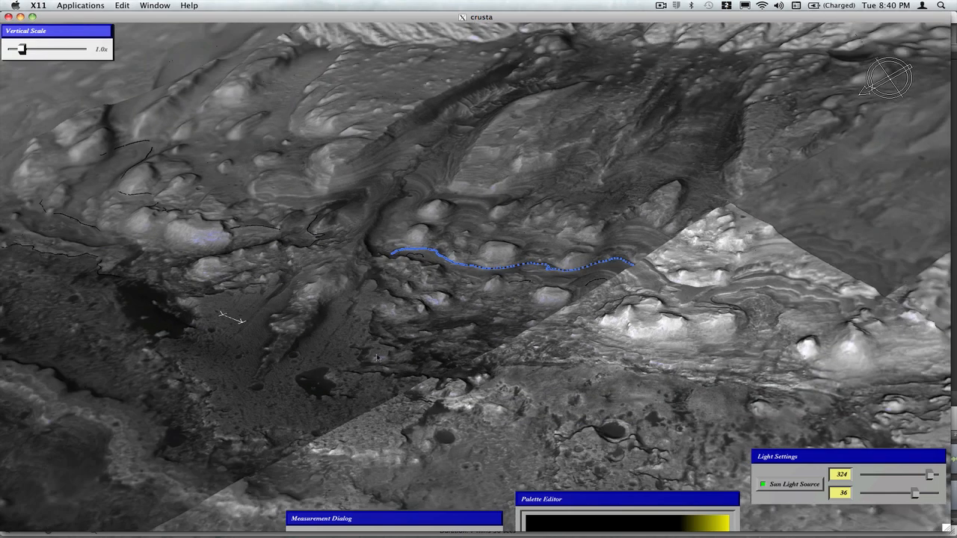
mouse_move(158, 293)
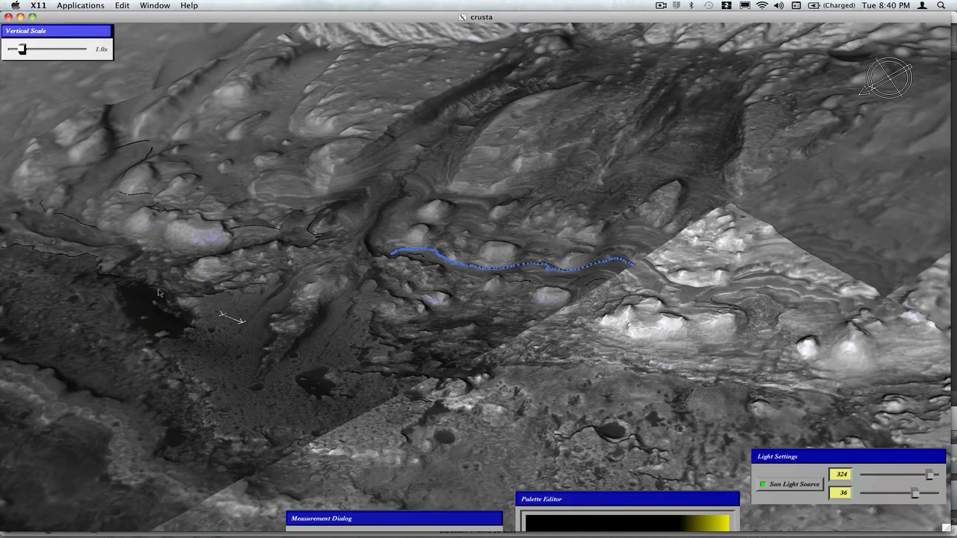